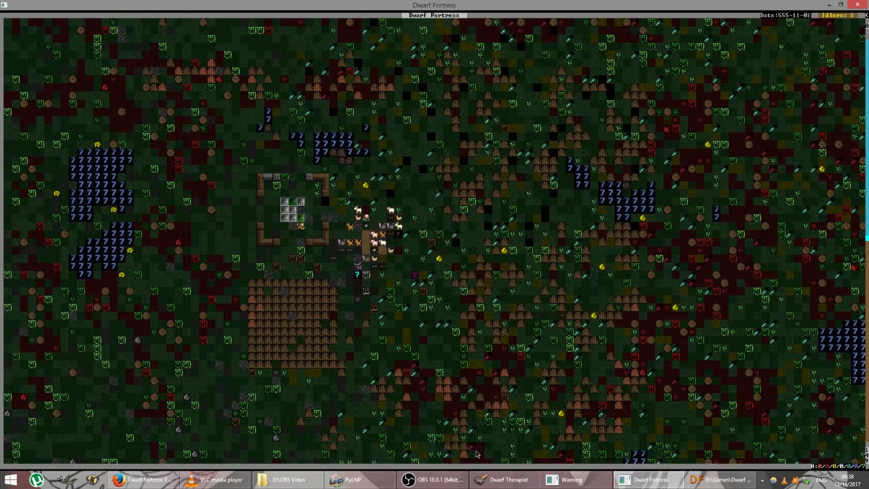
- Dismiss the no-running-game warning and bring Dwarf Therapist to the front
{"action": "left_click", "coordinate": [573, 479]}
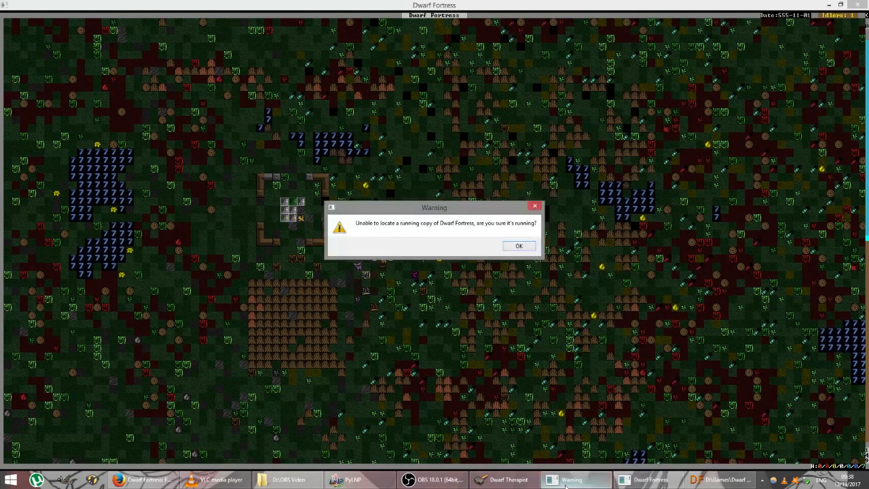
{"action": "left_click", "coordinate": [518, 244]}
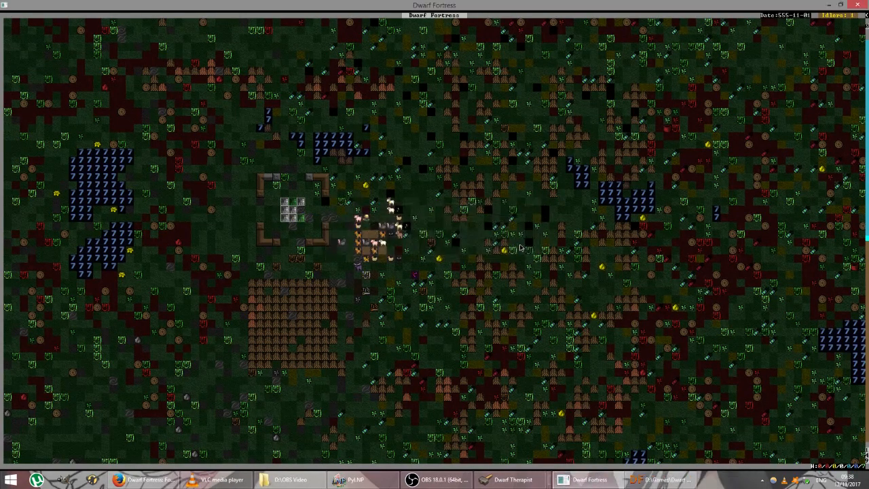
{"action": "left_click", "coordinate": [510, 479]}
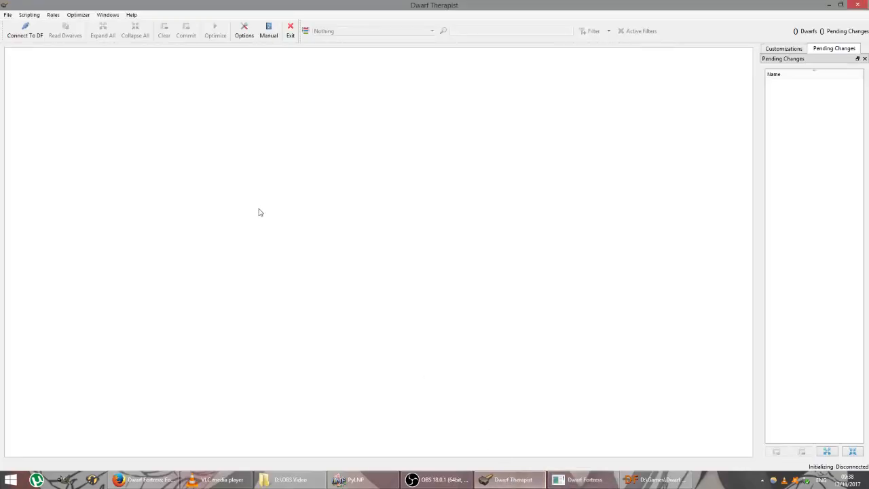
- Connect to the fortress, load its seven dwarves and show their Military role ratings
{"action": "left_click", "coordinate": [25, 30]}
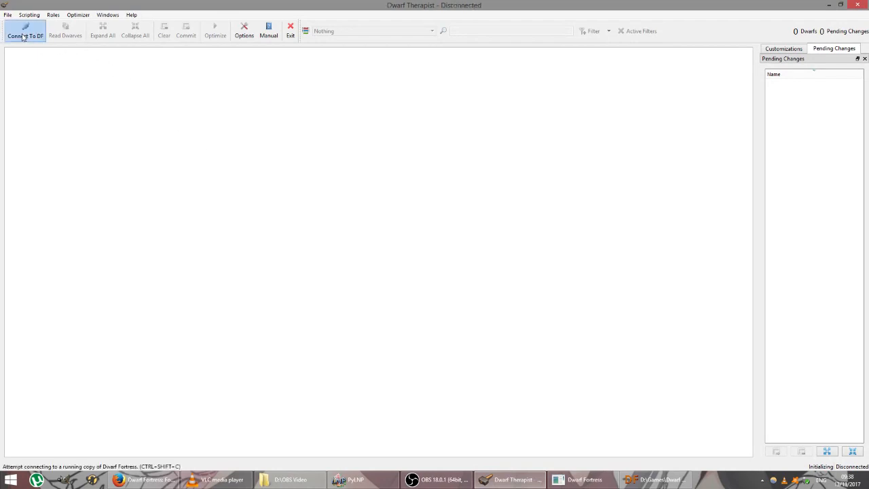
{"action": "left_click", "coordinate": [24, 30]}
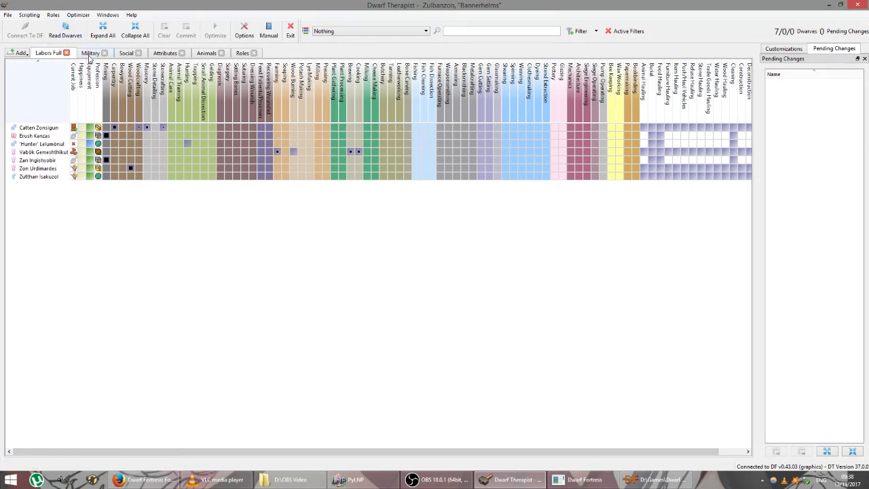
{"action": "left_click", "coordinate": [89, 51]}
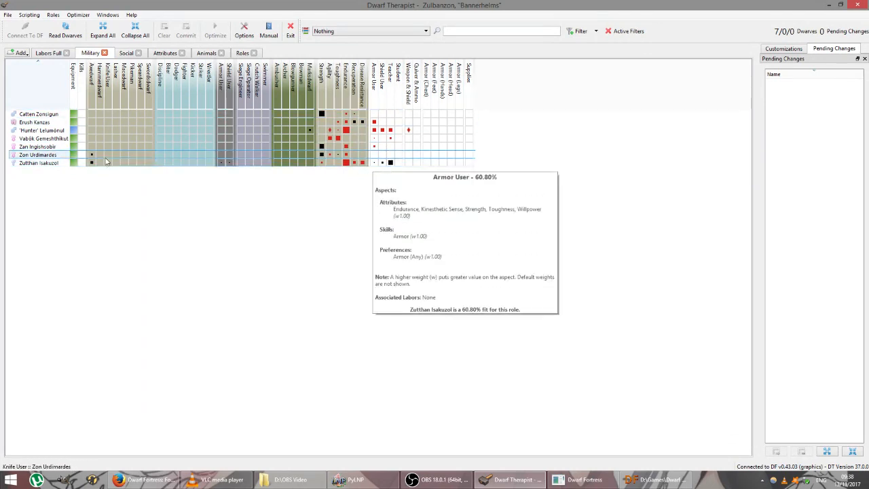
{"action": "mouse_move", "coordinate": [91, 163]}
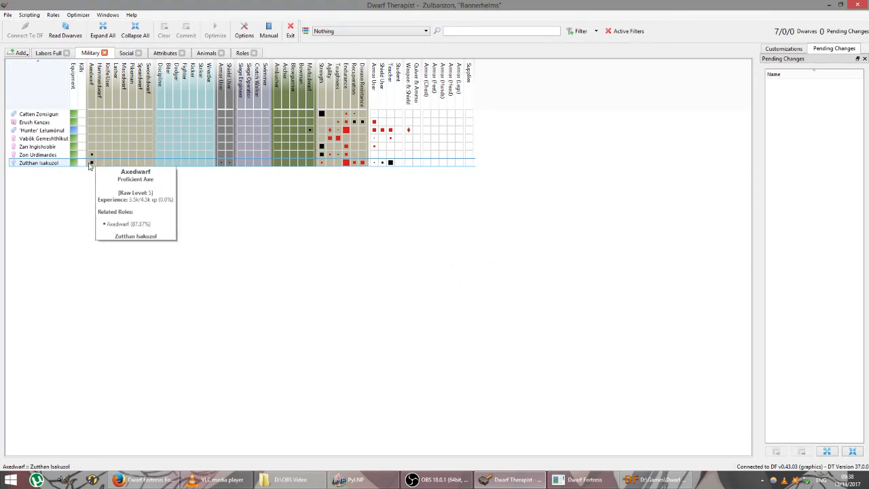
- Nickname the bottom dwarf, Zulthen Isakozol, McLane as a pending change
{"action": "right_click", "coordinate": [38, 163]}
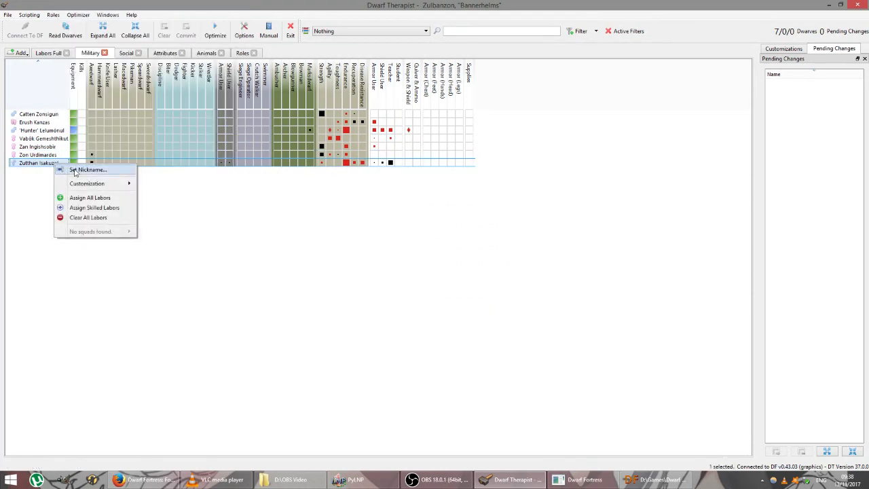
{"action": "left_click", "coordinate": [87, 169]}
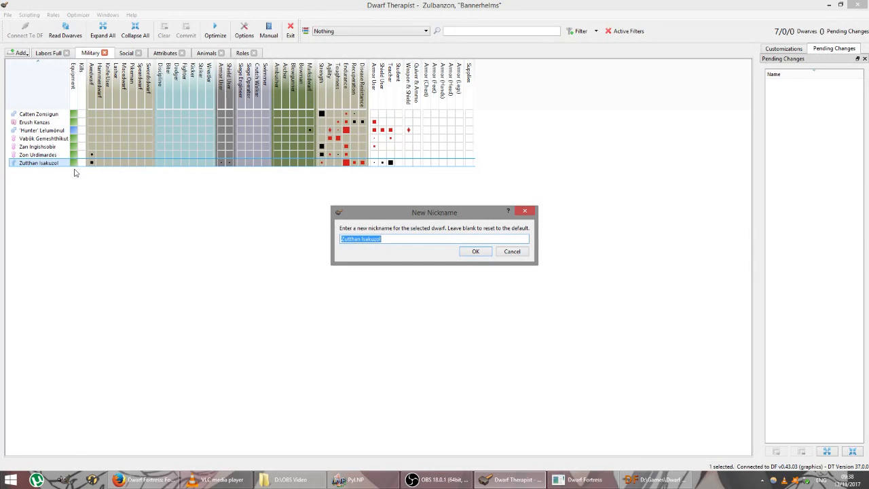
{"action": "type", "text": "Mu"}
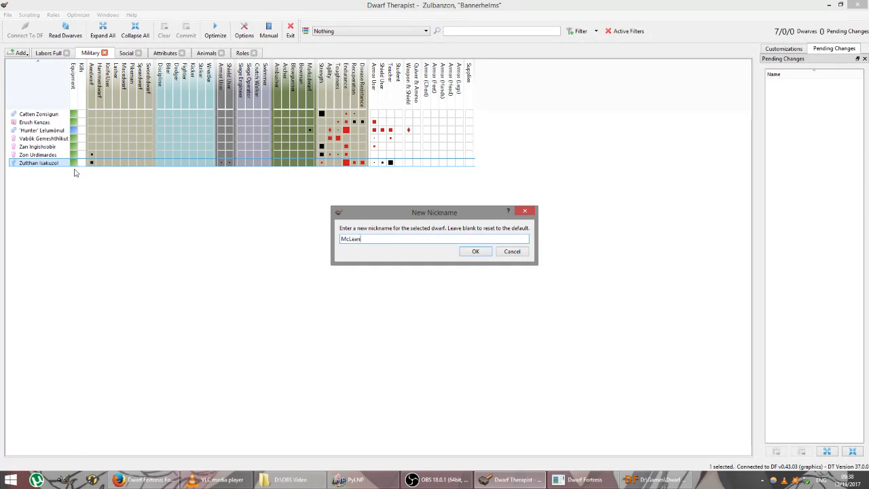
{"action": "mouse_move", "coordinate": [66, 172]}
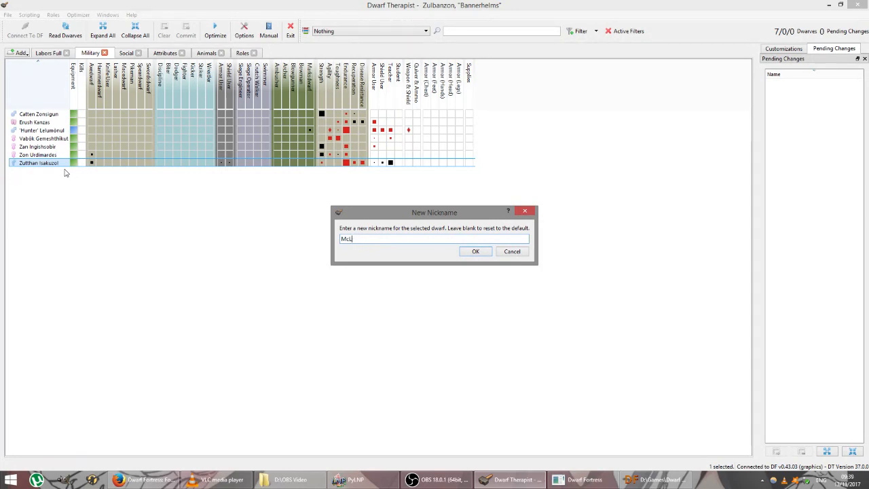
{"action": "type", "text": "ane"}
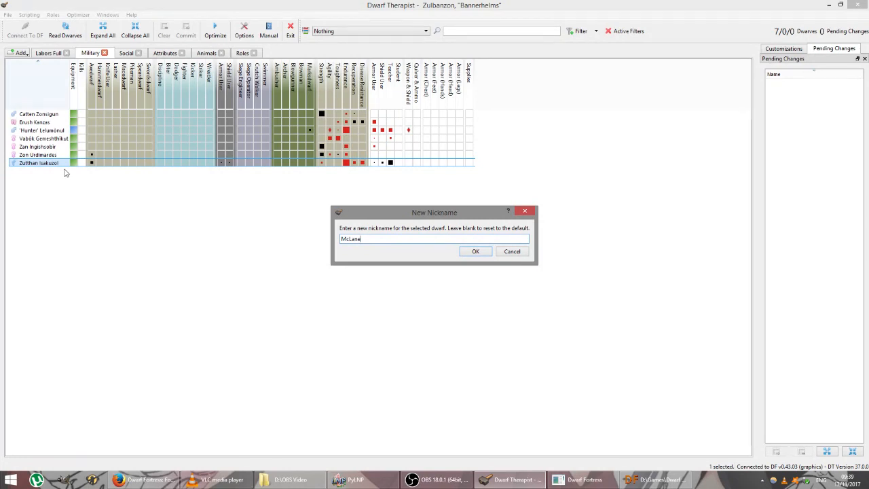
{"action": "mouse_move", "coordinate": [101, 170]}
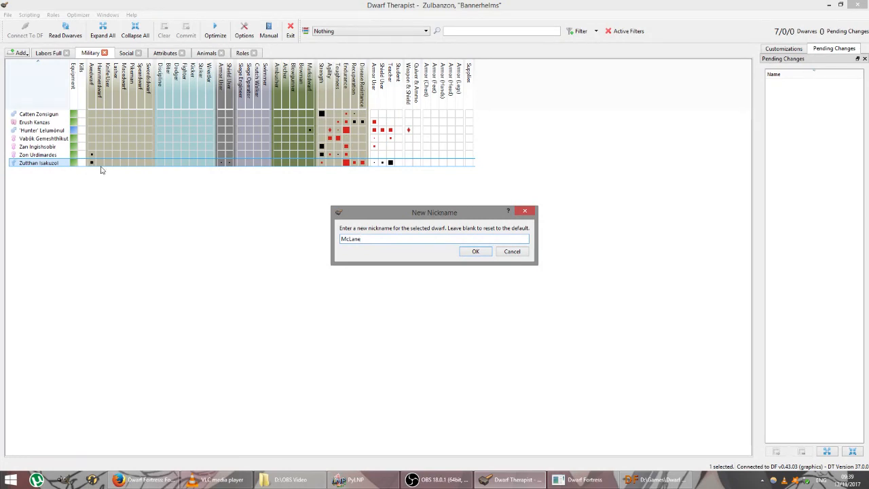
{"action": "left_click", "coordinate": [476, 252]}
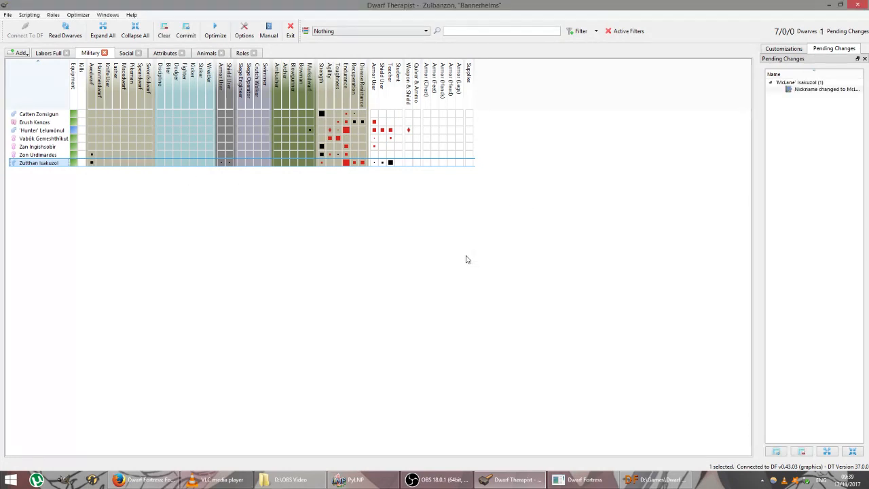
{"action": "mouse_move", "coordinate": [266, 209]}
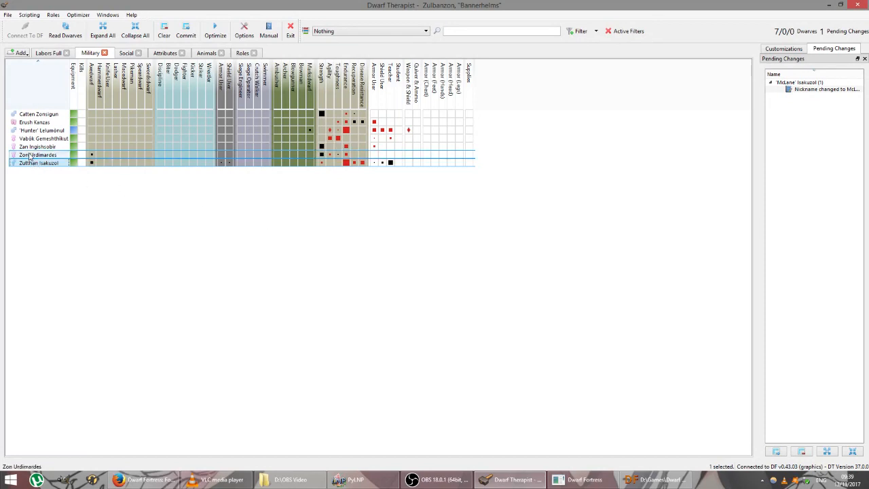
- Nickname Zon Urdimerdes Chopper and commit both nickname changes to the game
{"action": "double_click", "coordinate": [38, 155]}
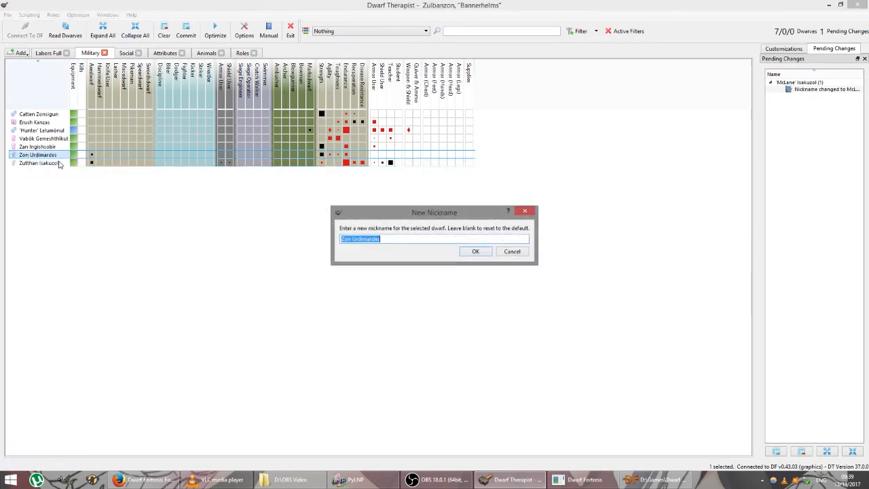
{"action": "type", "text": "Chop"}
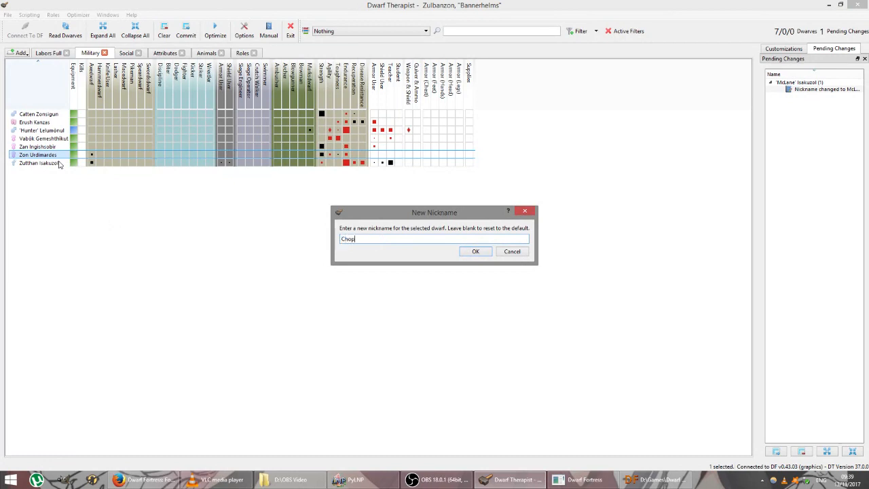
{"action": "type", "text": "per"}
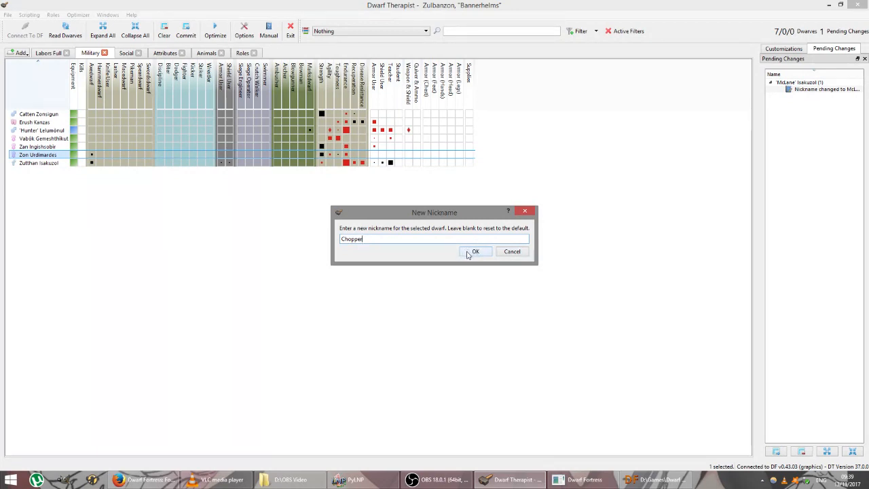
{"action": "left_click", "coordinate": [475, 251]}
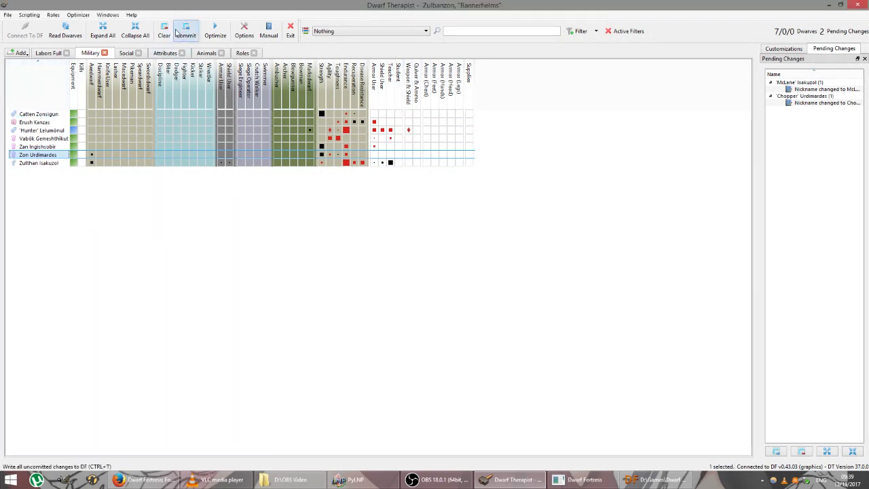
{"action": "left_click", "coordinate": [184, 30]}
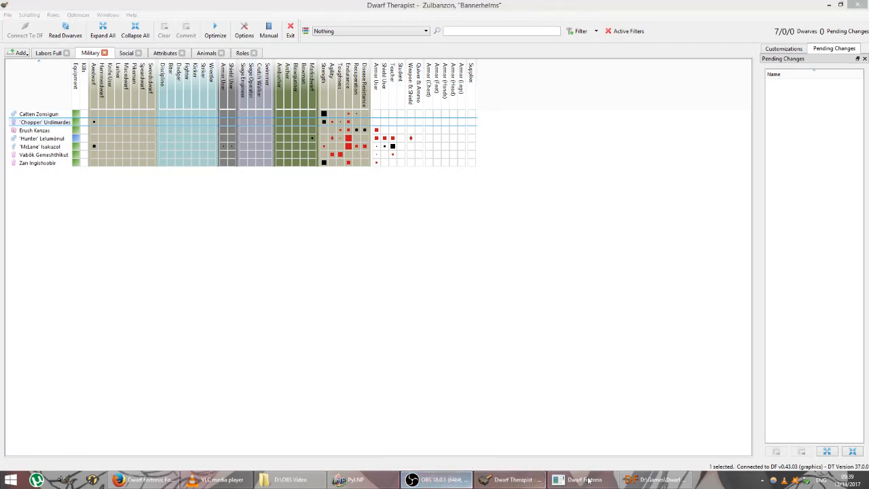
{"action": "left_click", "coordinate": [583, 479]}
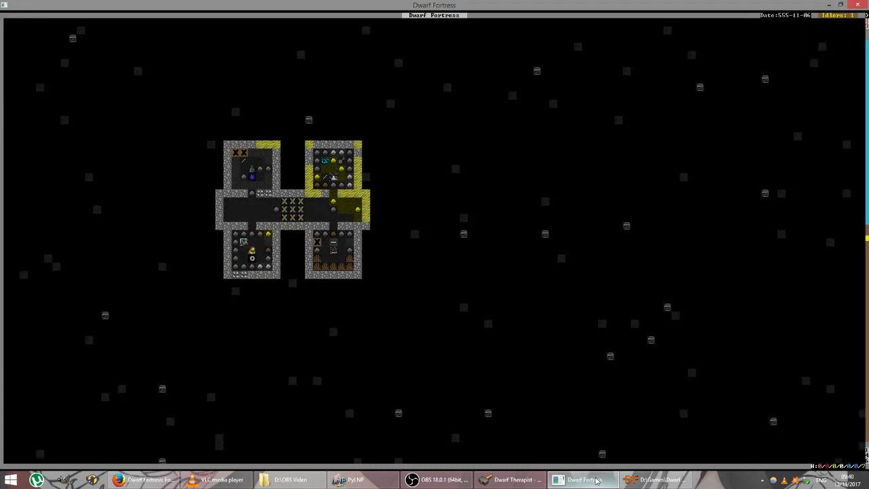
{"action": "mouse_move", "coordinate": [503, 479]}
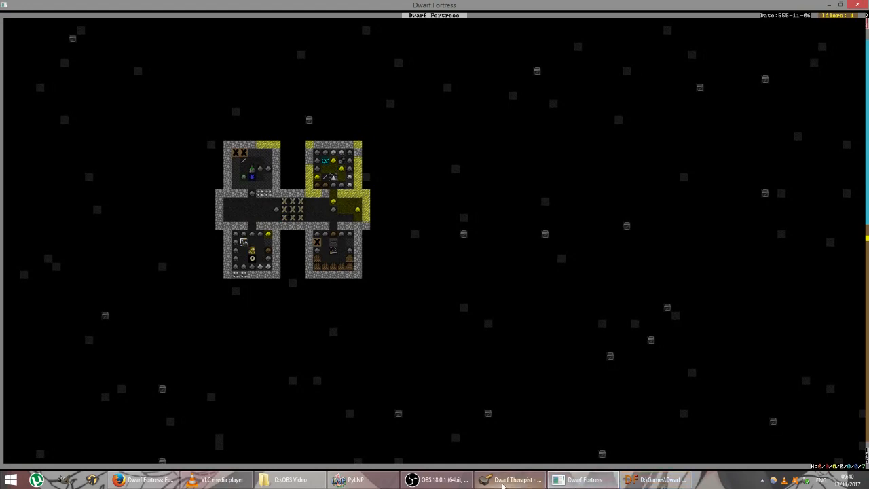
- Enable Mechanics for Catten Zonsigun in the Labors Full table and commit it
{"action": "left_click", "coordinate": [509, 479]}
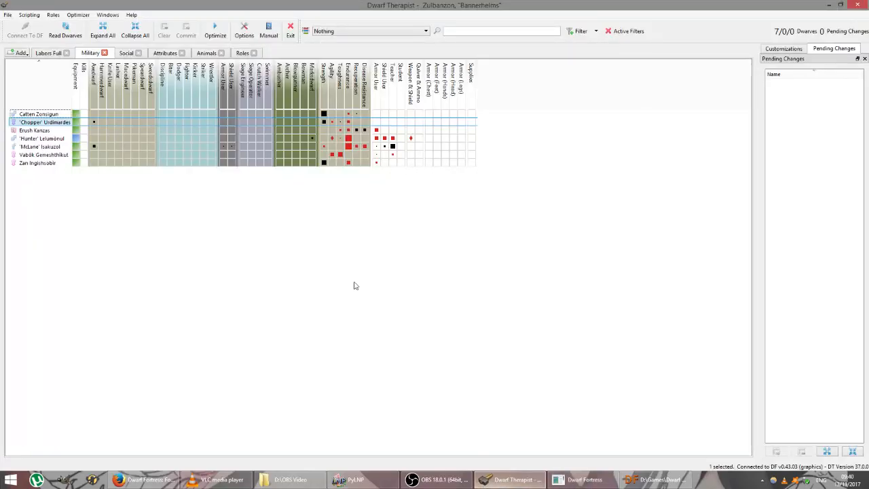
{"action": "left_click", "coordinate": [47, 53]}
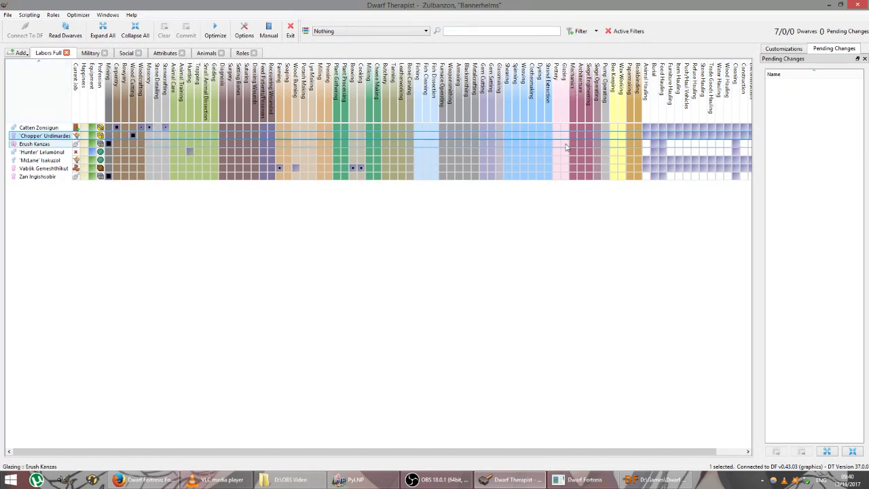
{"action": "mouse_move", "coordinate": [576, 129]}
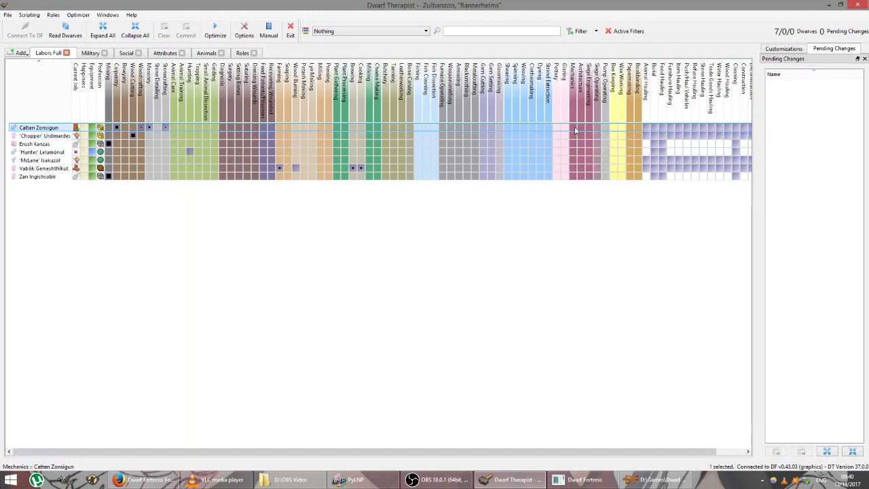
{"action": "left_click", "coordinate": [576, 128]}
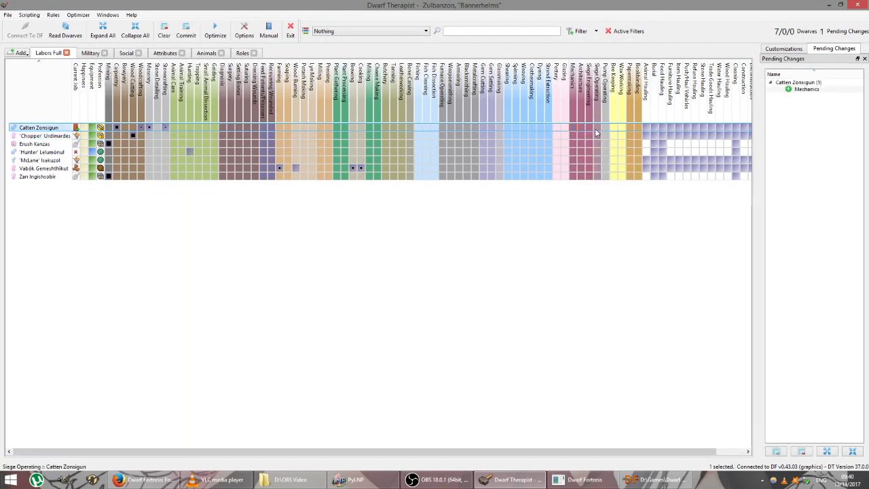
{"action": "mouse_move", "coordinate": [573, 127]}
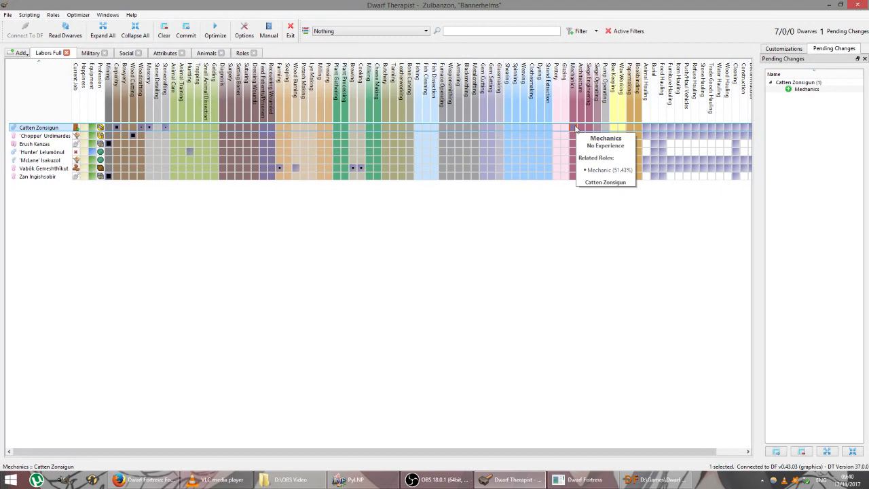
{"action": "left_click", "coordinate": [184, 30]}
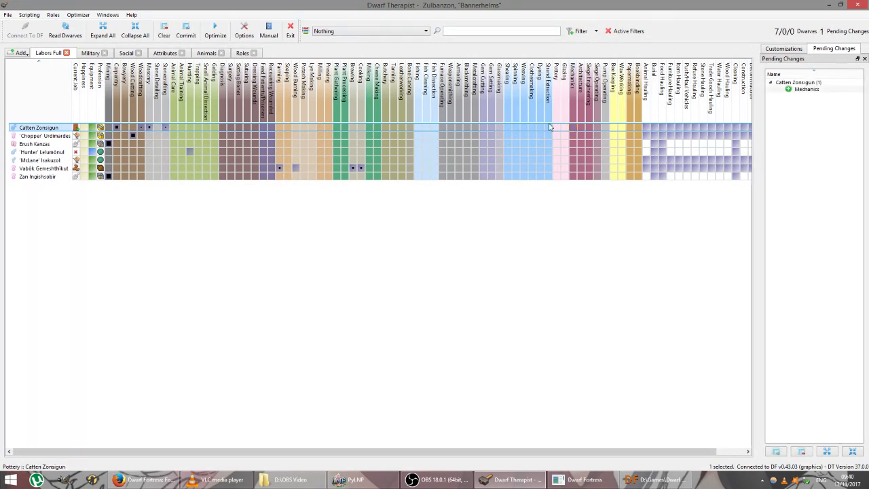
{"action": "left_click", "coordinate": [186, 30]}
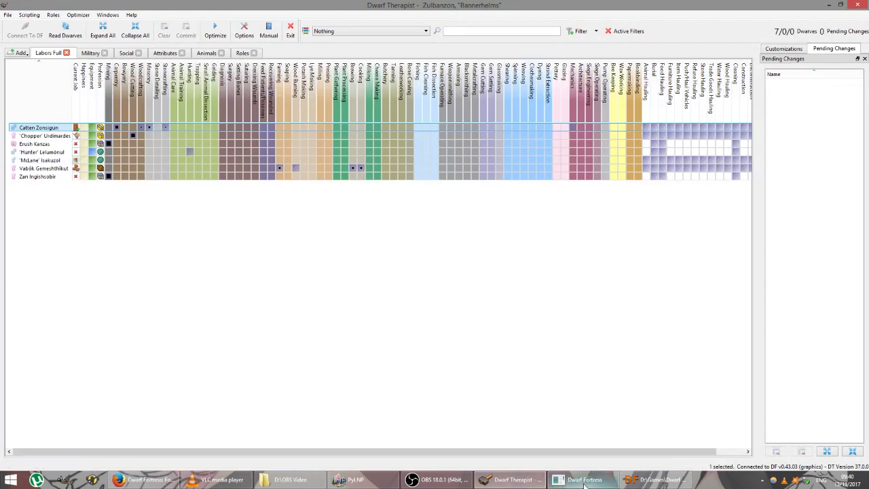
- Place a rhyolite door against a wall in the workshop rooms
{"action": "left_click", "coordinate": [582, 479]}
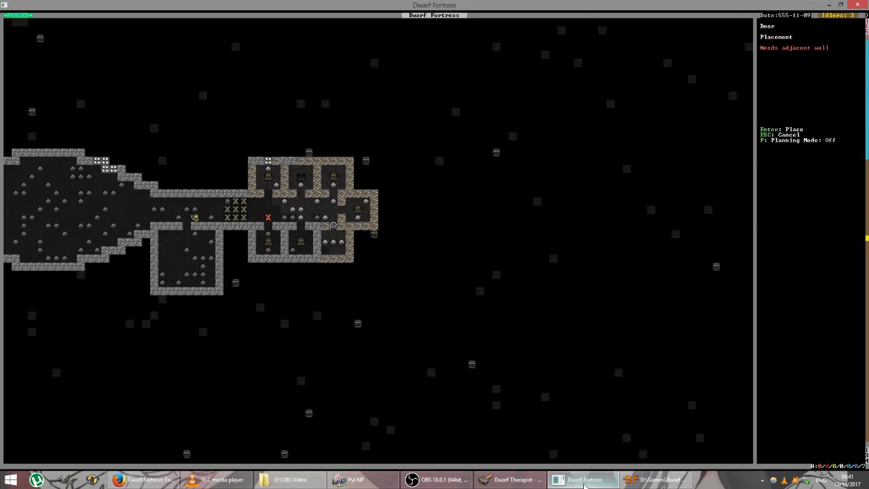
{"action": "key", "text": "Enter"}
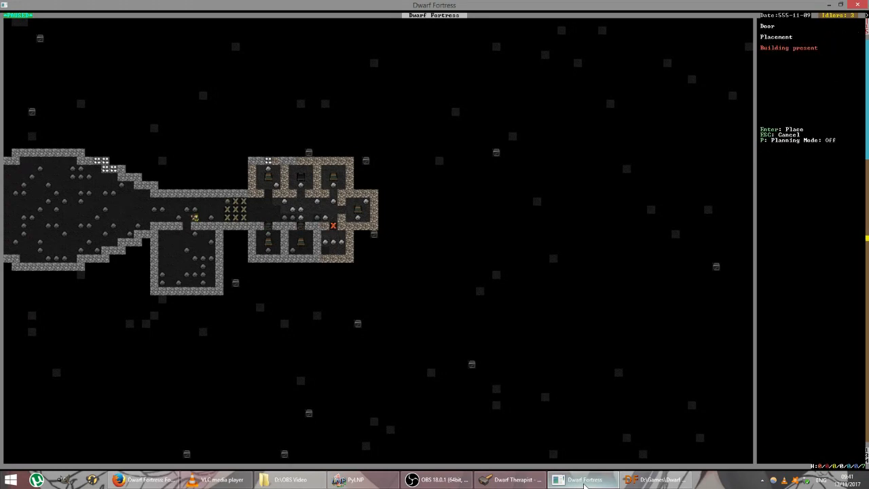
{"action": "key", "text": "Return"}
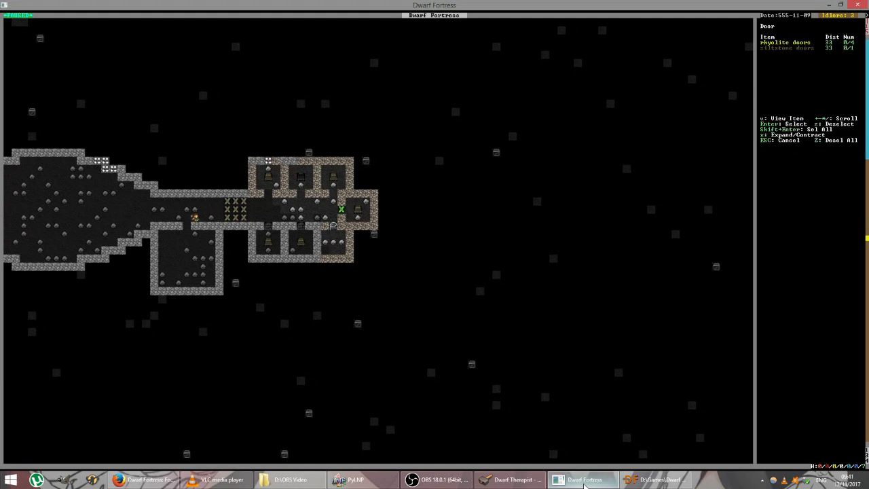
{"action": "key", "text": "Enter"}
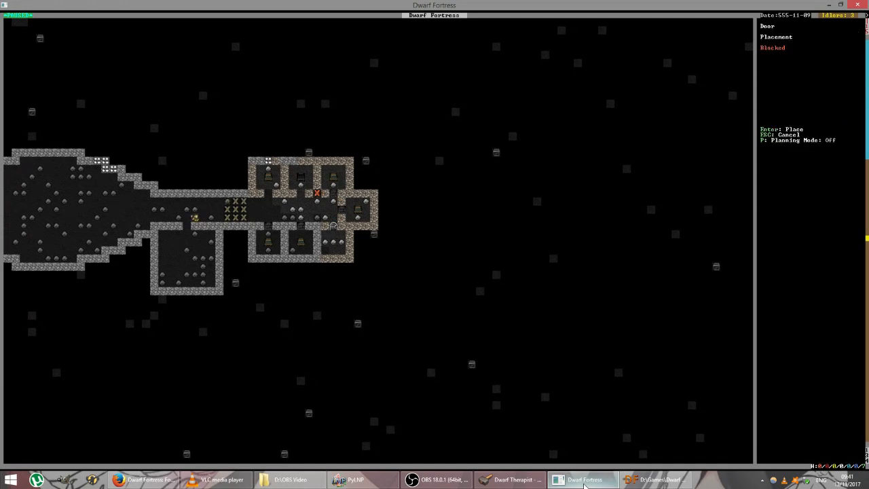
{"action": "key", "text": "Escape"}
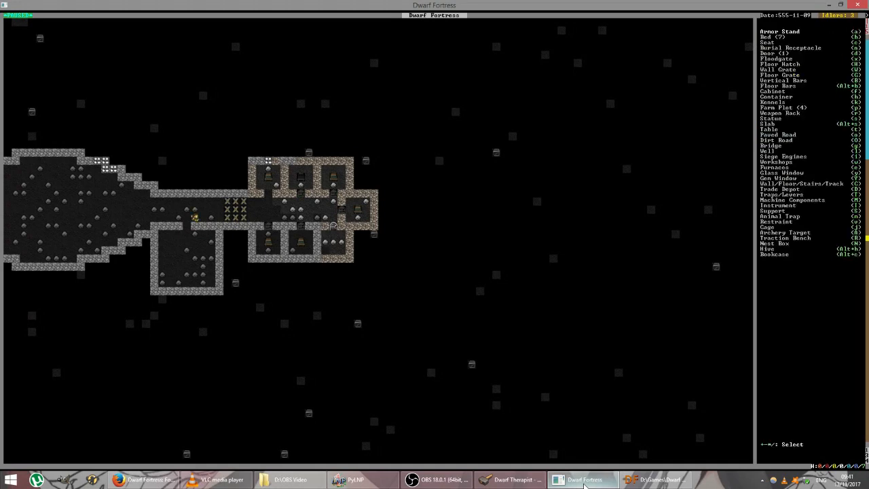
{"action": "key", "text": "d"}
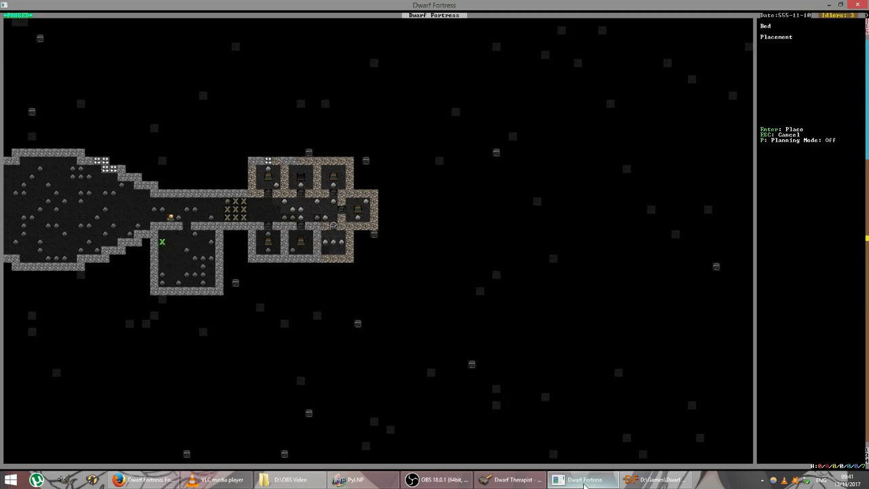
- Place a wooden bed in the larger room south of the corridor
{"action": "key", "text": "Down"}
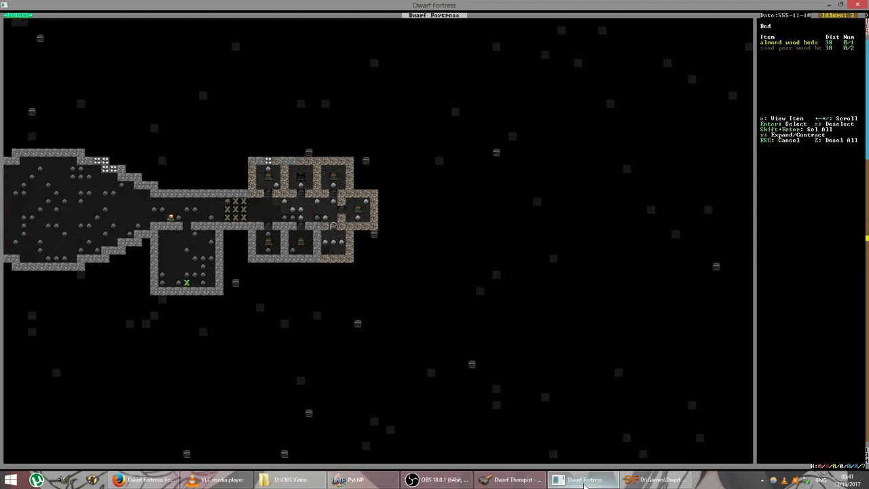
{"action": "key", "text": "Enter"}
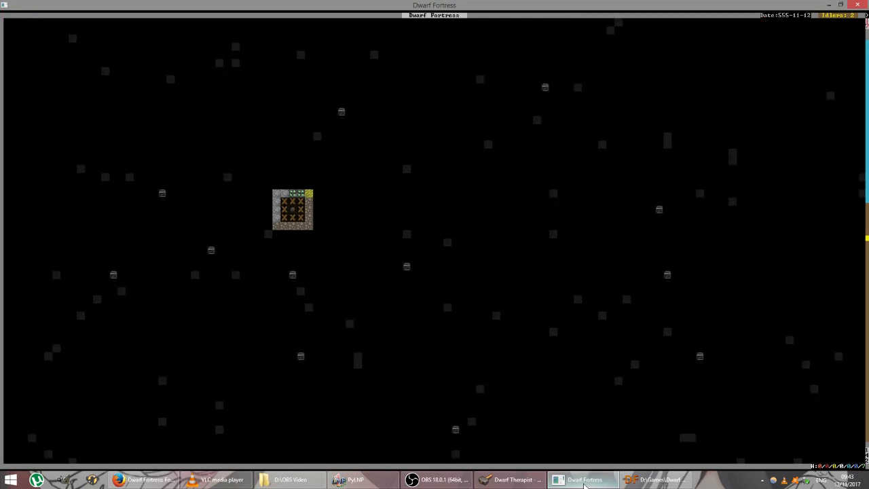
- Start dig designations to mark a 3x3 chamber on the empty level
{"action": "key", "text": "d"}
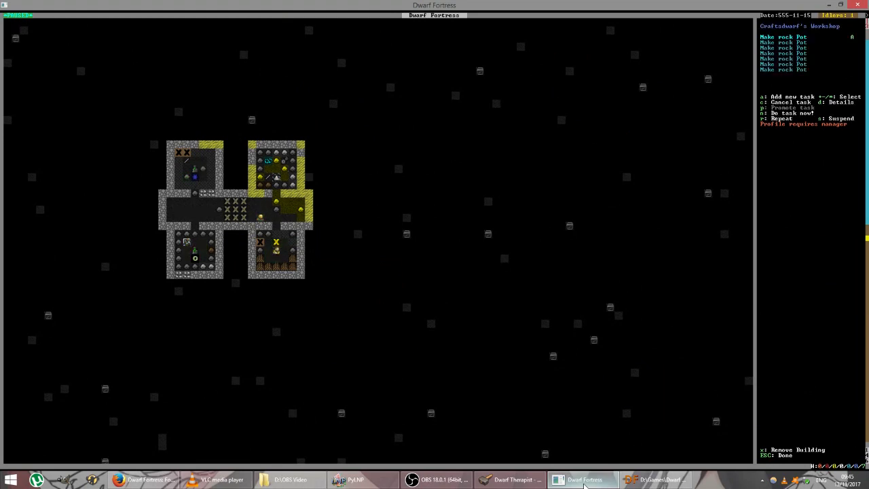
- Add Make rock Pot jobs to the craftsdwarf's workshop queue
{"action": "key", "text": "a"}
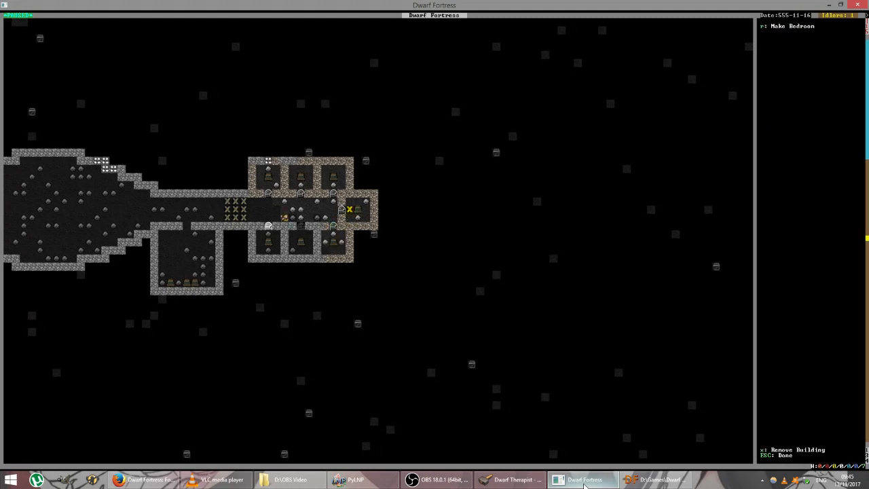
- Add a task to the eastern workshop's job queue
{"action": "key", "text": "Up"}
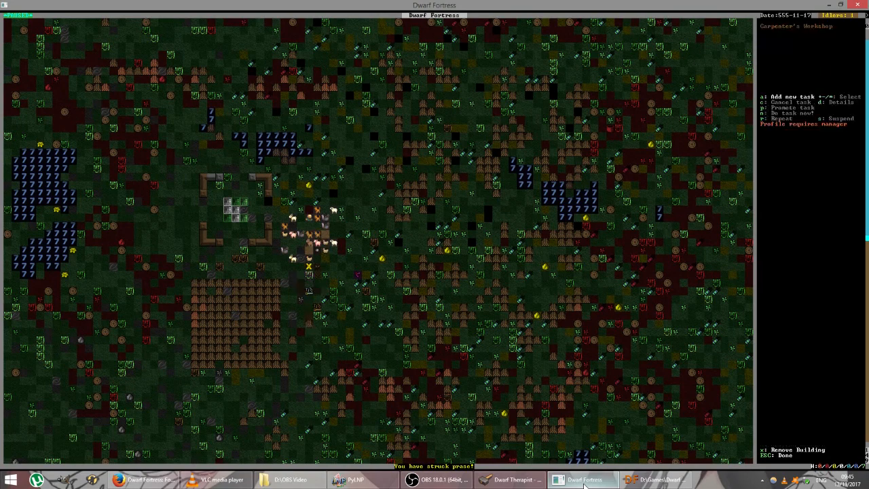
- Return to the fortress level and place a door from the build menu at a bedroom doorway
{"action": "key", "text": "a"}
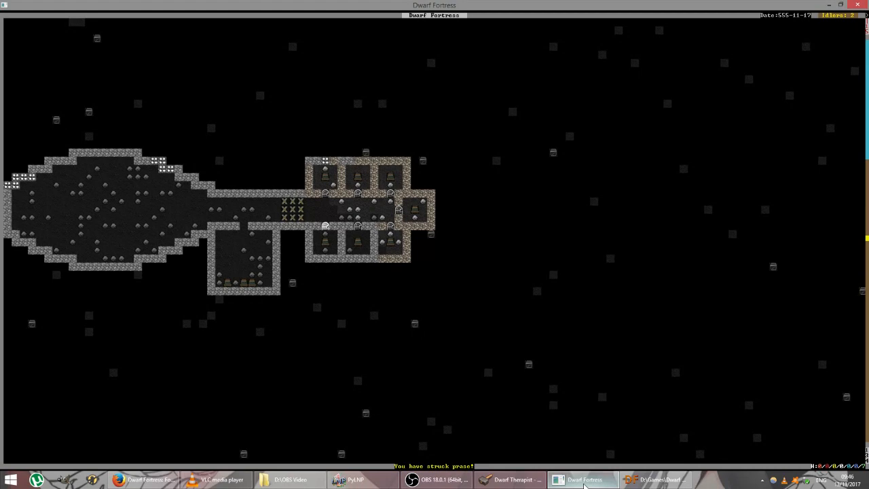
{"action": "key", "text": "b"}
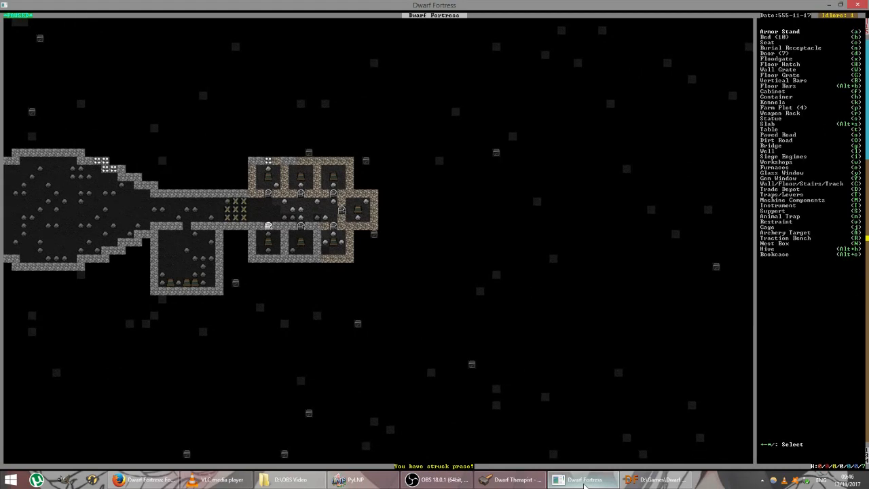
{"action": "key", "text": "d"}
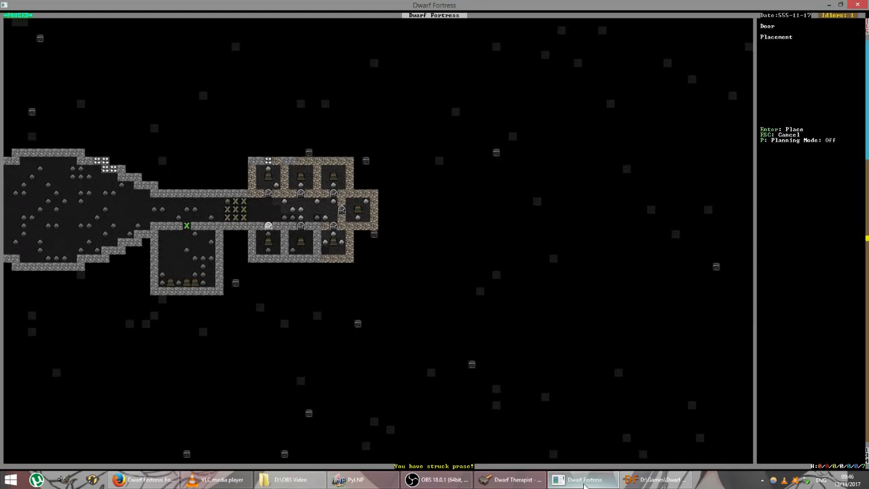
{"action": "key", "text": "Escape"}
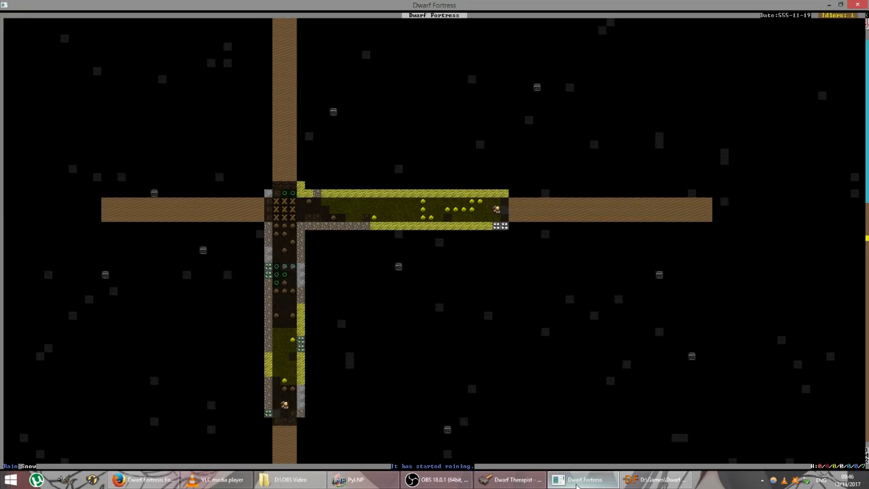
- Scroll the map over the crossing-corridor level to look over the dig designations
{"action": "scroll", "scroll_direction": "up", "scroll_amount": 3}
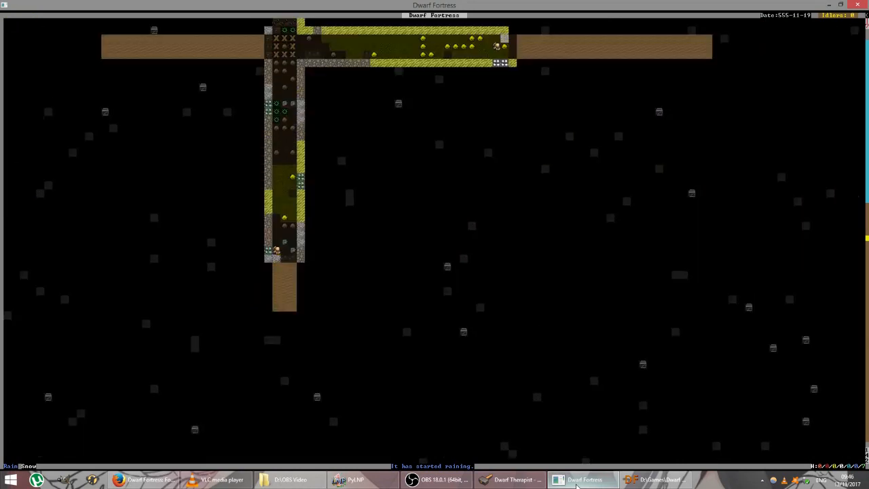
{"action": "scroll", "scroll_direction": "down", "scroll_amount": 3}
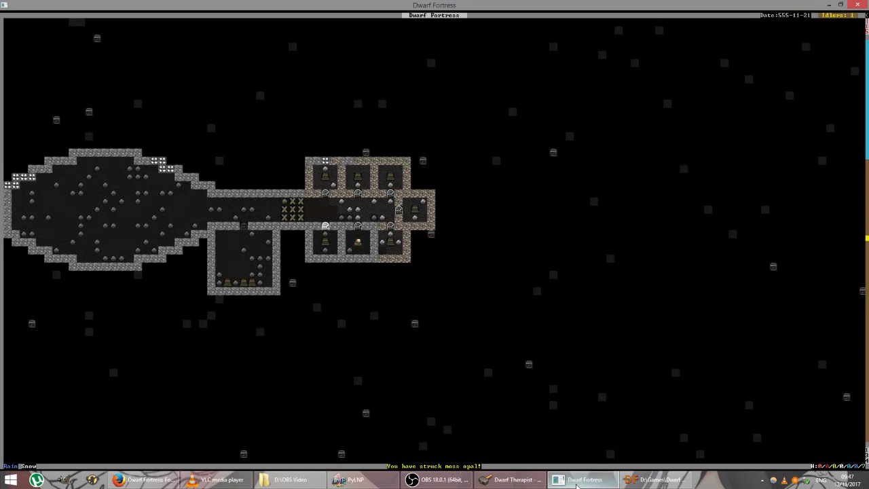
- Move the view back toward the level with the bedrooms and large cavern
{"action": "key", "text": "d"}
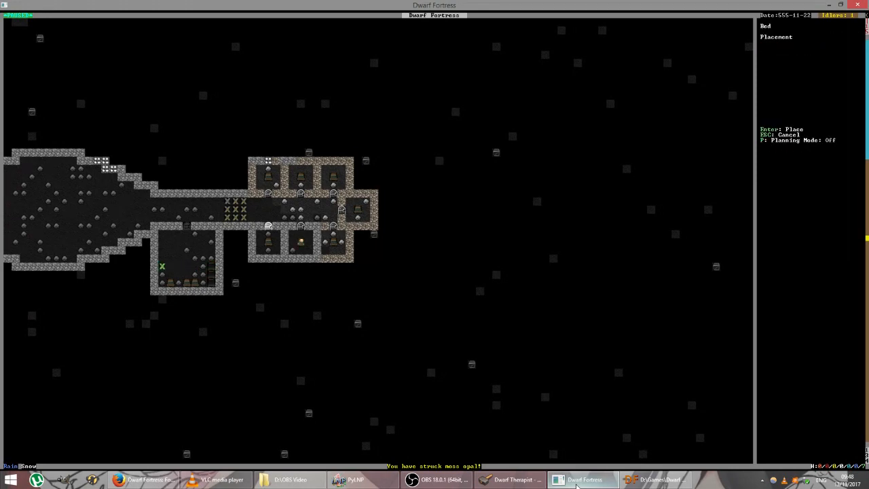
- Confirm the bed placement in the lower room beside the main corridor
{"action": "key", "text": "Escape"}
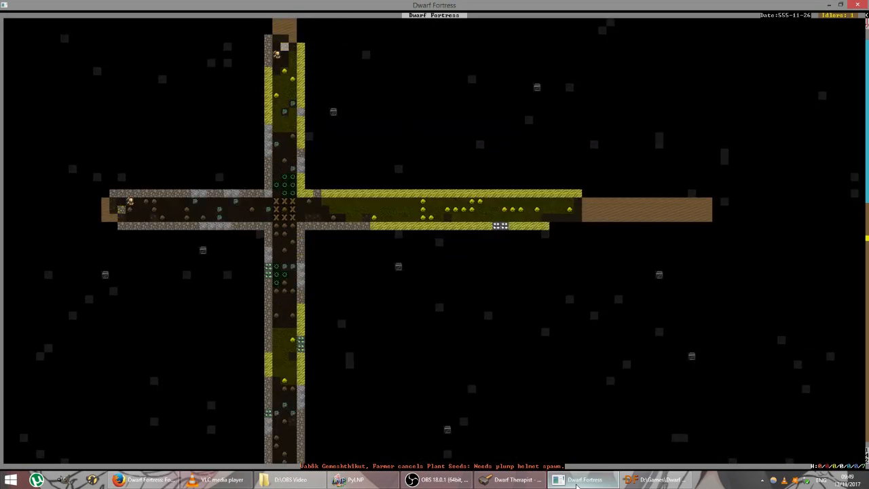
- Scroll the corridor level to check the miners' progress on the western branch
{"action": "scroll", "scroll_direction": "down", "scroll_amount": 3}
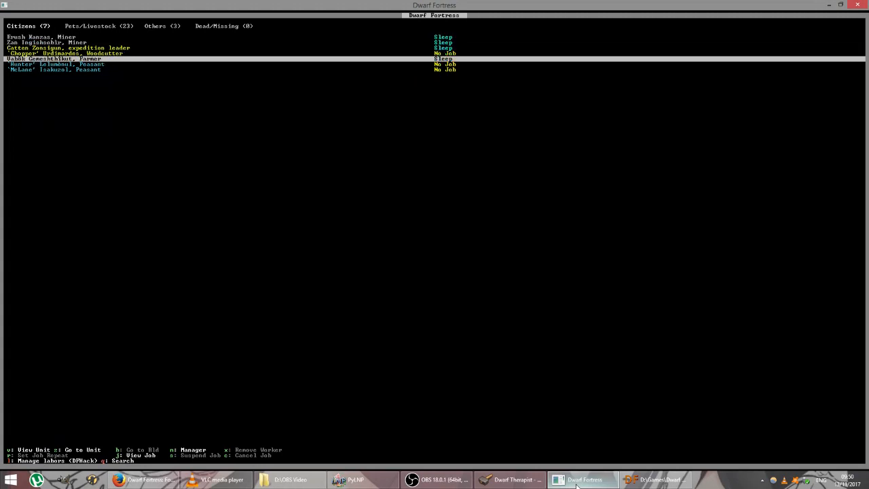
- Move through the citizens list to review the dwarves' professions and jobs
{"action": "key", "text": "down"}
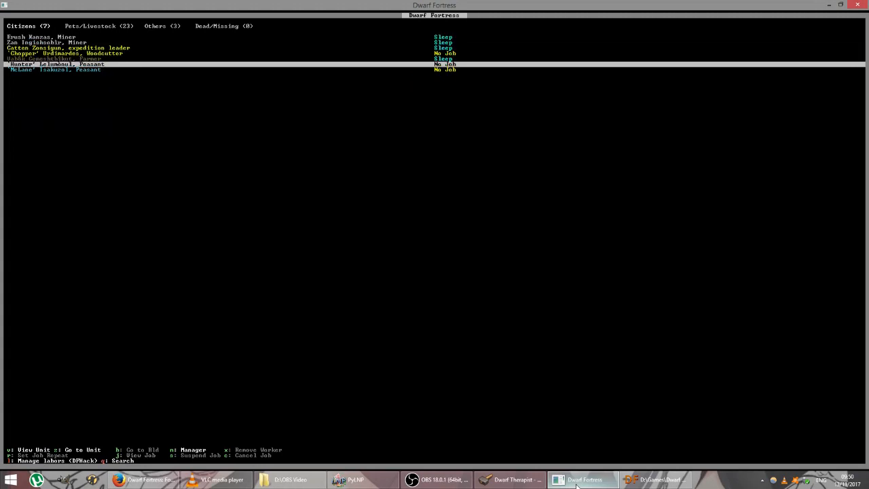
{"action": "key", "text": "up"}
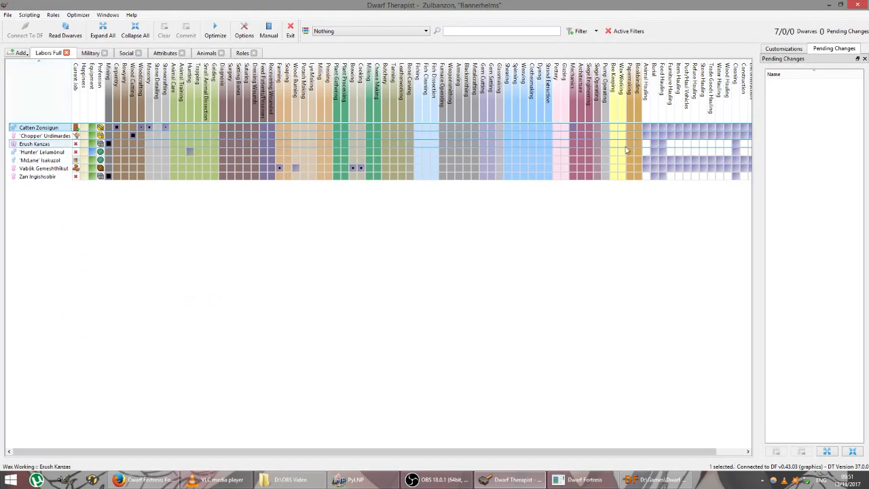
{"action": "mouse_move", "coordinate": [641, 168]}
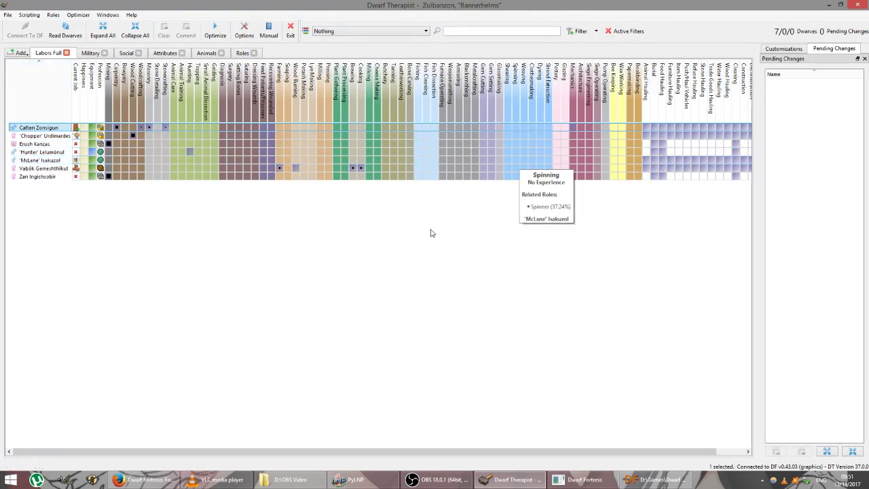
{"action": "mouse_move", "coordinate": [453, 262]}
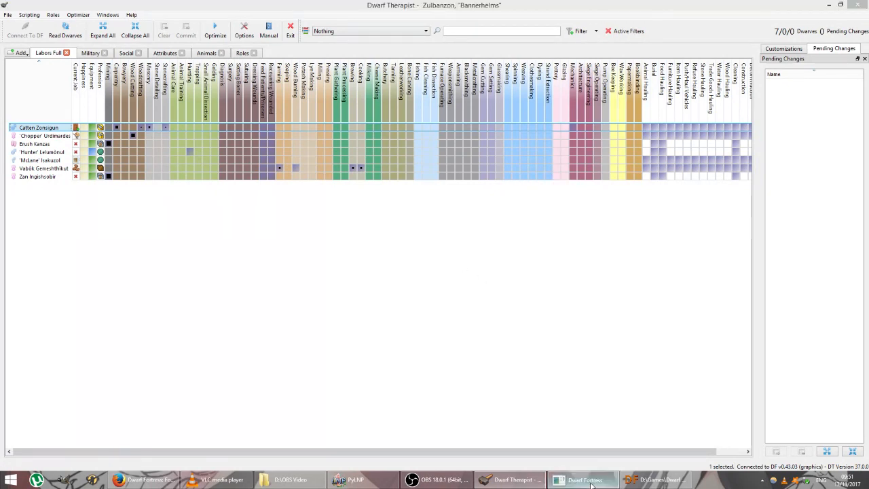
- Bring the Dwarf Fortress game window back to the front from Dwarf Therapist
{"action": "left_click", "coordinate": [584, 479]}
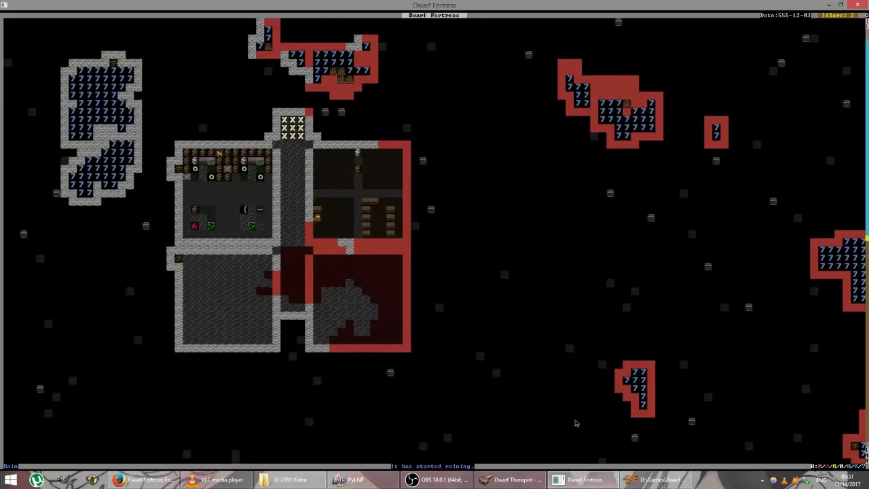
{"action": "mouse_move", "coordinate": [559, 415]}
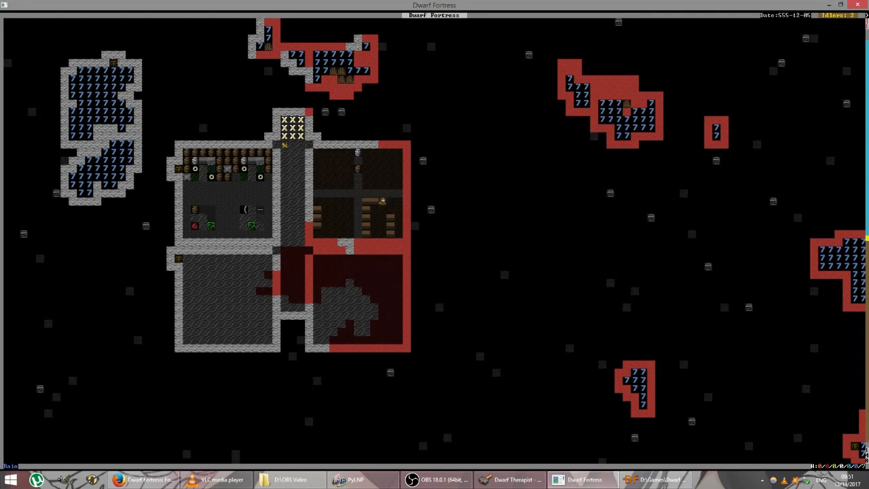
- Bring up the Mine designation and move the cursor to rock around the existing rooms
{"action": "key", "text": "d"}
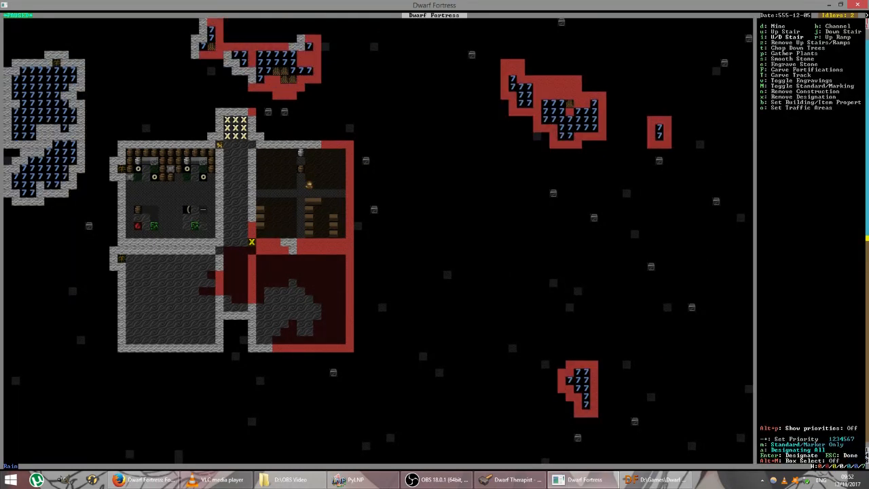
{"action": "mouse_move", "coordinate": [212, 217]}
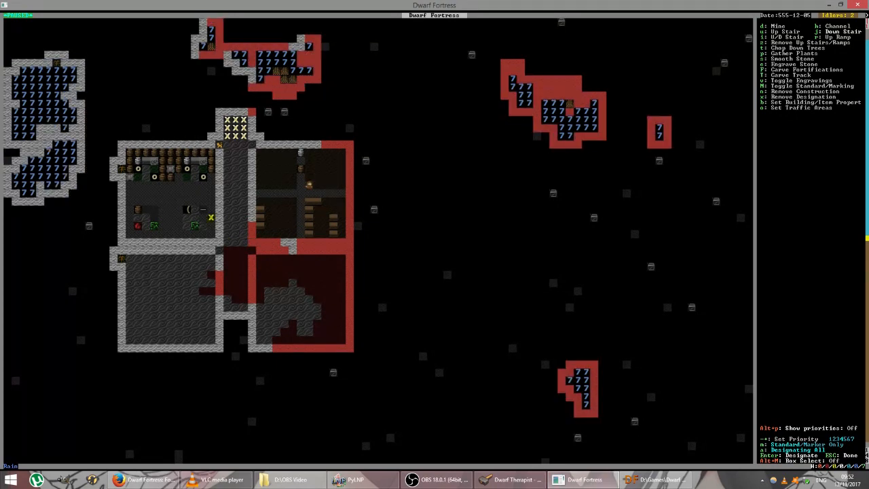
{"action": "mouse_move", "coordinate": [171, 192]}
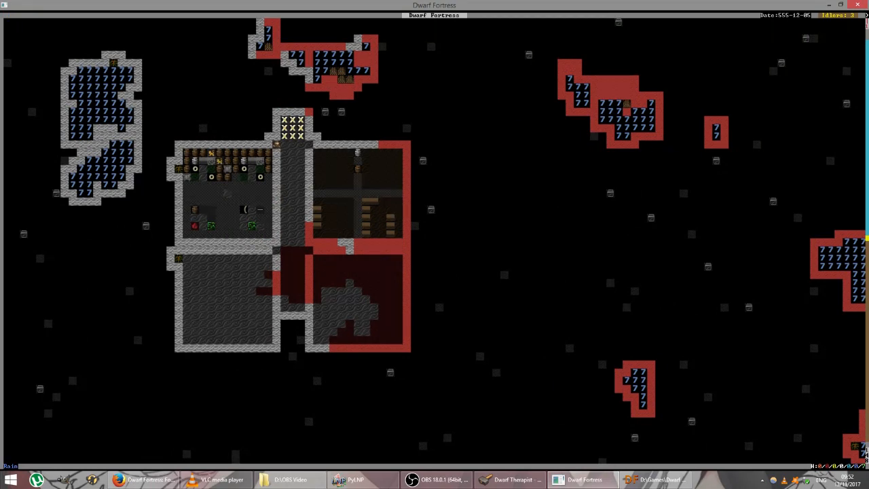
{"action": "key", "text": "d"}
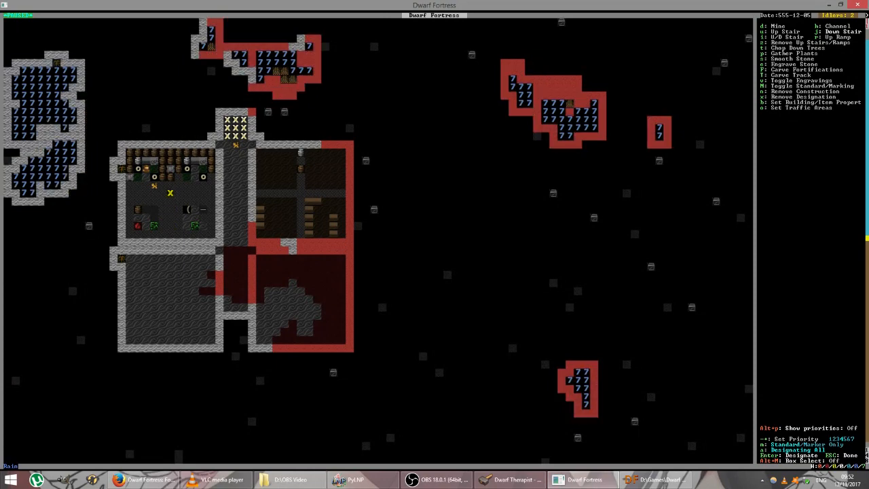
{"action": "key", "text": "Down"}
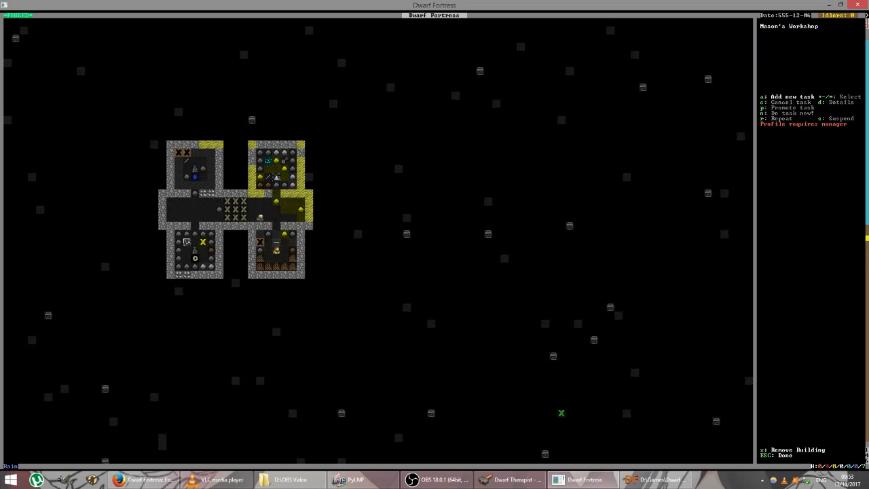
{"action": "key", "text": "a"}
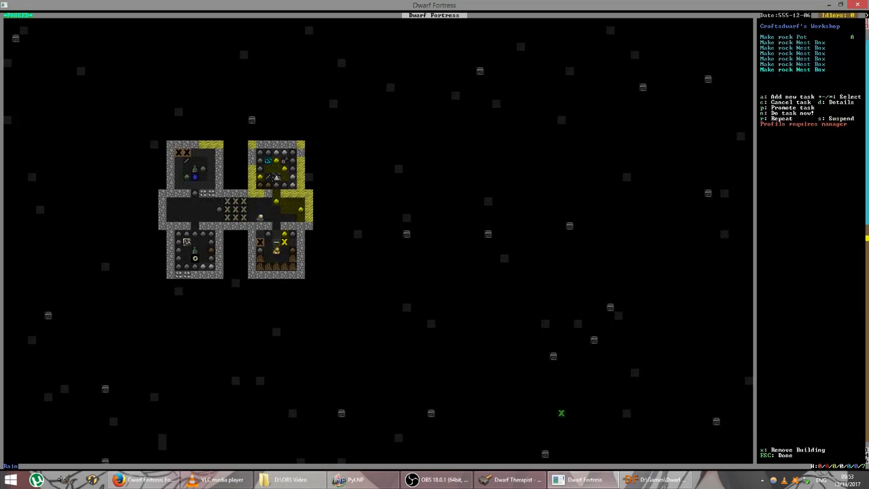
{"action": "key", "text": "a"}
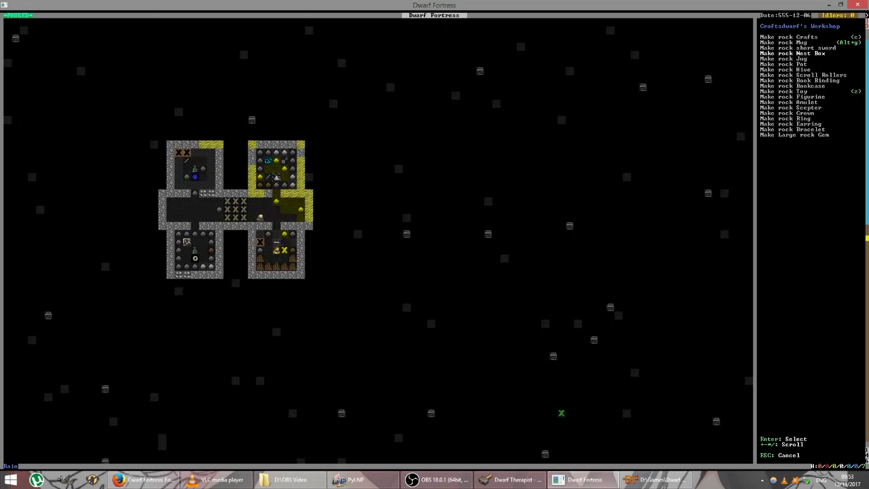
{"action": "key", "text": "Enter"}
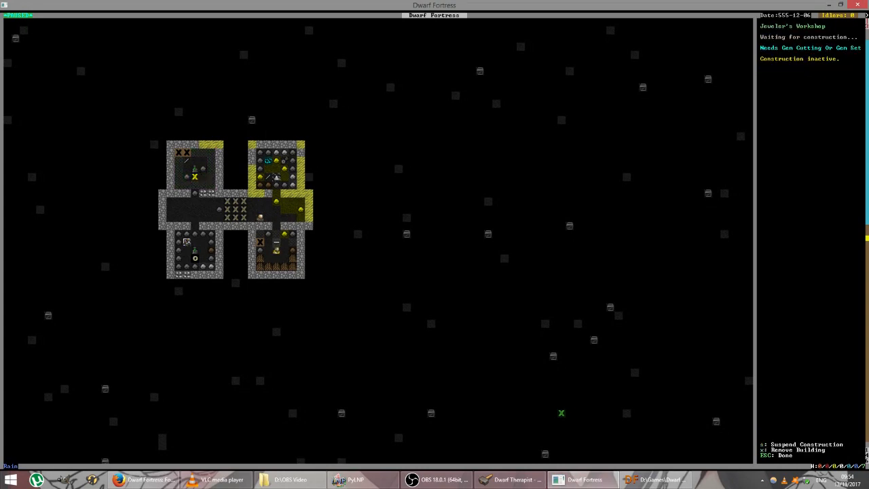
{"action": "key", "text": "Escape"}
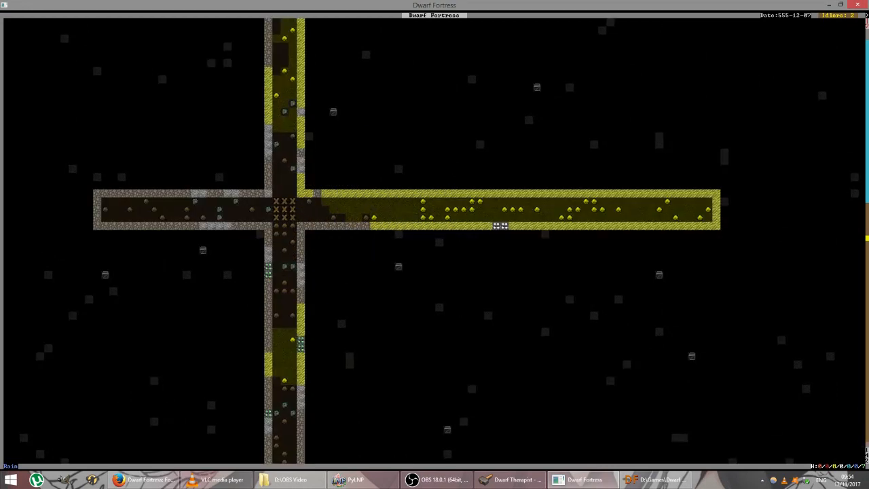
- Designate a large rectangular room for digging below the east corridor beside the crossroads
{"action": "scroll", "scroll_direction": "up", "scroll_amount": 3}
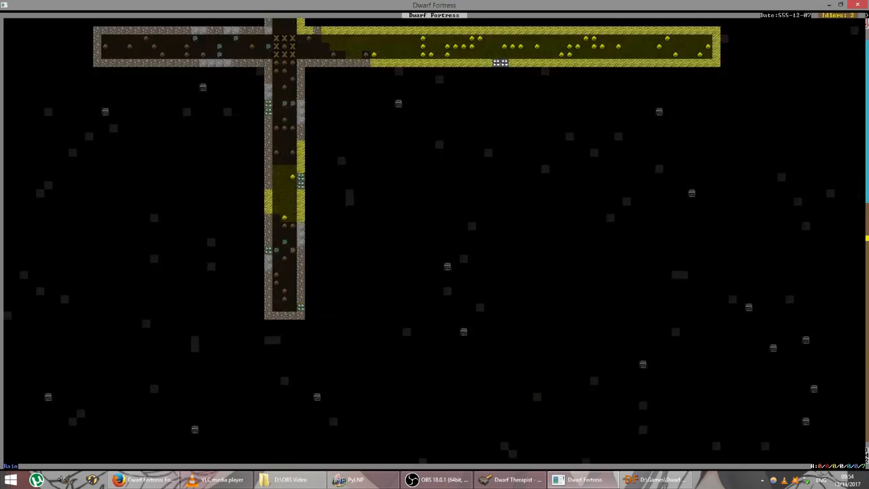
{"action": "scroll", "scroll_direction": "down", "scroll_amount": 3}
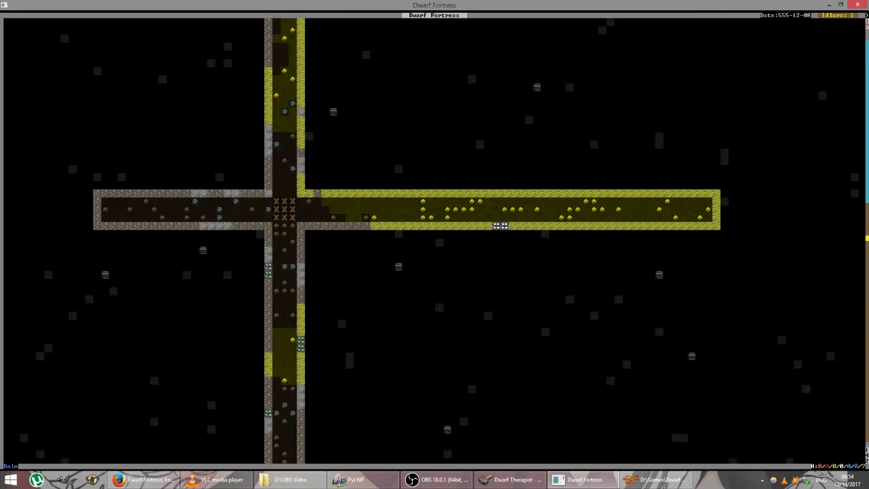
{"action": "key", "text": "d"}
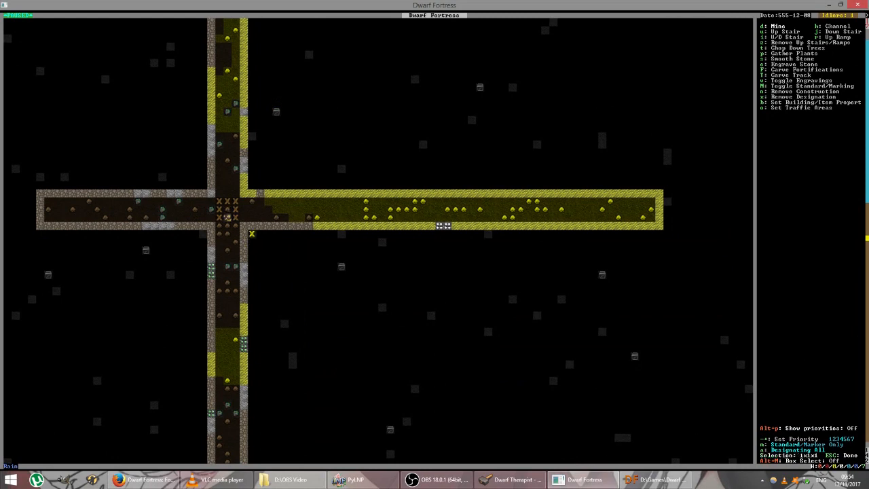
{"action": "left_click_drag", "start_coordinate": [251, 233], "coordinate": [333, 315]}
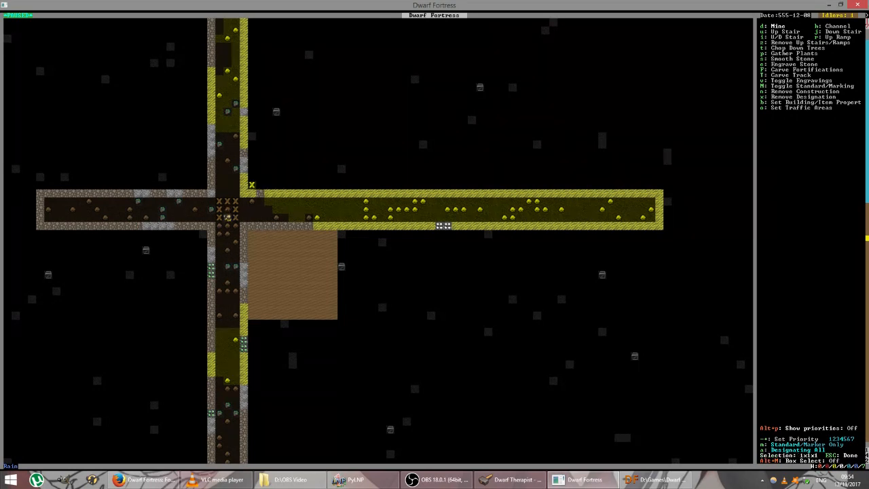
{"action": "mouse_move", "coordinate": [333, 103]}
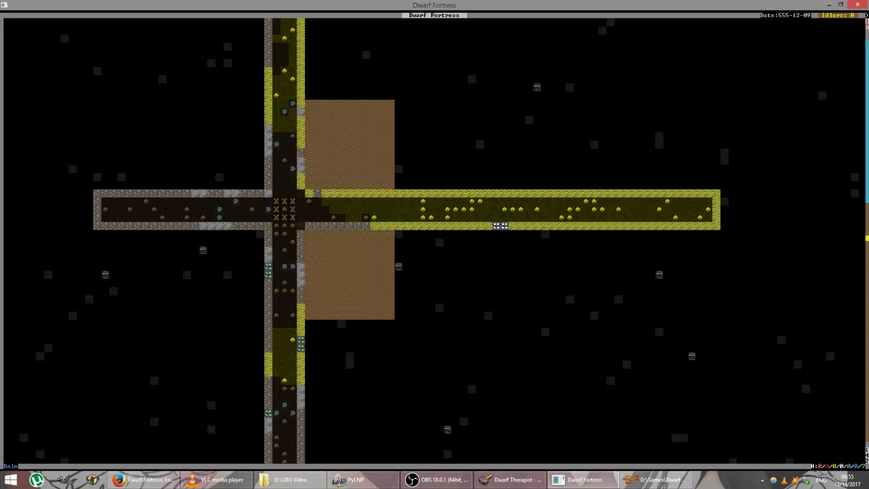
{"action": "scroll", "scroll_direction": "down", "scroll_amount": 3}
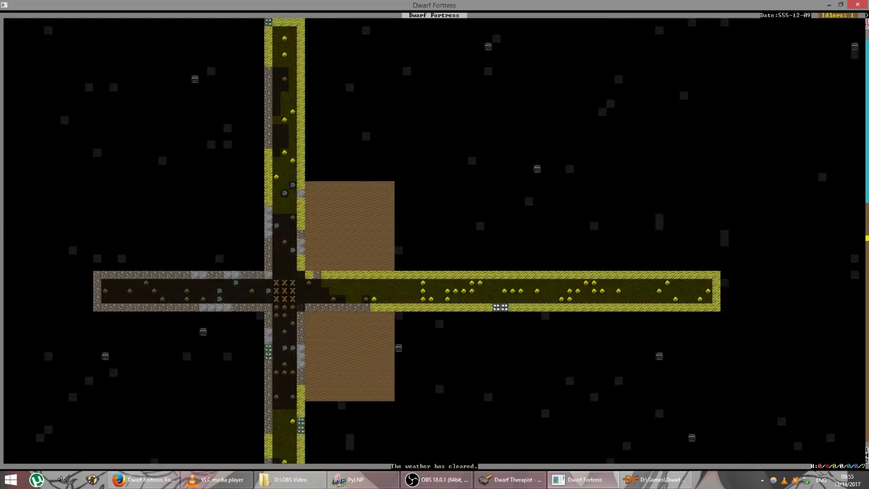
{"action": "scroll", "scroll_direction": "down", "scroll_amount": 3}
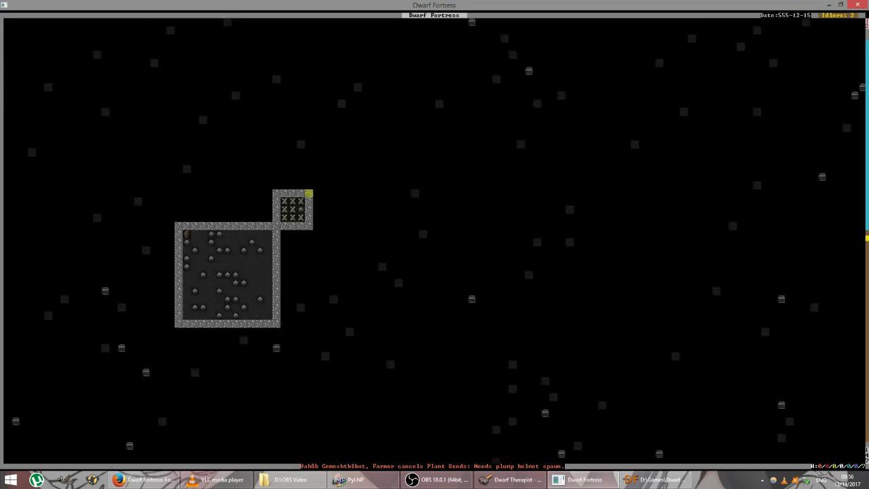
- Switch toward the level showing the walled, furnished room and its small neighbouring area
{"action": "key", "text": "d"}
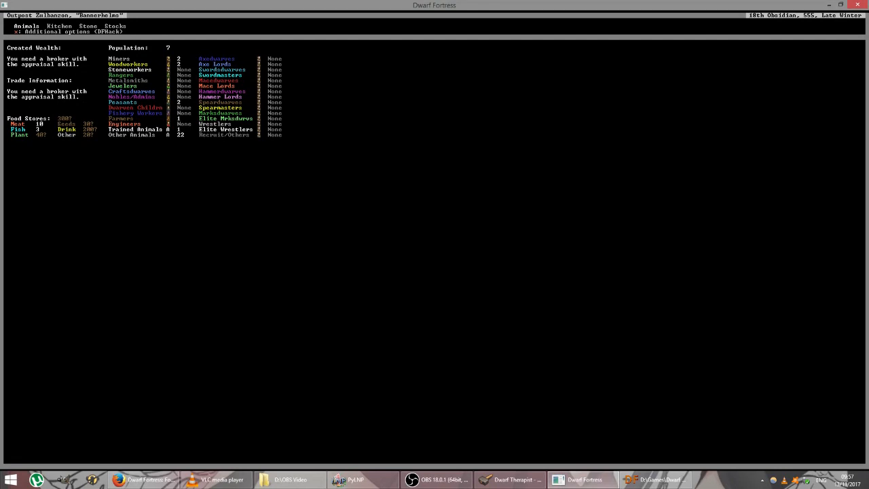
{"action": "key", "text": "Escape"}
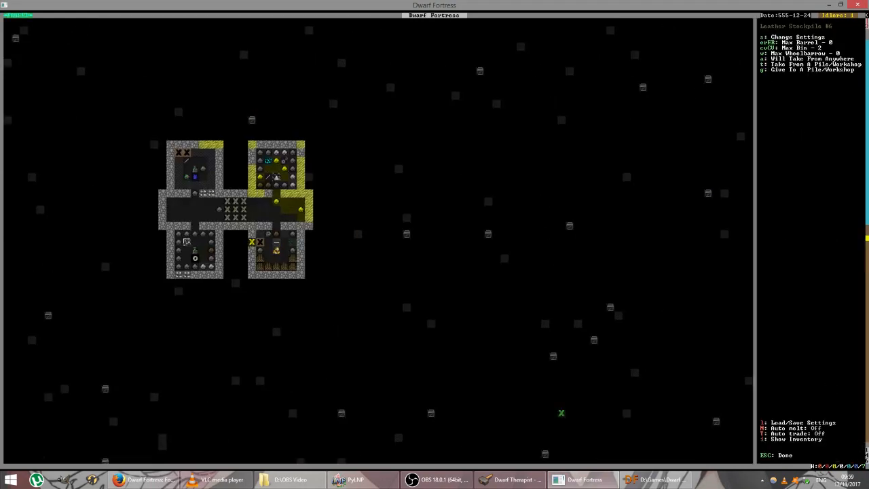
- Queue rock table and rock throne jobs at the Mason's Workshop
{"action": "left_click", "coordinate": [196, 249]}
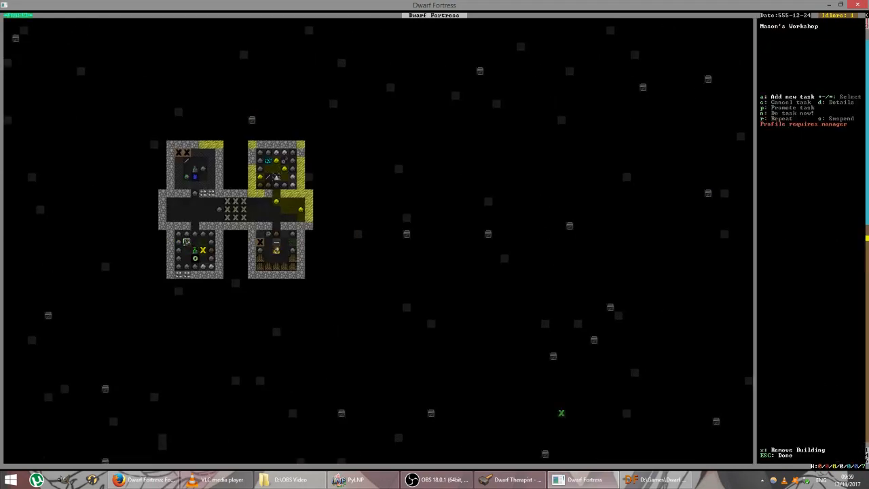
{"action": "key", "text": "a"}
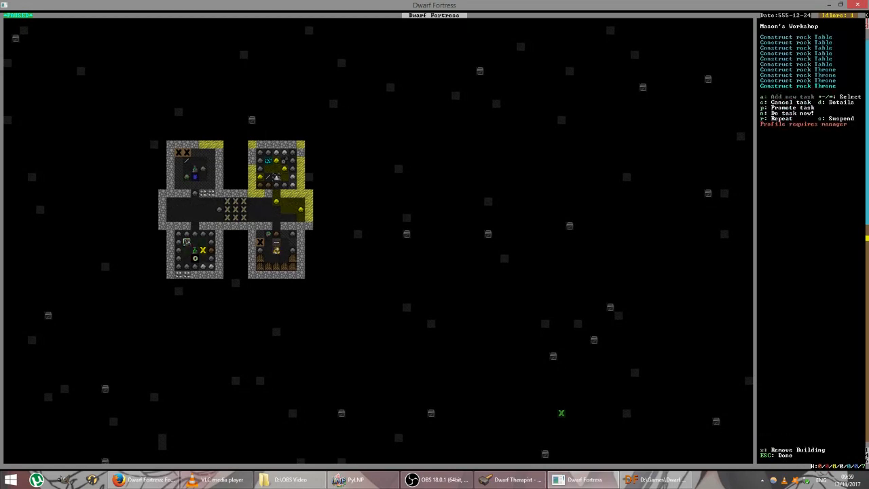
{"action": "key", "text": "Escape"}
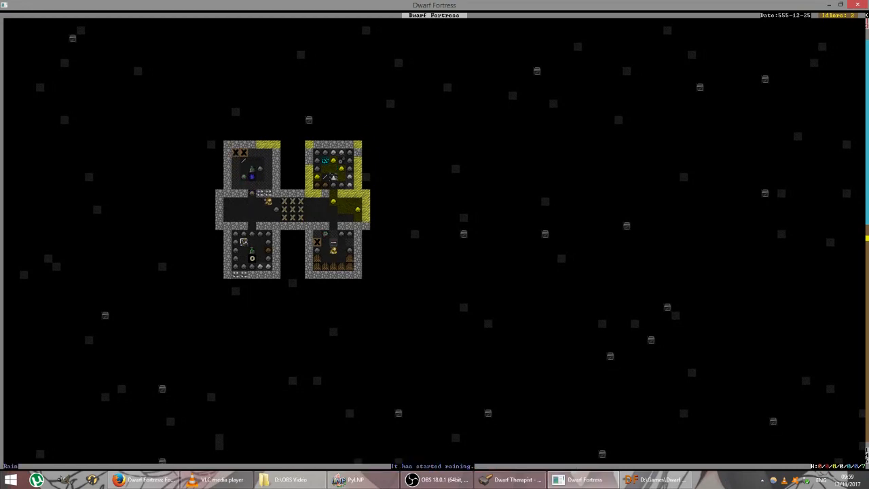
- Form The Rough Sparks squad in the Military screen with the Metal armor uniform
{"action": "key", "text": "m"}
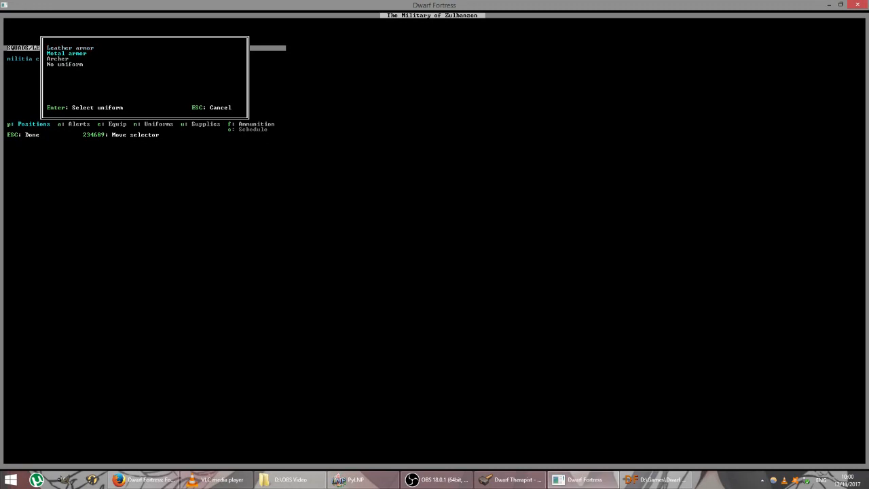
{"action": "key", "text": "Escape"}
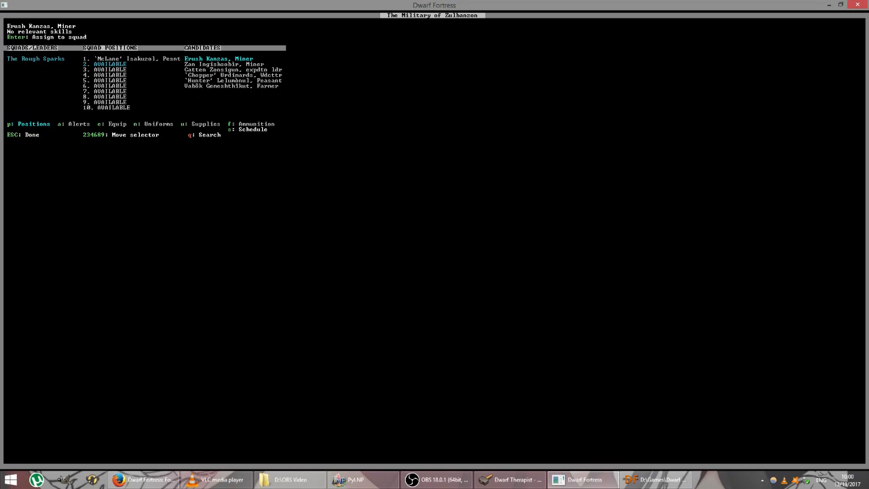
- Review The Rough Sparks' uniform equipment list, then their monthly training schedule
{"action": "key", "text": "e"}
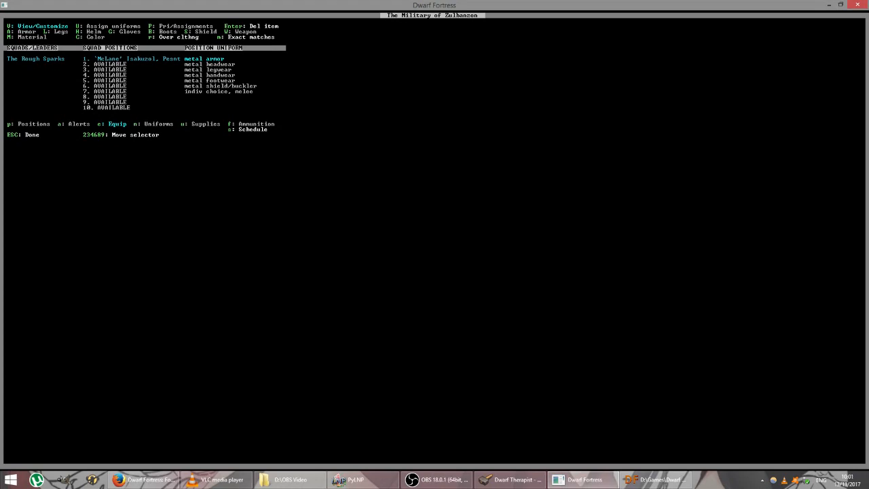
{"action": "key", "text": "s"}
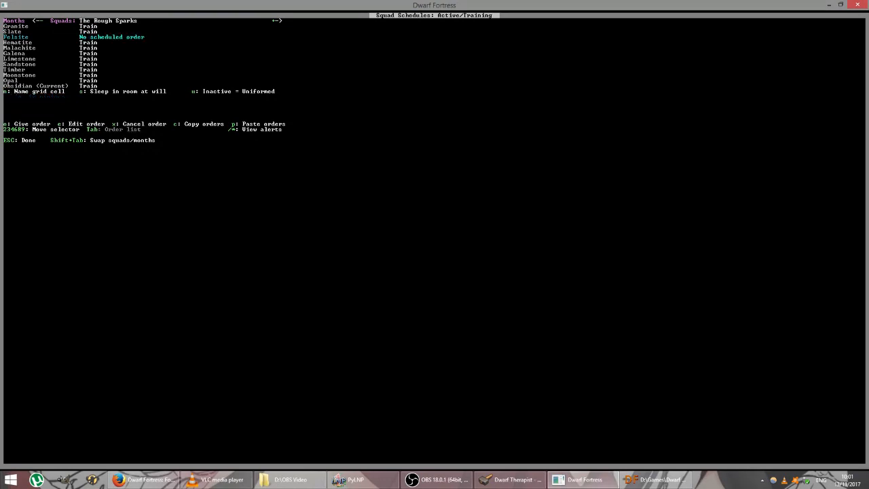
- Cancel the Train orders for several months of The Rough Sparks' schedule
{"action": "key", "text": "down"}
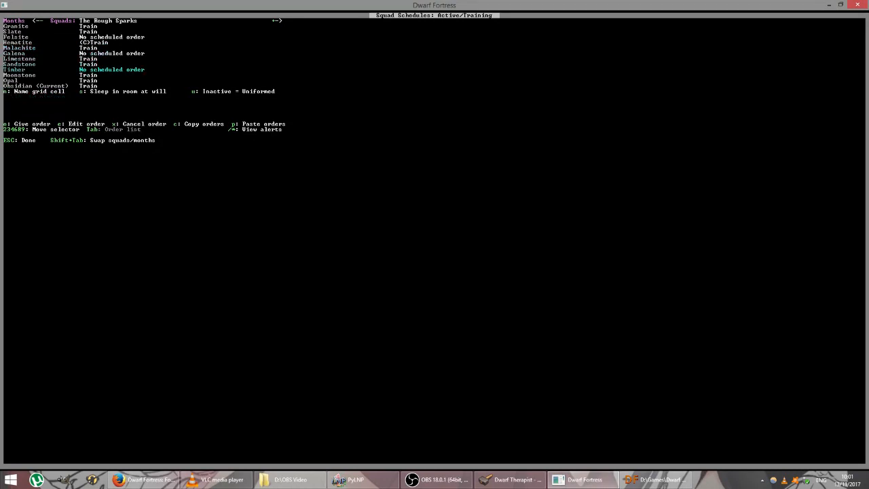
{"action": "key", "text": "down"}
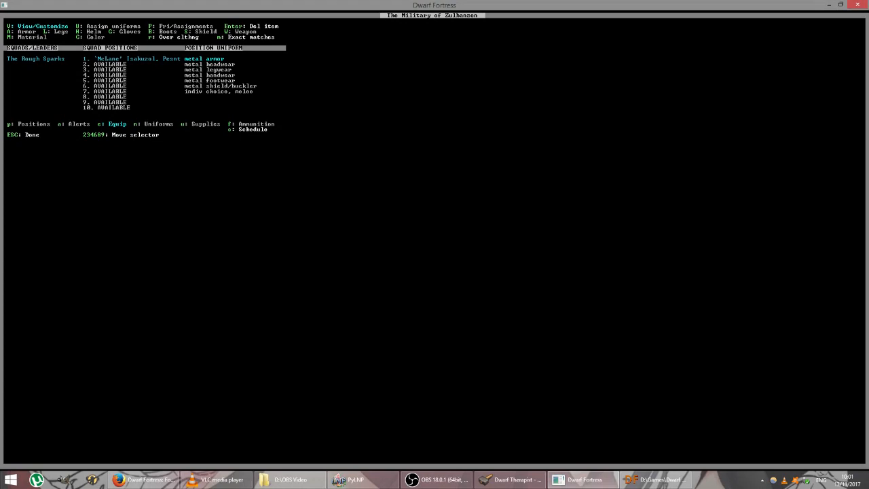
- Leave the Military screen for the fortress map of the dug corridors
{"action": "key", "text": "Escape"}
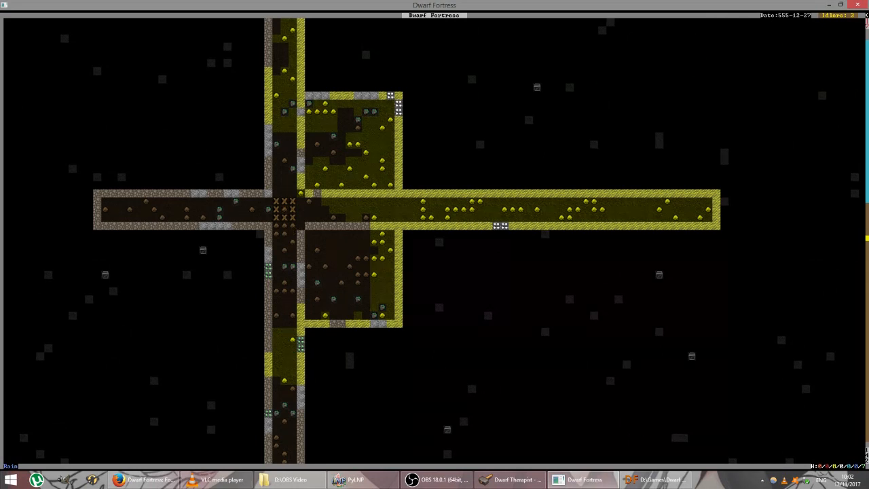
- Place a Carpenter's Workshop built from a wood log in the room right of the central corridor
{"action": "key", "text": "b"}
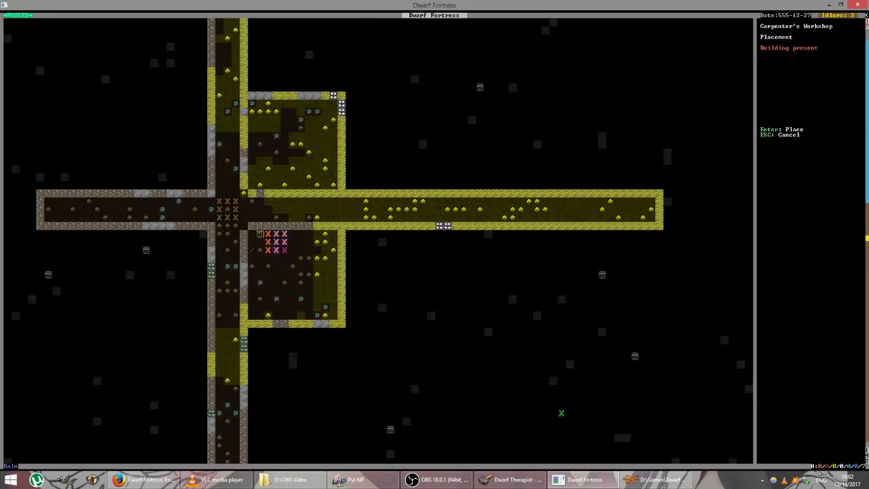
{"action": "mouse_move", "coordinate": [282, 242]}
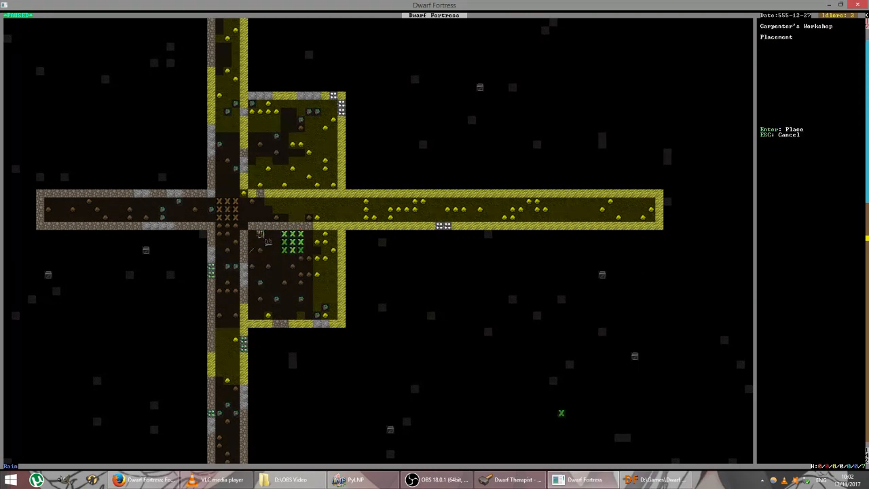
{"action": "key", "text": "Escape"}
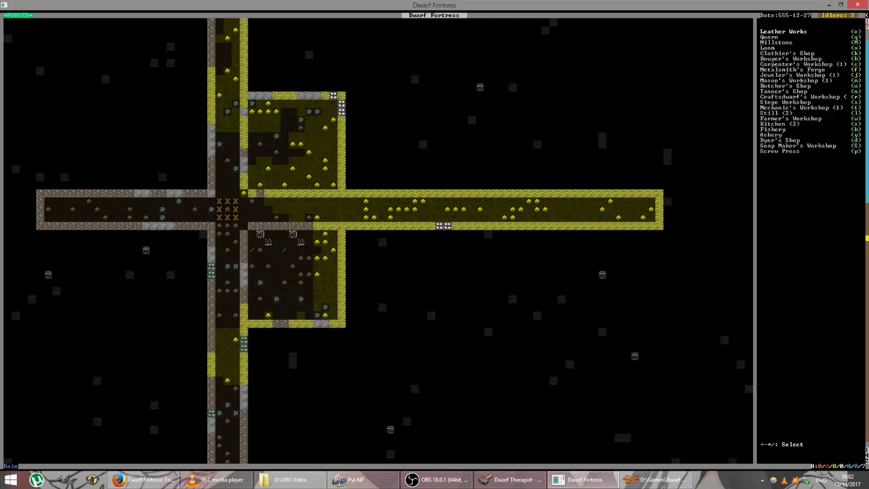
{"action": "left_click", "coordinate": [792, 64]}
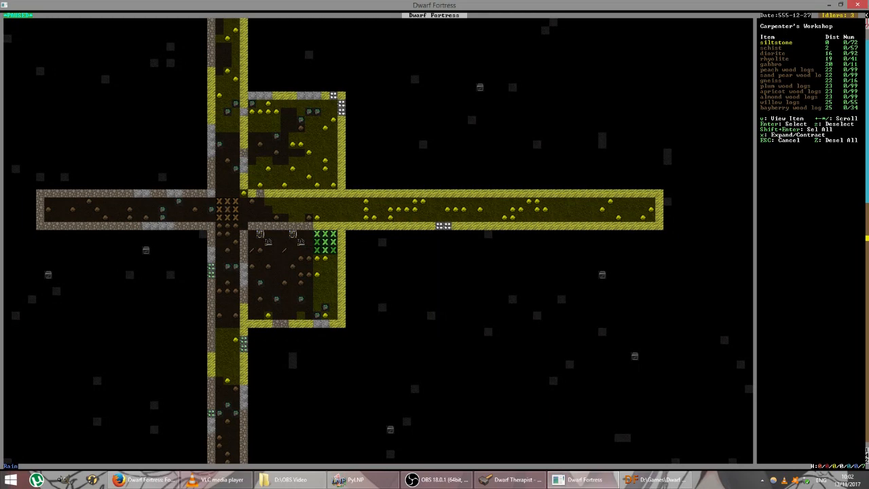
{"action": "key", "text": "Escape"}
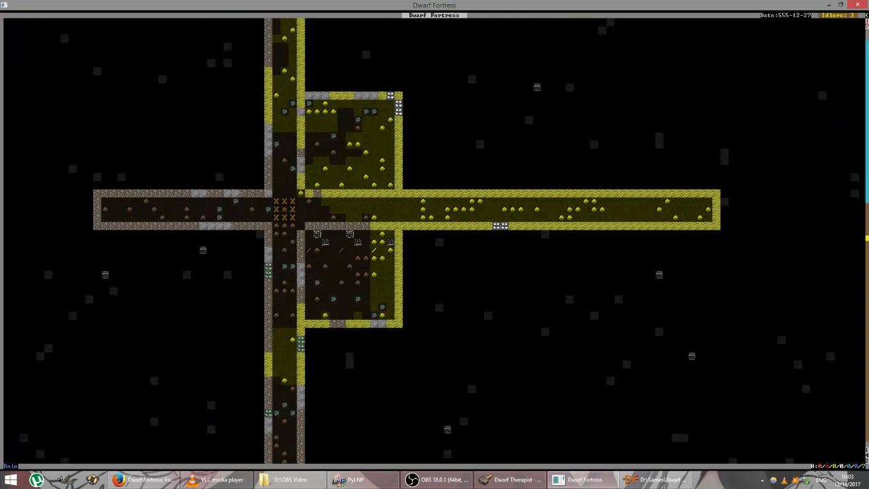
{"action": "key", "text": "b"}
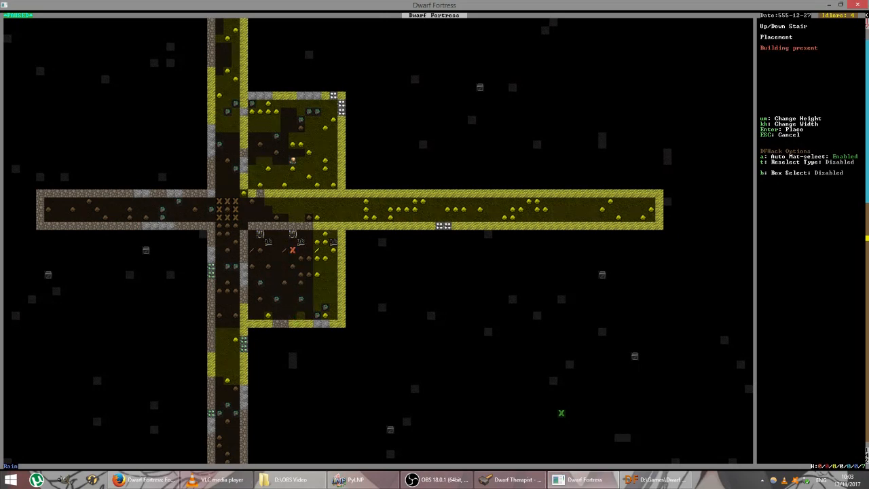
{"action": "mouse_move", "coordinate": [292, 274]}
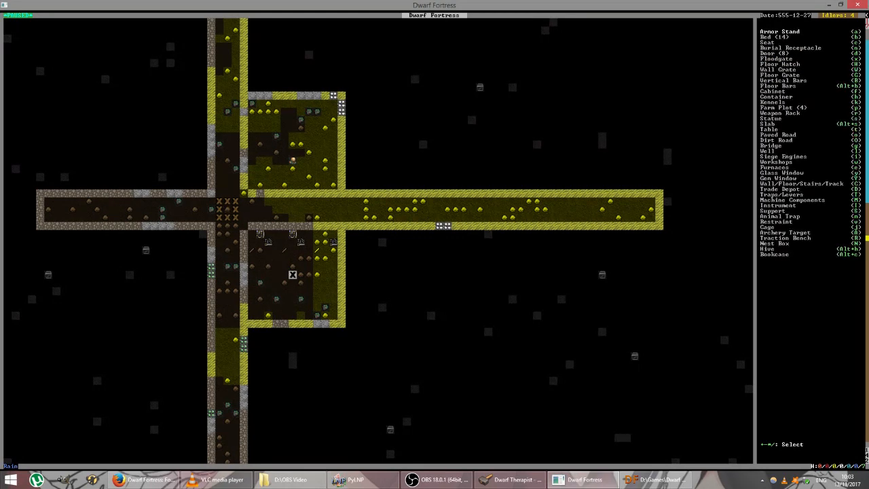
{"action": "key", "text": "Escape"}
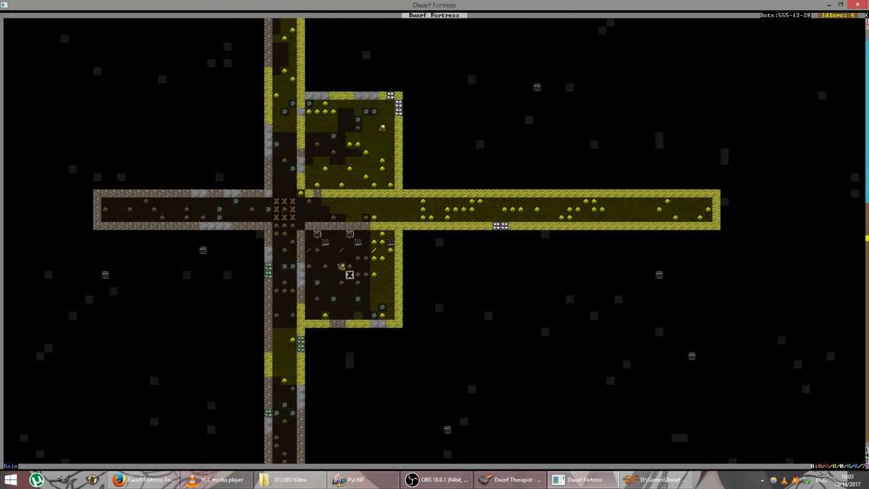
{"action": "key", "text": "d"}
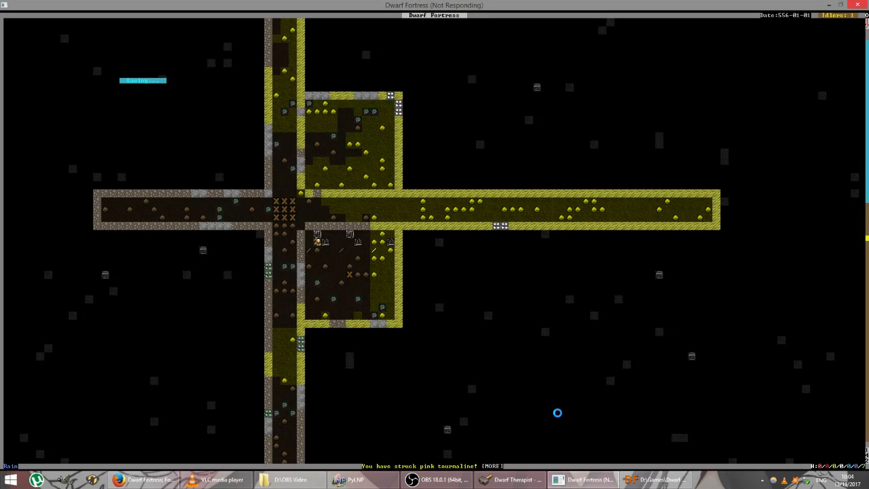
- Switch from the running game over to the Dwarf Therapist window
{"action": "left_click", "coordinate": [509, 479]}
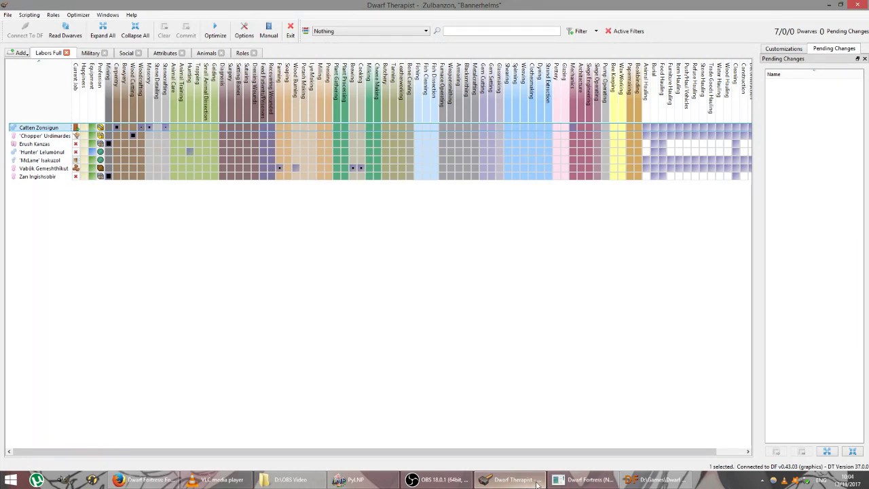
{"action": "mouse_move", "coordinate": [190, 133]}
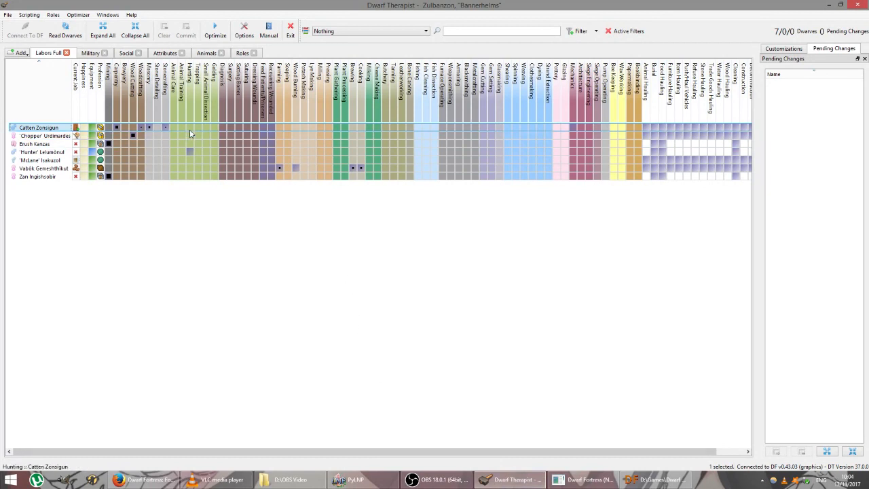
{"action": "mouse_move", "coordinate": [133, 136]}
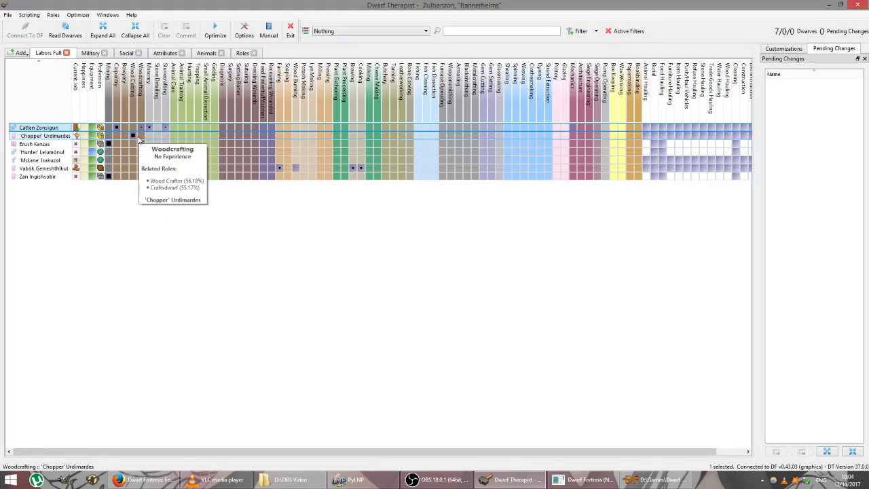
{"action": "mouse_move", "coordinate": [293, 138]}
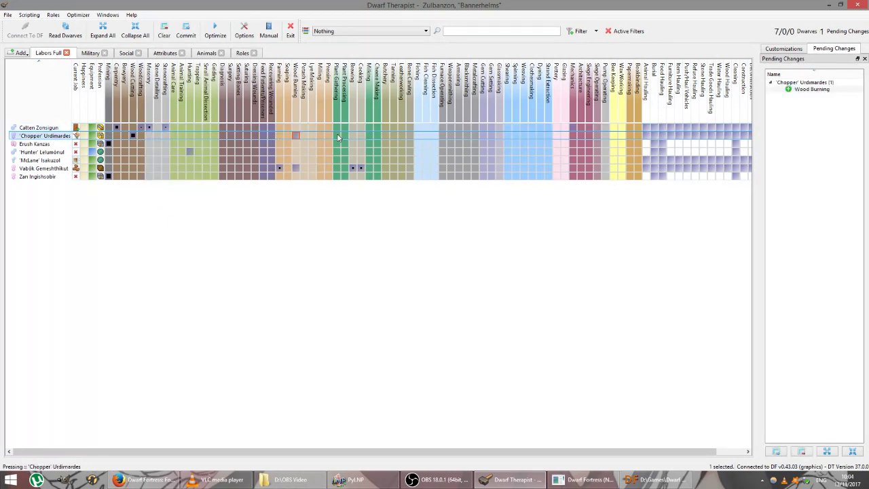
- Give Chopper Wood Burning and Furnace Operating, remove Wood Burning from Vabok, and commit
{"action": "left_click", "coordinate": [440, 136]}
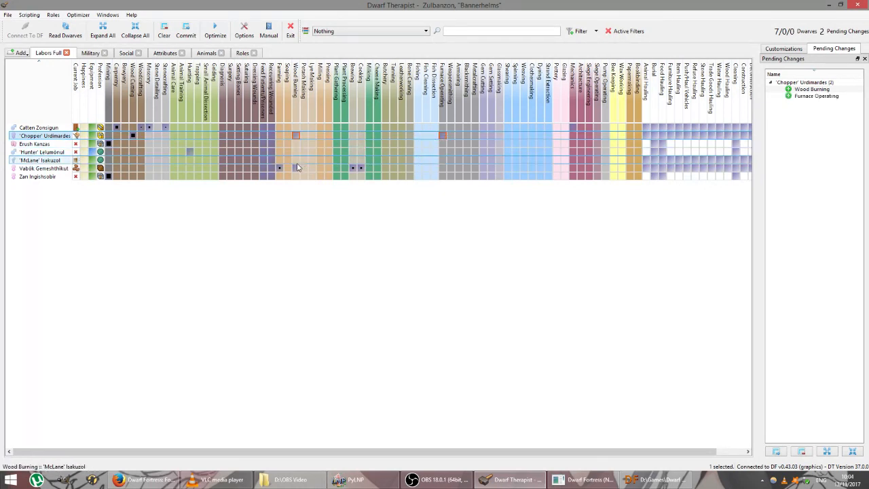
{"action": "left_click", "coordinate": [296, 169]}
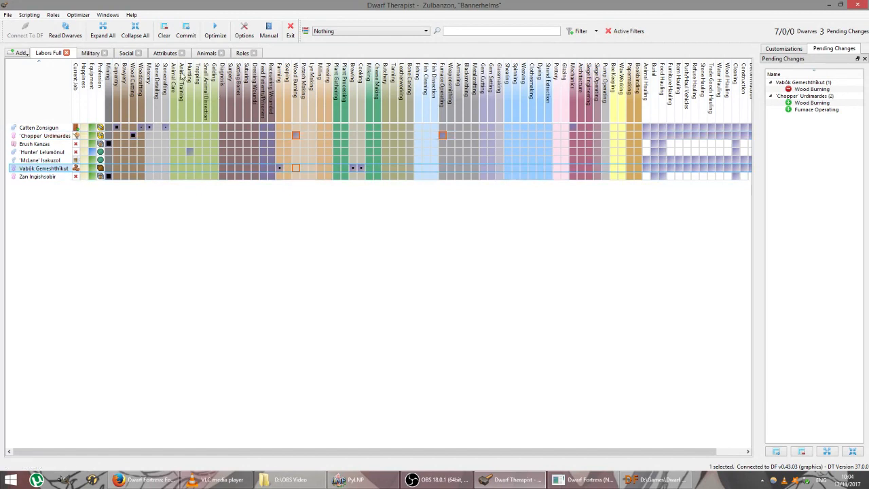
{"action": "left_click", "coordinate": [185, 30]}
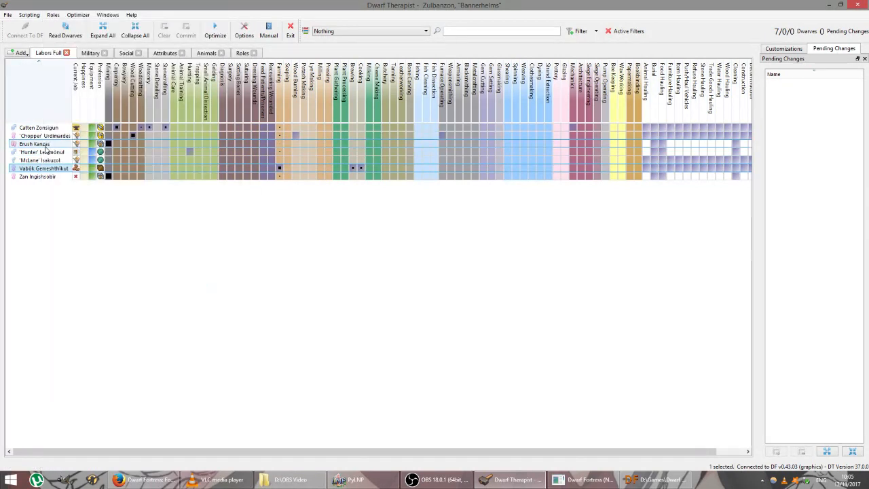
- Nickname Vabok Gemeshthikut 'Farmer' through the Set Nickname dialog
{"action": "left_click", "coordinate": [41, 152]}
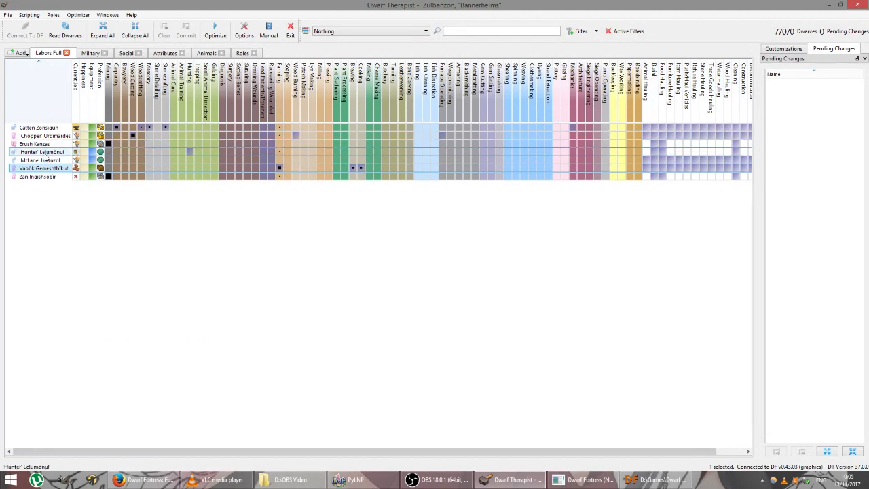
{"action": "left_click", "coordinate": [44, 169]}
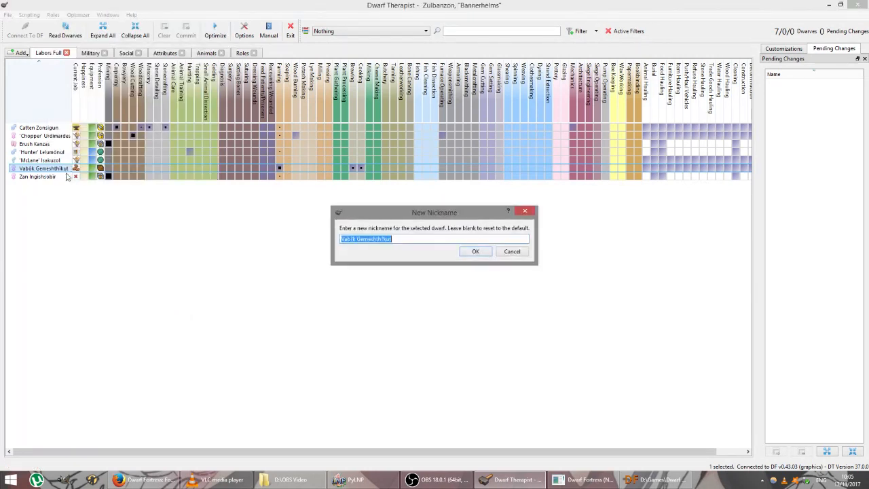
{"action": "type", "text": "Farmer"}
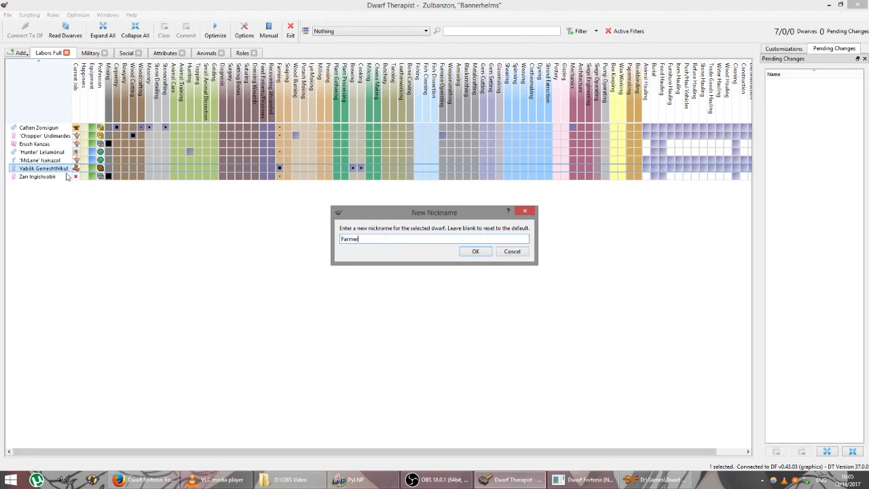
{"action": "left_click", "coordinate": [475, 251]}
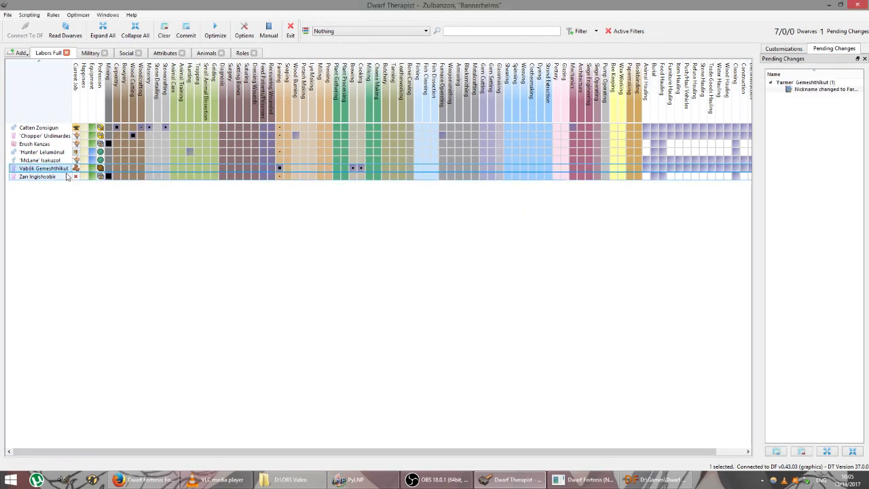
{"action": "mouse_move", "coordinate": [73, 206]}
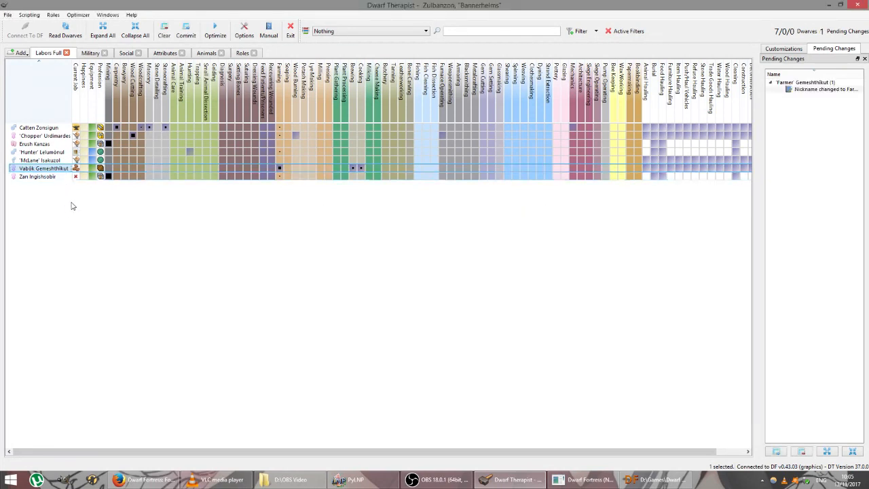
- Nickname the bottom dwarf Zan Ingishoslin 'Miner'
{"action": "left_click", "coordinate": [35, 144]}
{"action": "type", "text": "Mine"}
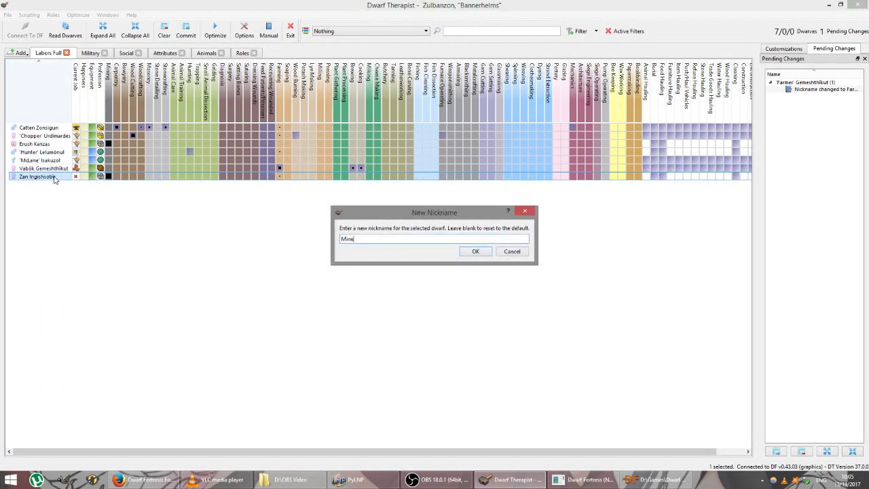
{"action": "type", "text": "r"}
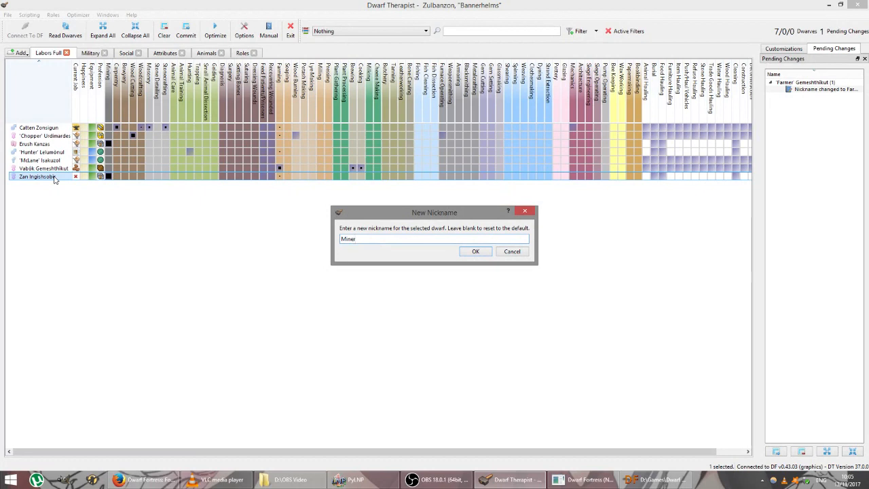
{"action": "left_click", "coordinate": [475, 251]}
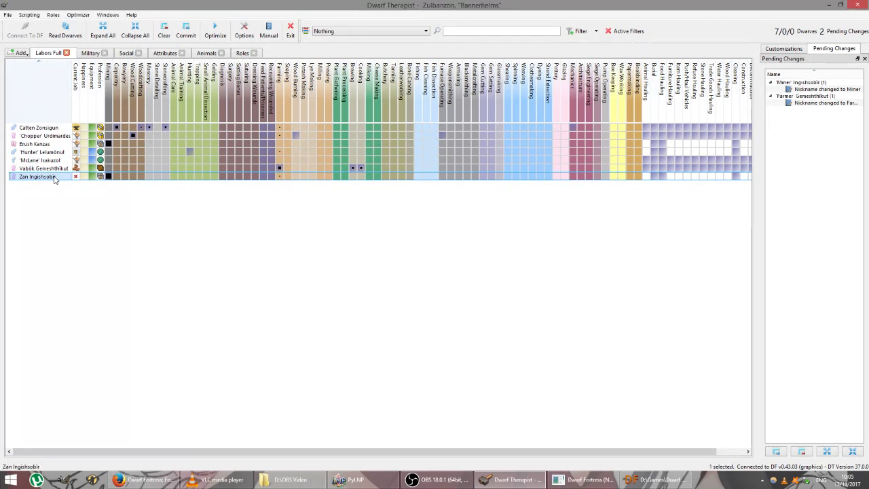
- Nickname the third dwarf Enoth Kensou 'Master Miner'
{"action": "left_click", "coordinate": [34, 144]}
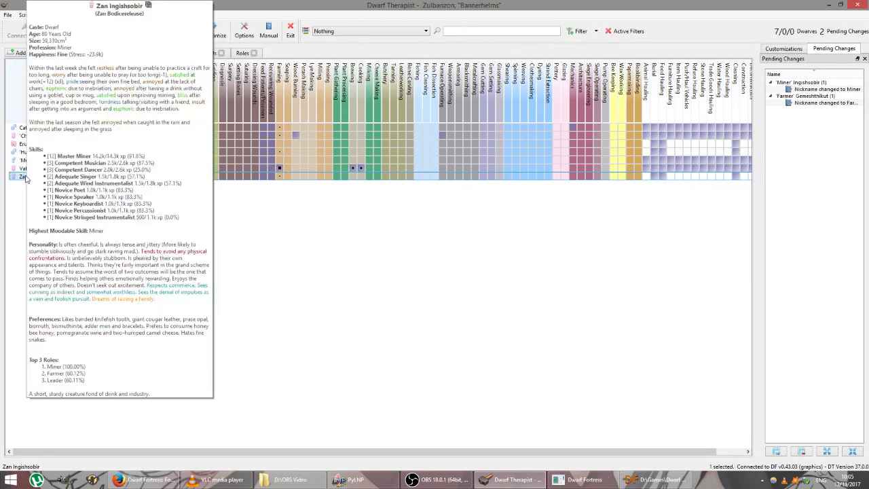
{"action": "left_click", "coordinate": [21, 152]}
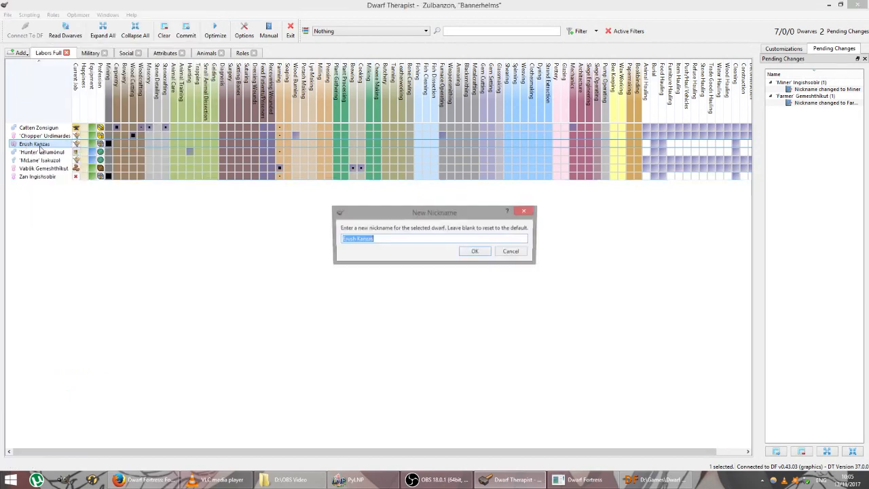
{"action": "type", "text": "Master"}
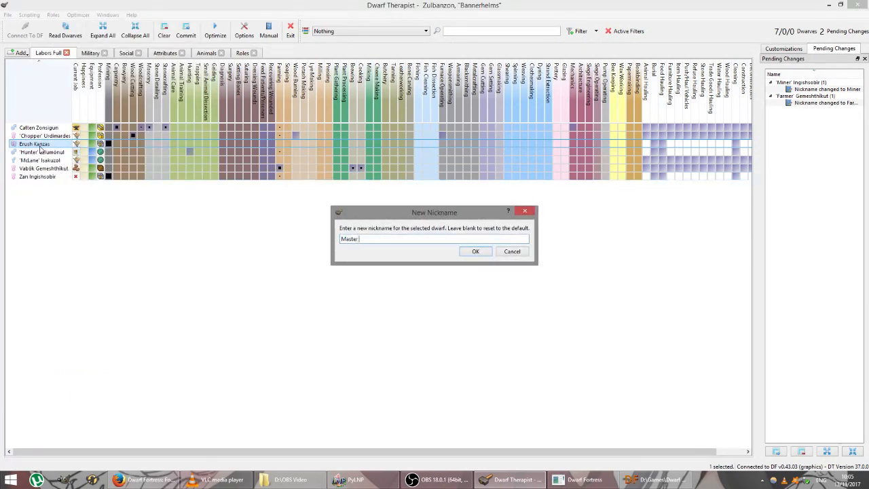
{"action": "type", "text": "Mniner"}
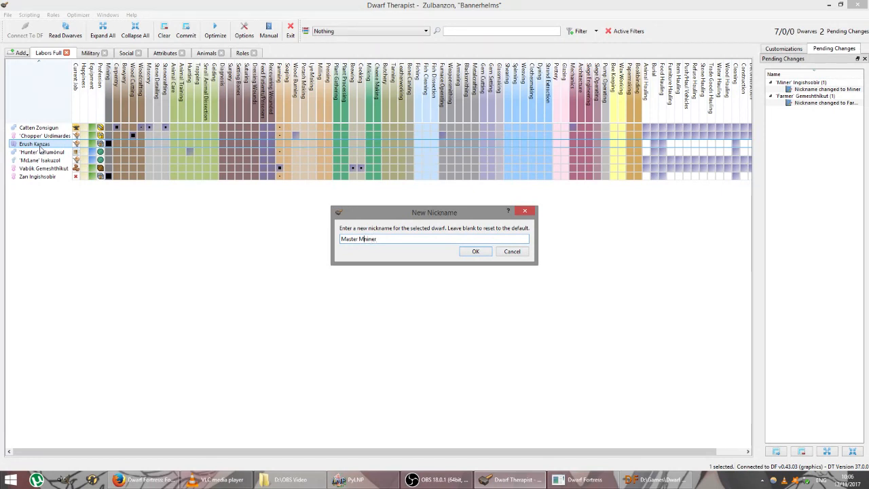
{"action": "left_click", "coordinate": [475, 251]}
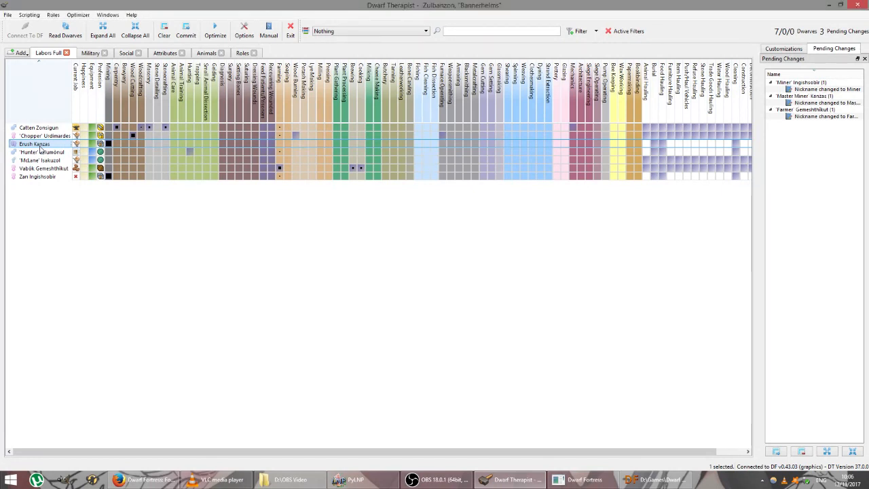
{"action": "left_click", "coordinate": [43, 136]}
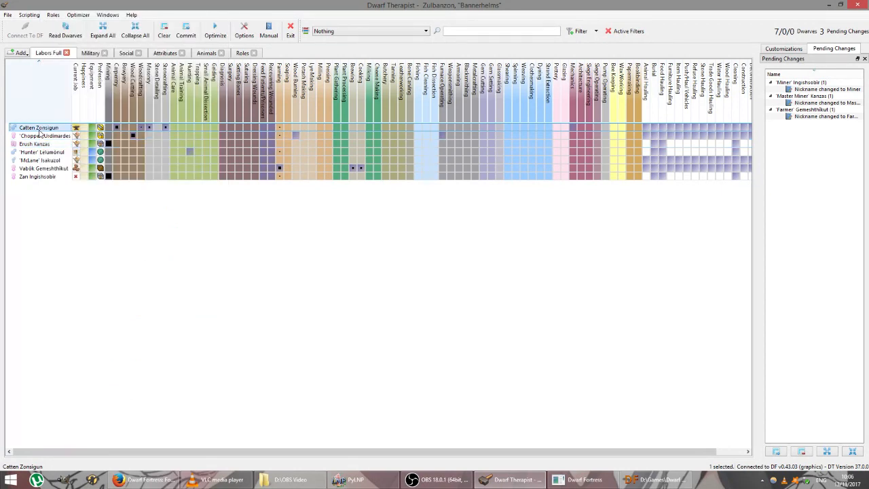
- Give the top dwarf, Catten Zonsigun, the nickname Crafty
{"action": "right_click", "coordinate": [39, 127]}
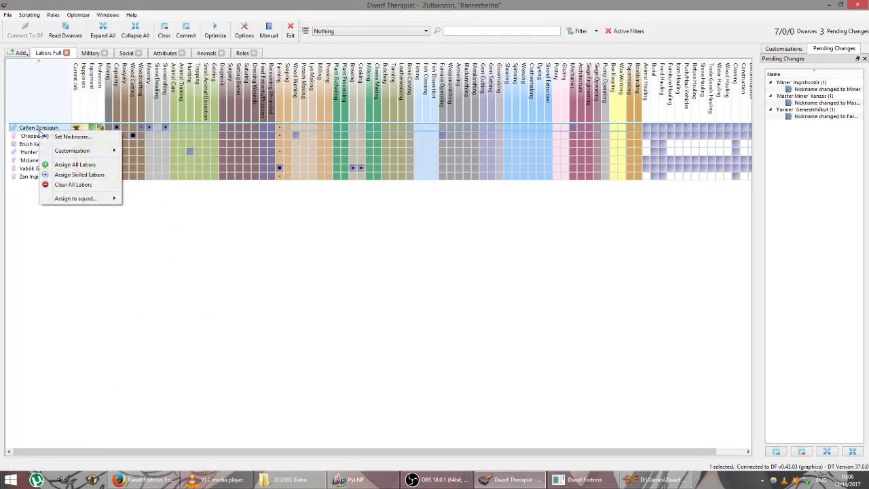
{"action": "left_click", "coordinate": [73, 135]}
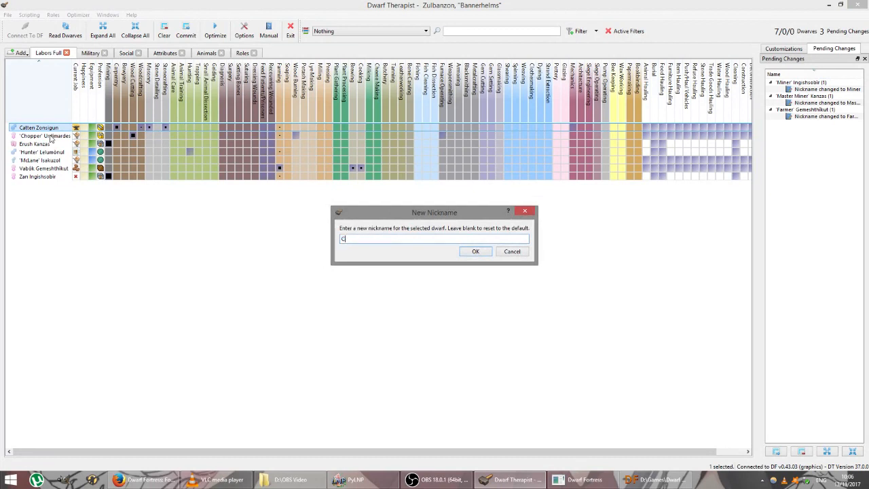
{"action": "type", "text": "rafty"}
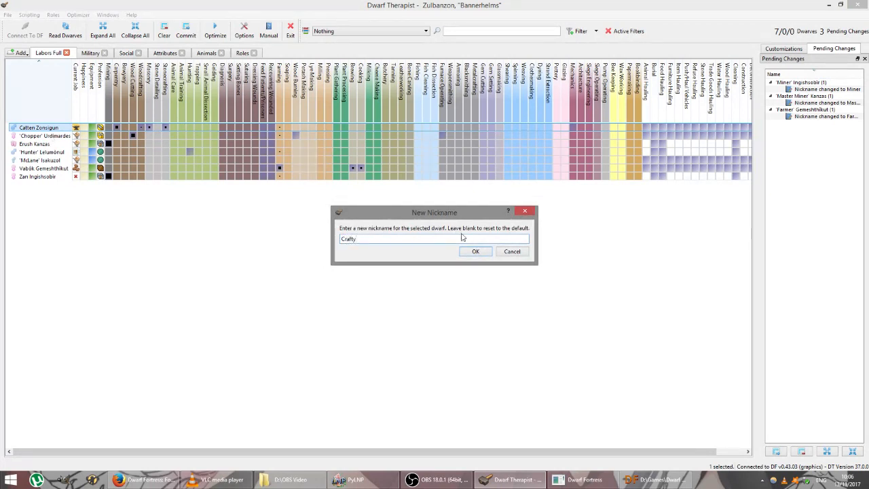
{"action": "left_click", "coordinate": [475, 251]}
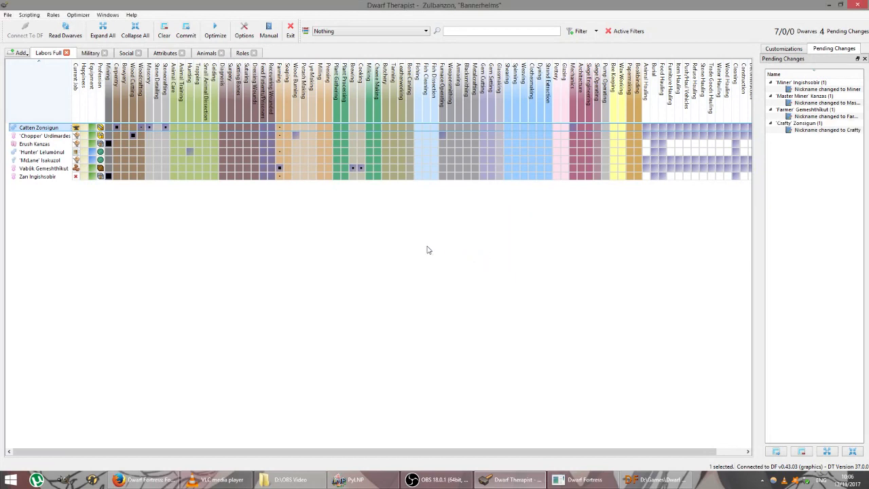
{"action": "mouse_move", "coordinate": [397, 245]}
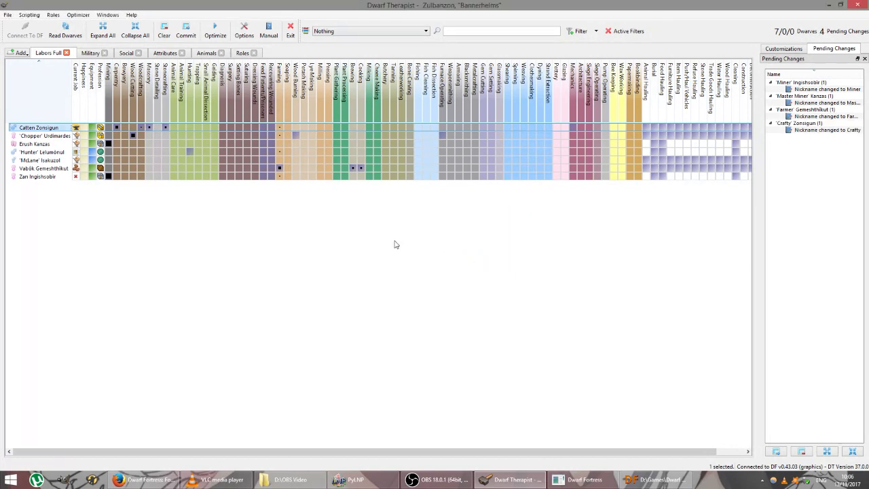
{"action": "mouse_move", "coordinate": [320, 236]}
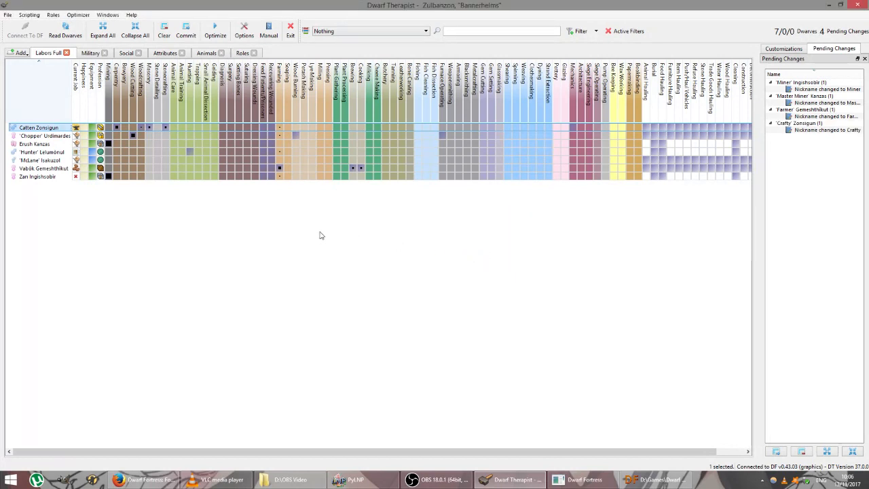
{"action": "mouse_move", "coordinate": [142, 146]}
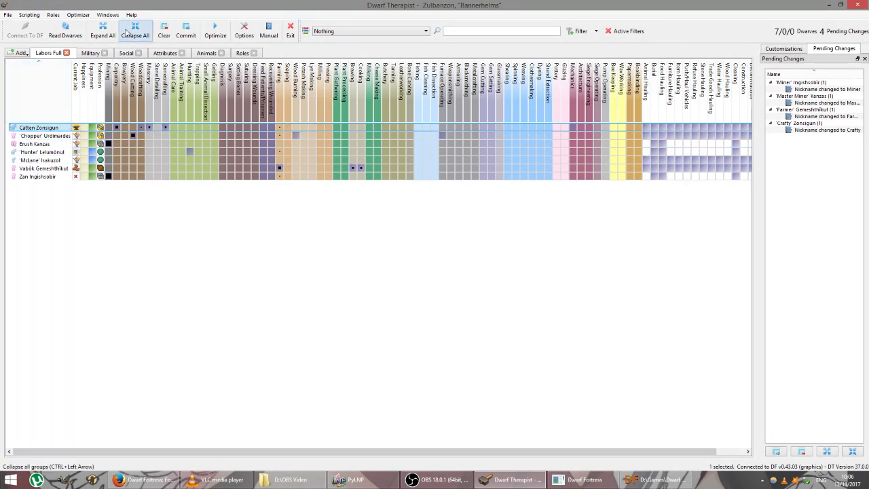
- Commit all four pending nickname changes to the fortress and return to the game
{"action": "left_click", "coordinate": [186, 30]}
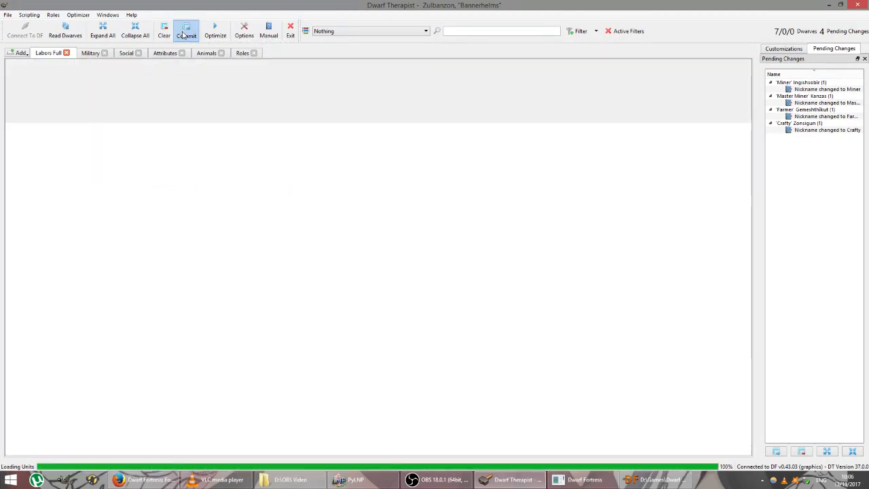
{"action": "left_click", "coordinate": [186, 30]}
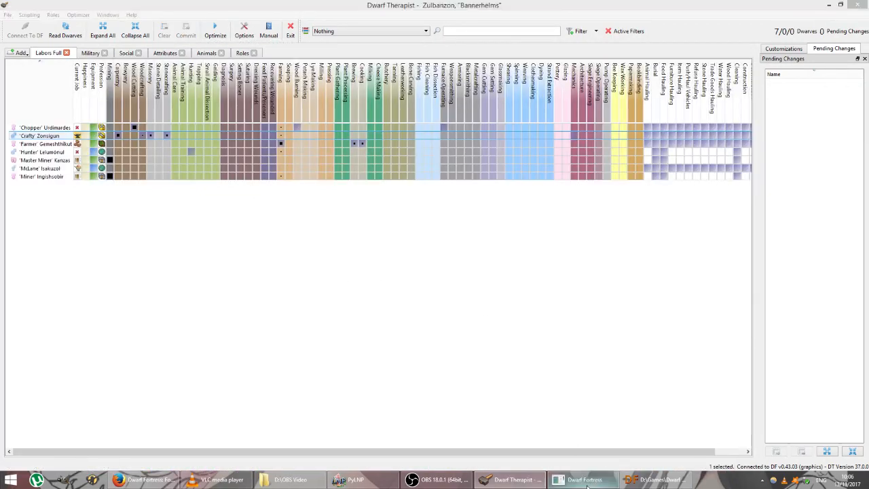
{"action": "left_click", "coordinate": [582, 480]}
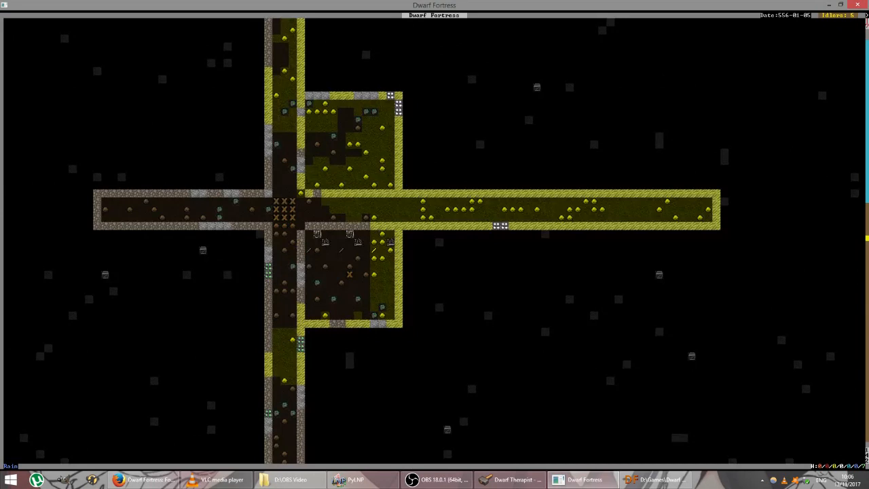
{"action": "key", "text": "d"}
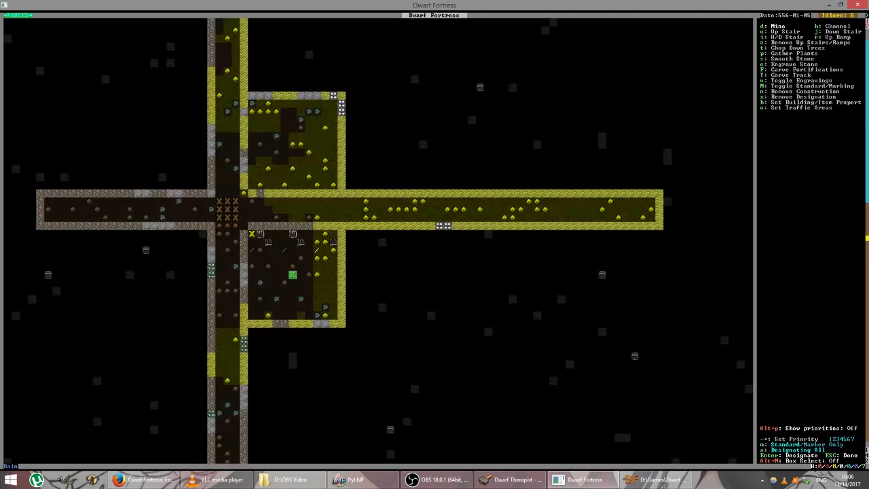
{"action": "key", "text": "Escape"}
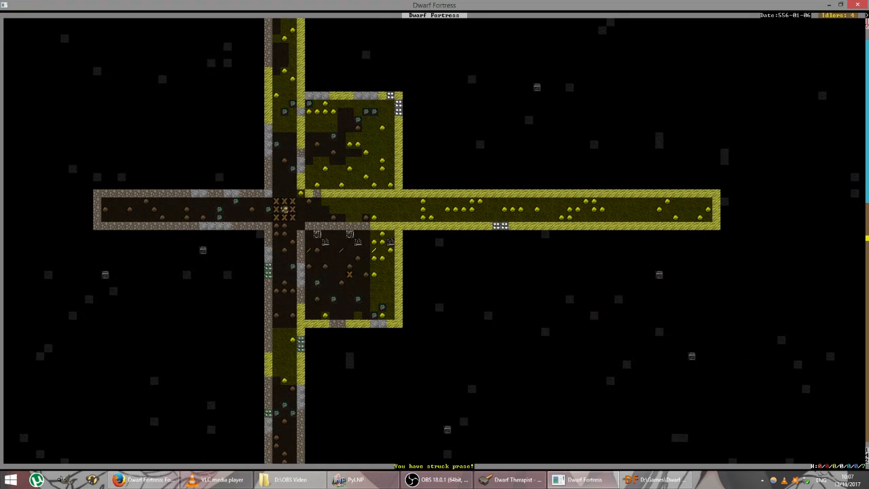
- Place a craftsdwarf's workshop on unobstructed floor in the side room below the corridor
{"action": "key", "text": "b"}
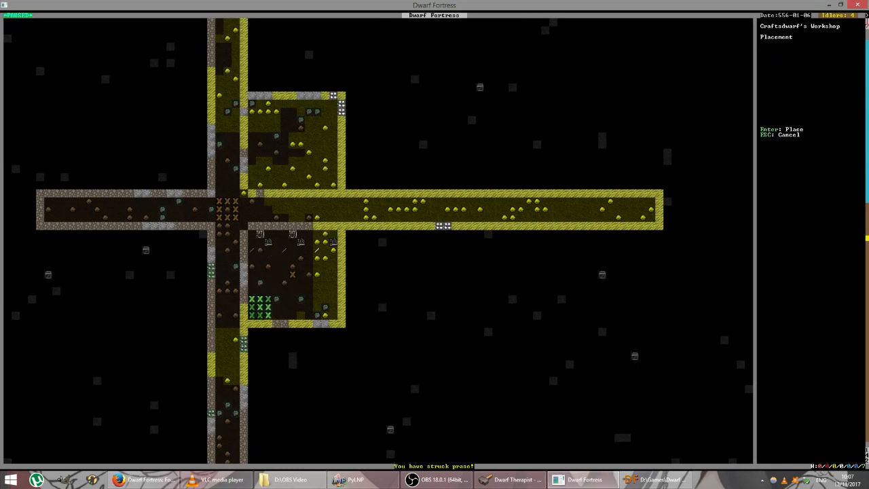
{"action": "key", "text": "Return"}
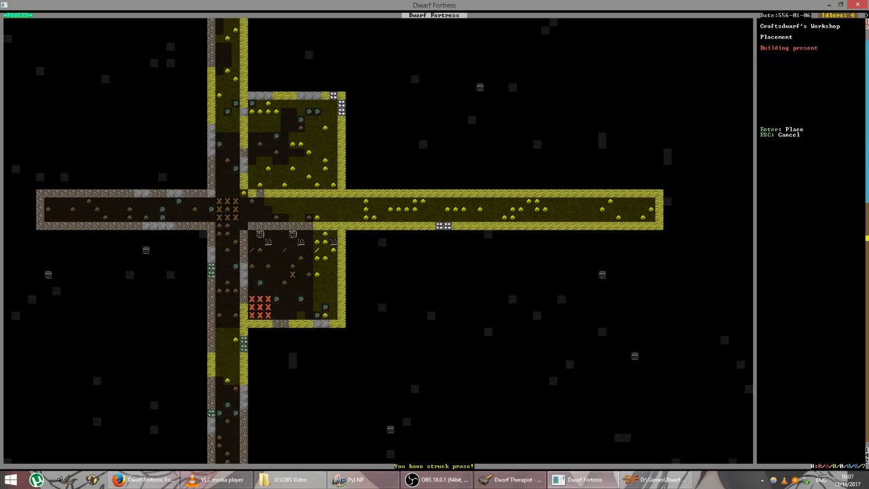
{"action": "key", "text": "Return"}
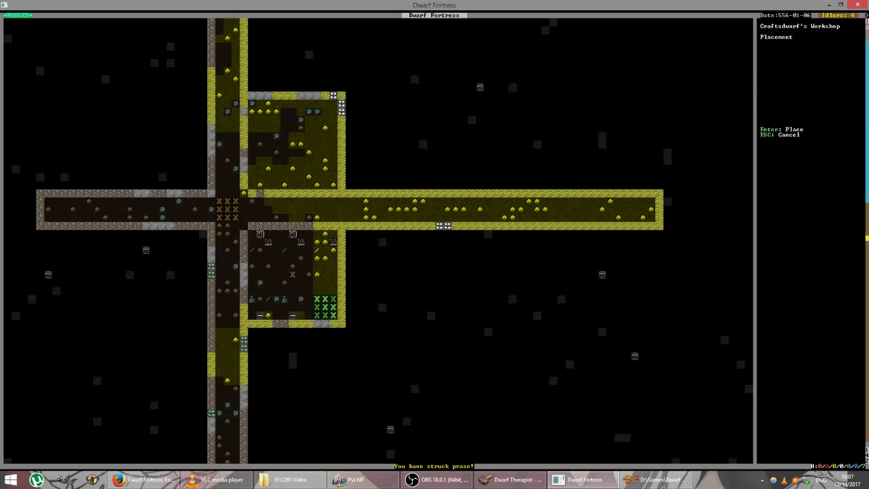
{"action": "key", "text": "Escape"}
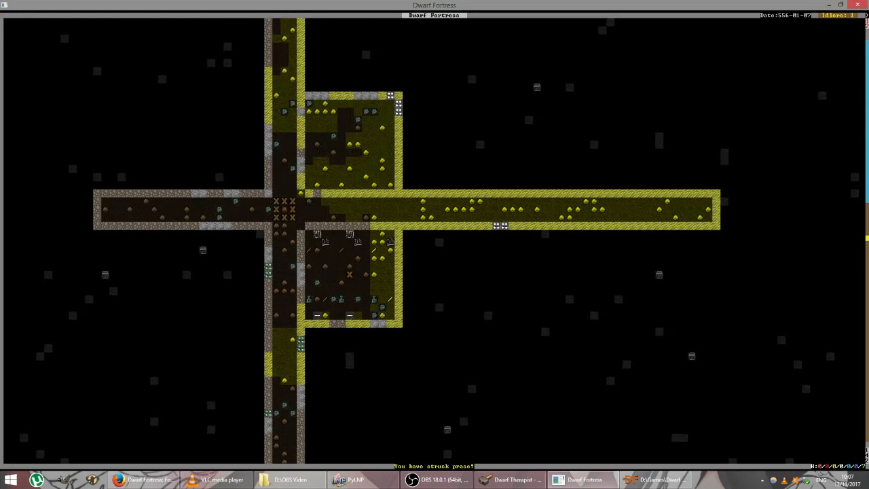
{"action": "key", "text": "p"}
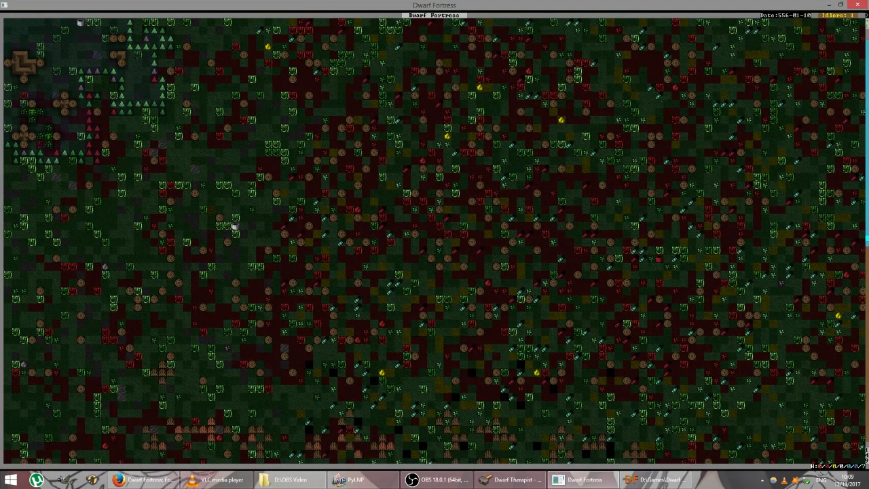
- Return to the four-room workshop level around the central hallway
{"action": "key", "text": "b"}
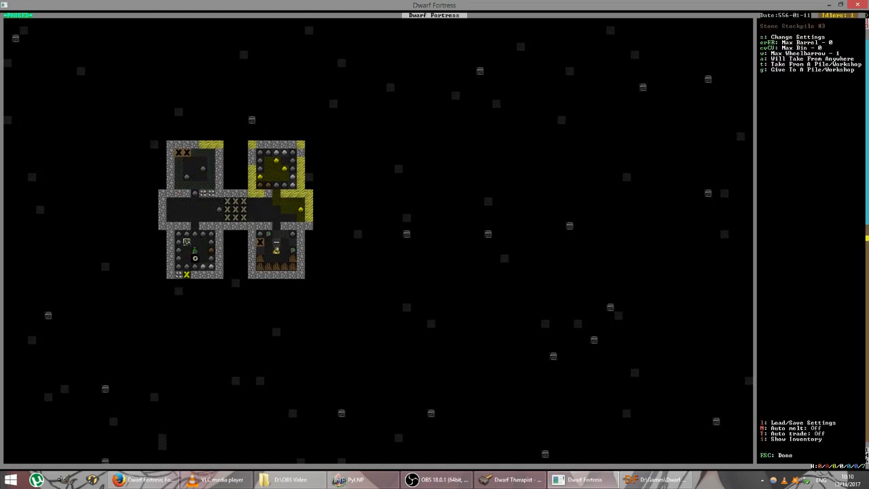
{"action": "key", "text": "s"}
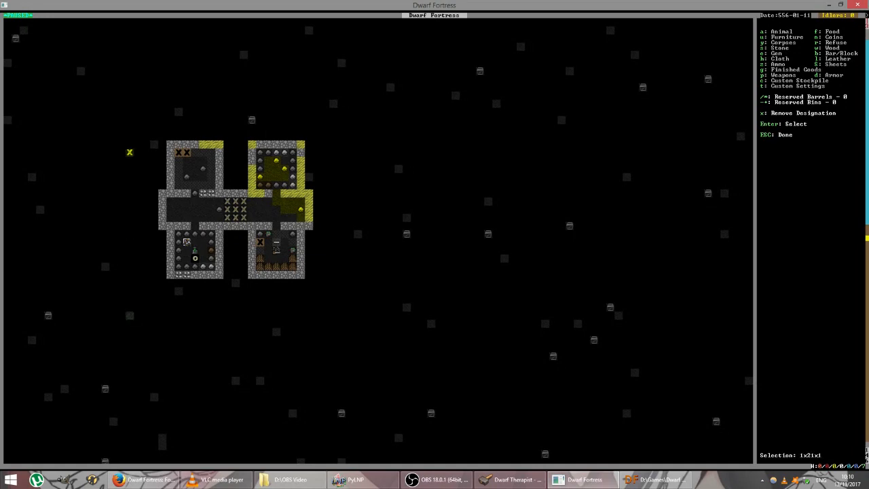
{"action": "mouse_move", "coordinate": [374, 71]}
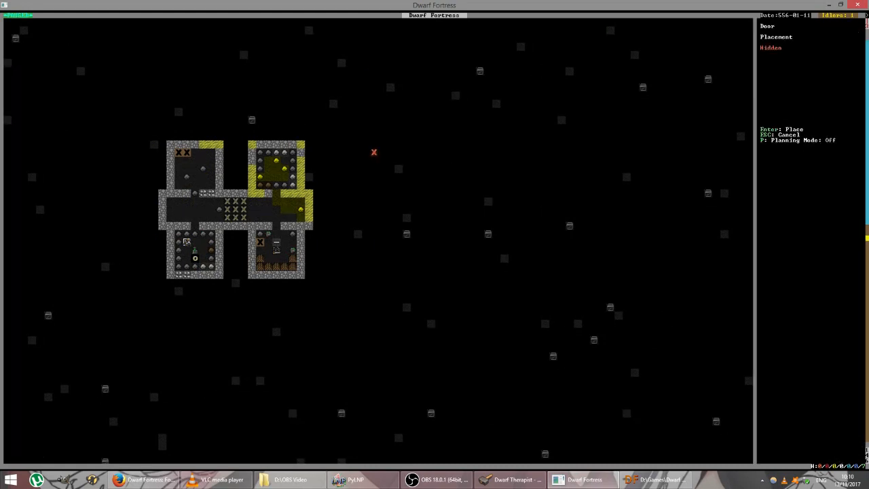
{"action": "mouse_move", "coordinate": [276, 193]}
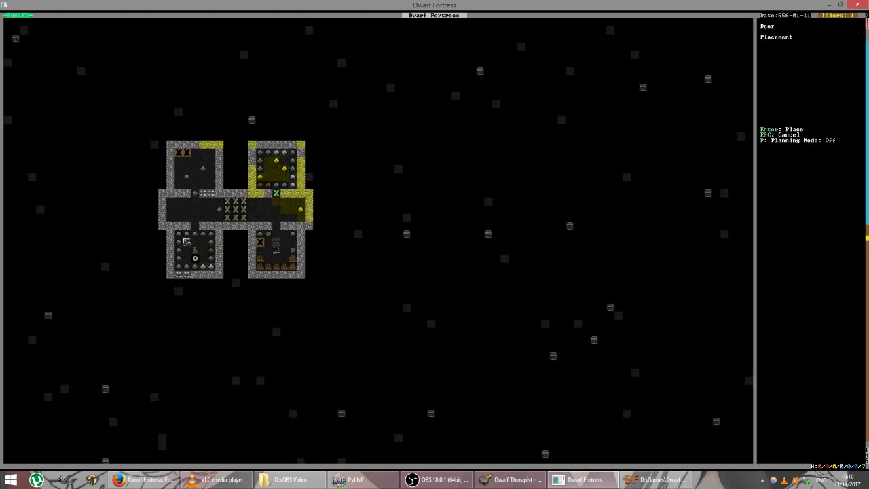
- Place doors in the remaining room entrances and leave the build list
{"action": "key", "text": "Escape"}
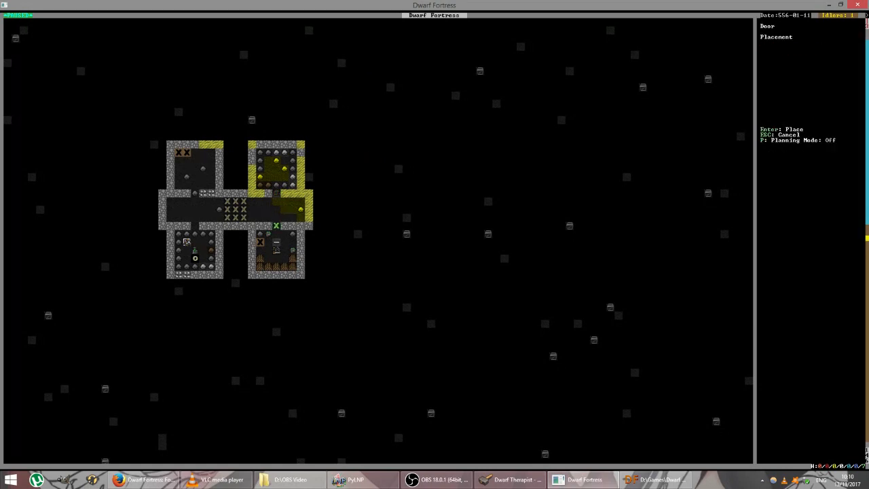
{"action": "key", "text": "Escape"}
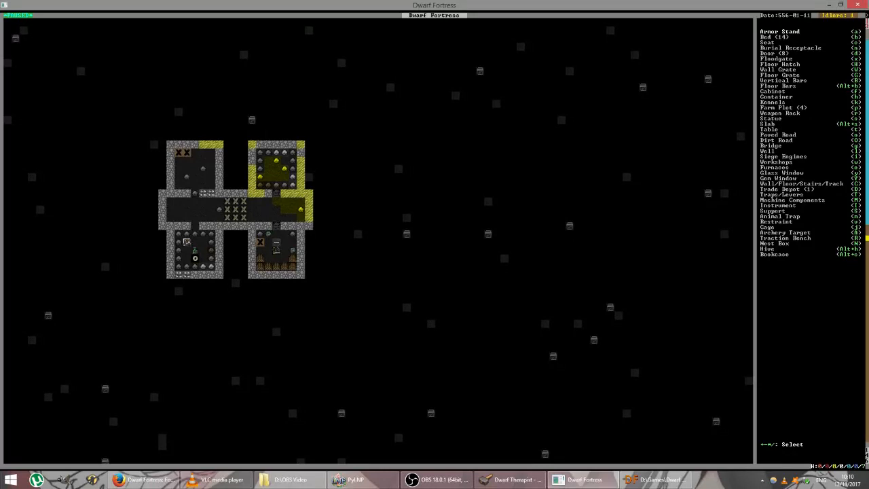
{"action": "key", "text": "Escape"}
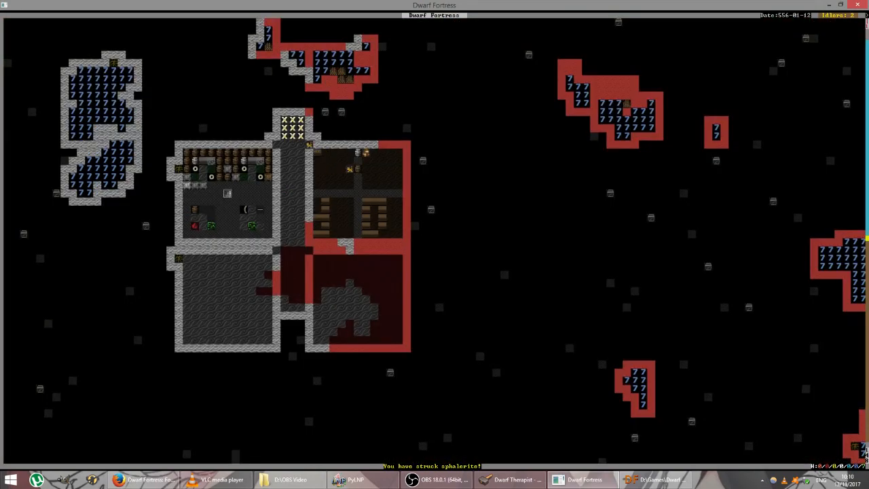
- Install a rhyolite nest box along the wall of the lower-left room
{"action": "key", "text": "b"}
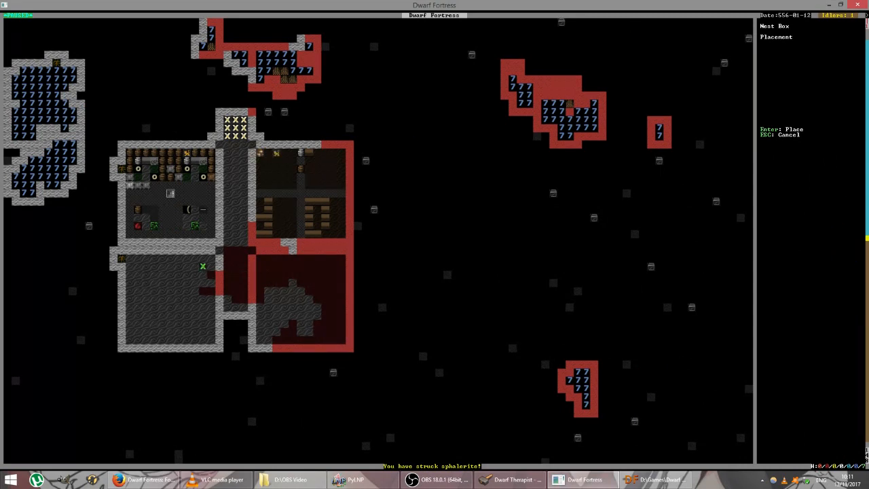
{"action": "key", "text": "Escape"}
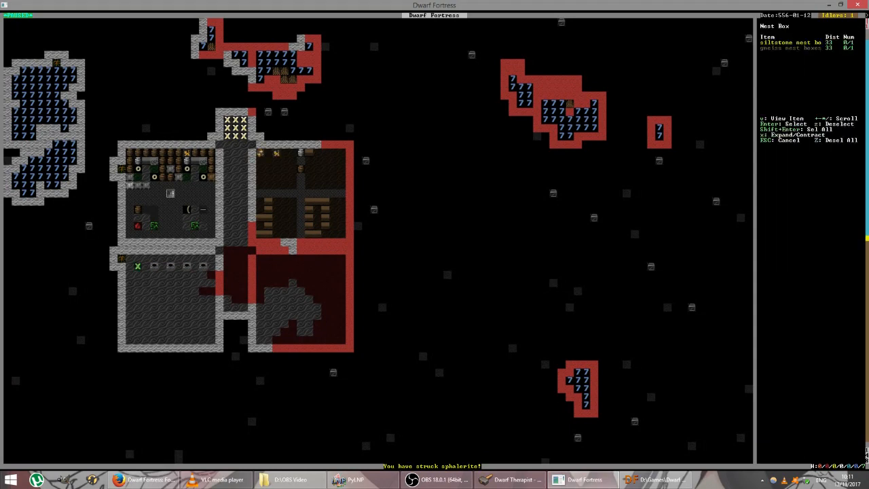
{"action": "key", "text": "Return"}
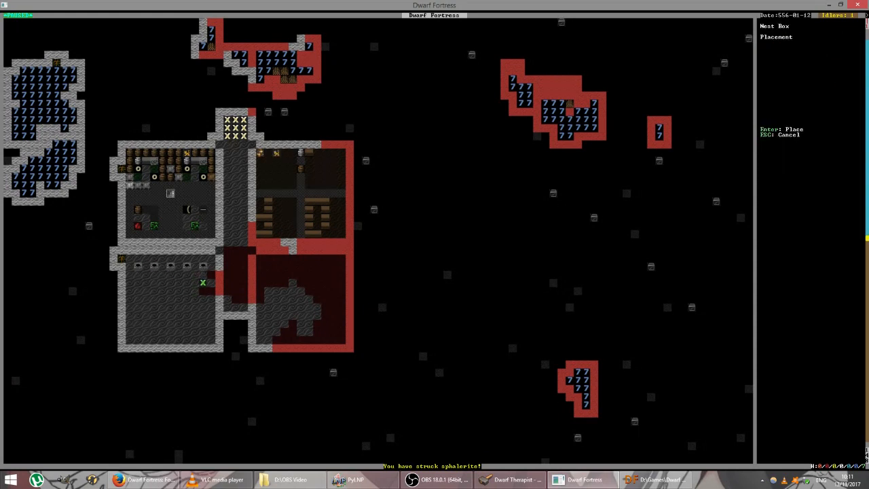
{"action": "key", "text": "Escape"}
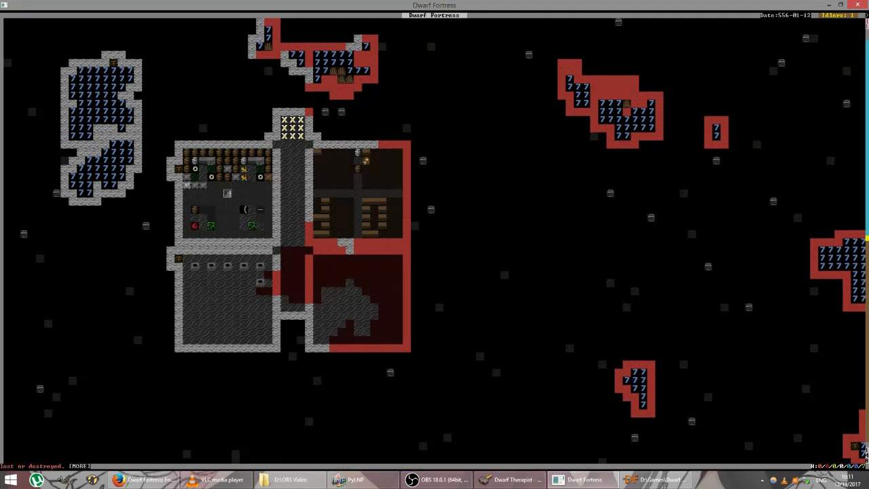
{"action": "key", "text": "n"}
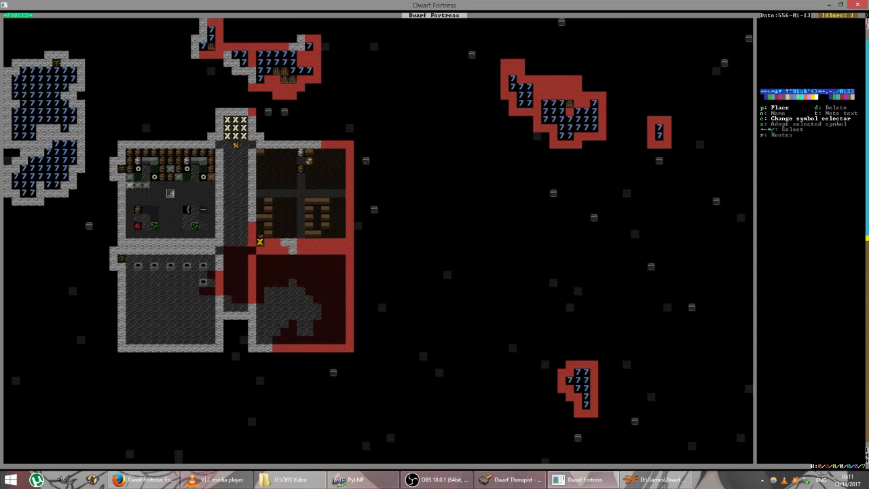
{"action": "mouse_move", "coordinate": [228, 265]}
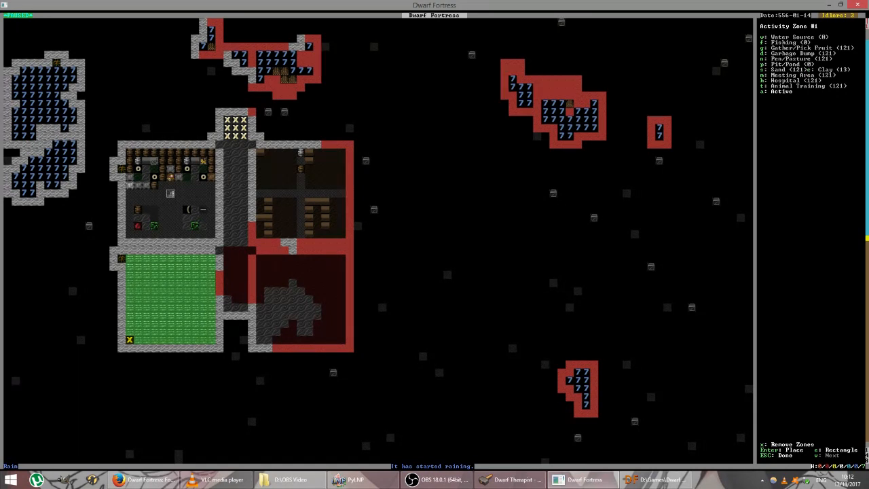
{"action": "mouse_move", "coordinate": [147, 323]}
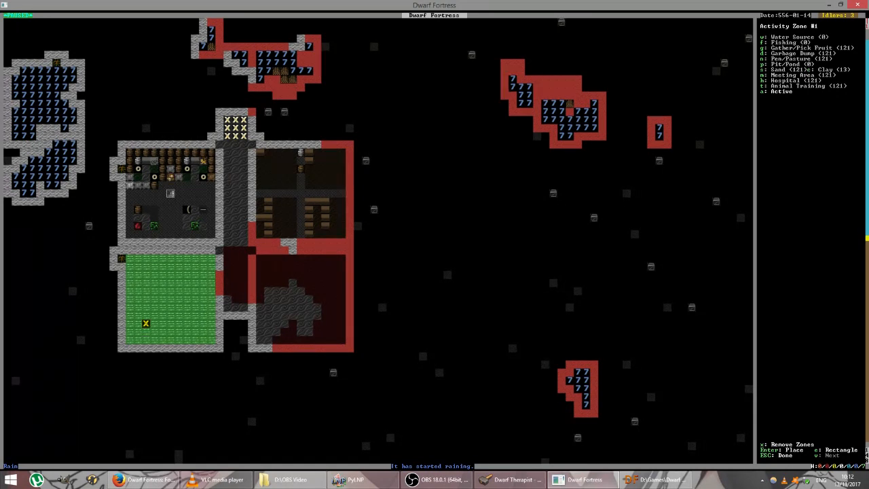
- Make the lower-left nest-box room a pen/pasture zone and browse the stray turkeys for assignment
{"action": "key", "text": "n"}
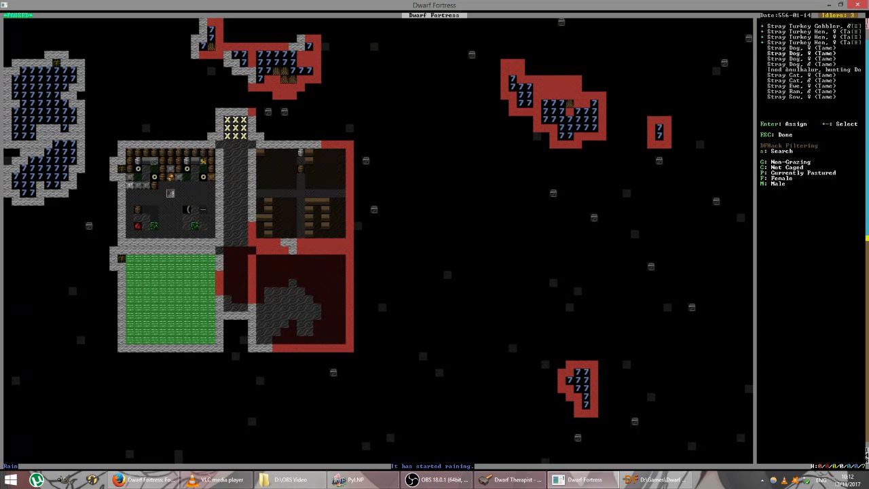
{"action": "scroll", "scroll_direction": "down", "scroll_amount": 3}
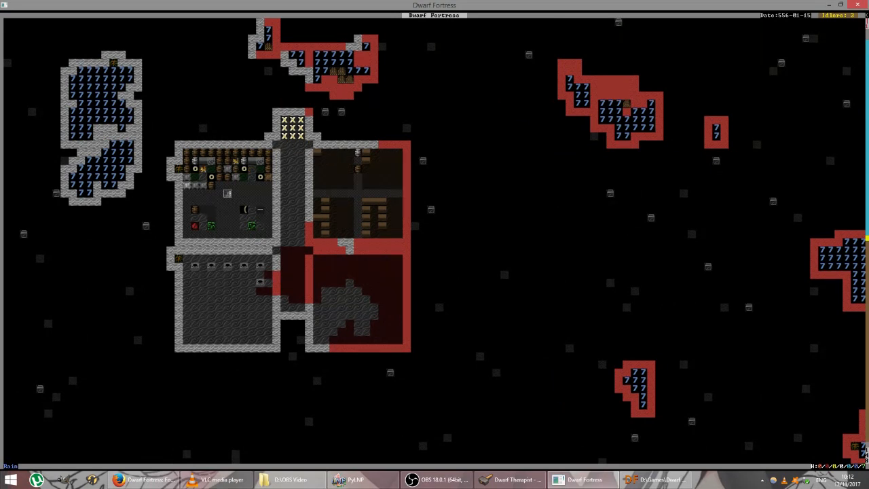
- Place a butcher's shop and a tanner's shop in the lower room east of the corridor
{"action": "key", "text": "b"}
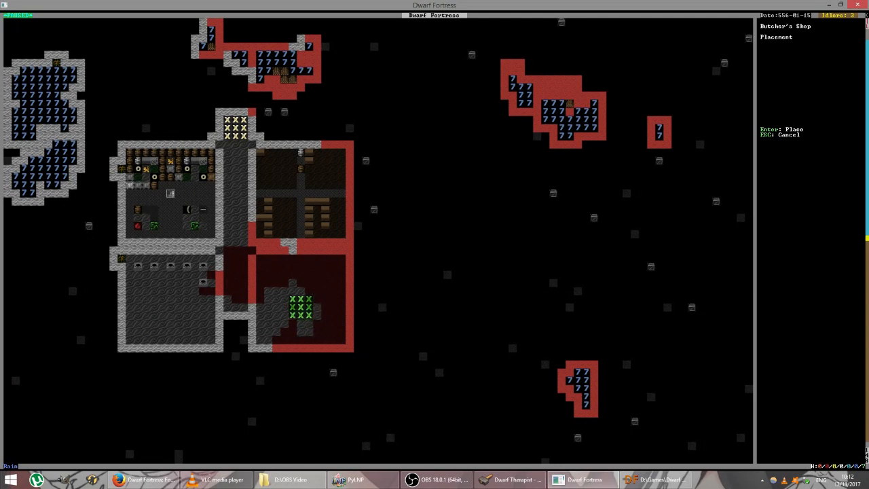
{"action": "key", "text": "Return"}
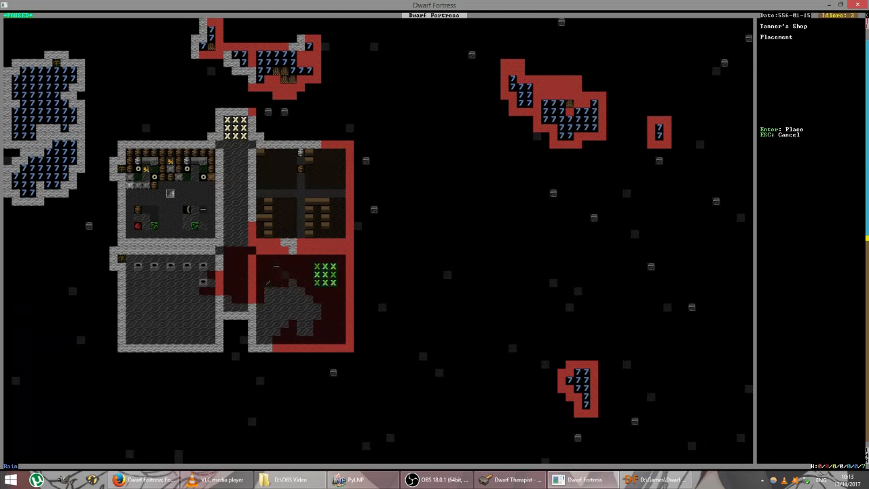
{"action": "key", "text": "Escape"}
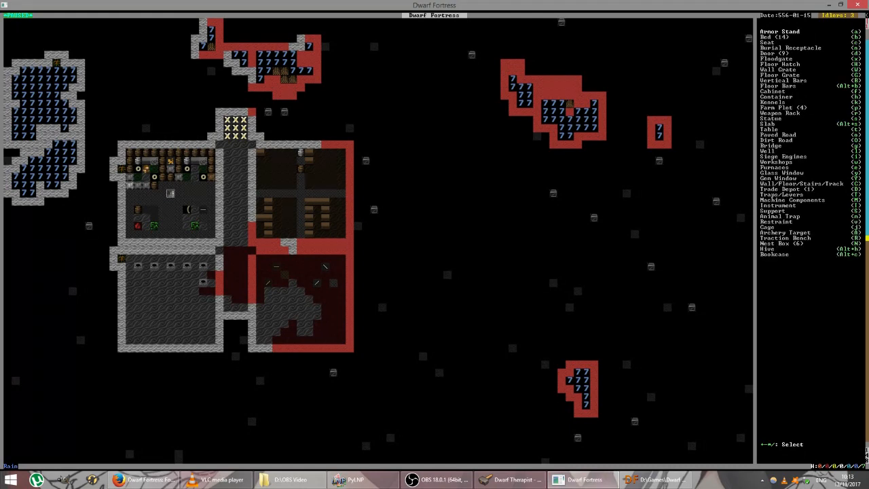
- Start a mining designation for the square room east of the workshop room
{"action": "key", "text": "d"}
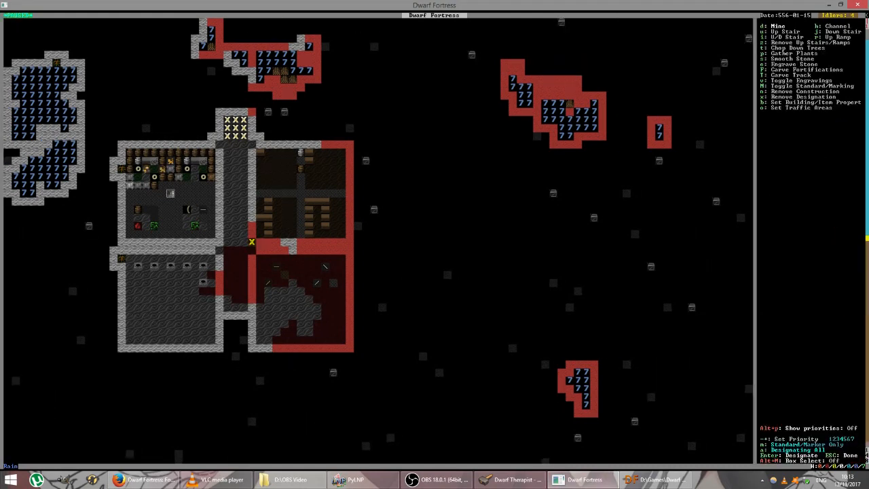
{"action": "mouse_move", "coordinate": [342, 258]}
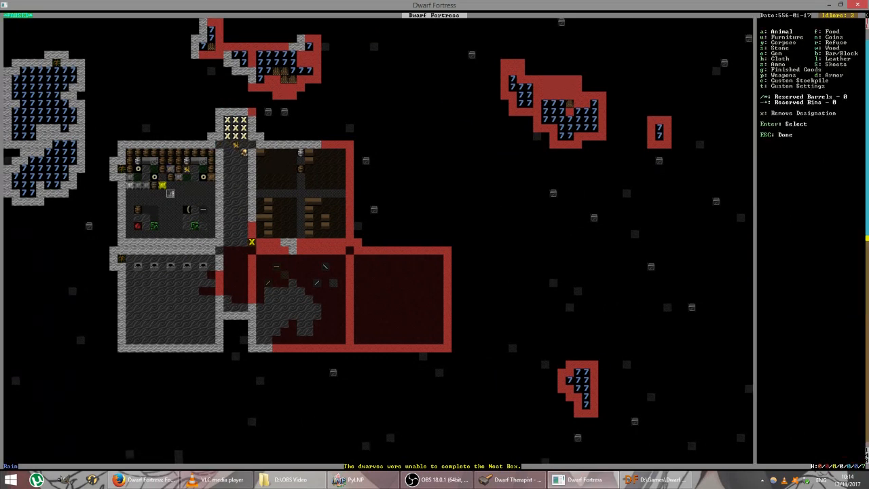
{"action": "mouse_move", "coordinate": [381, 258]}
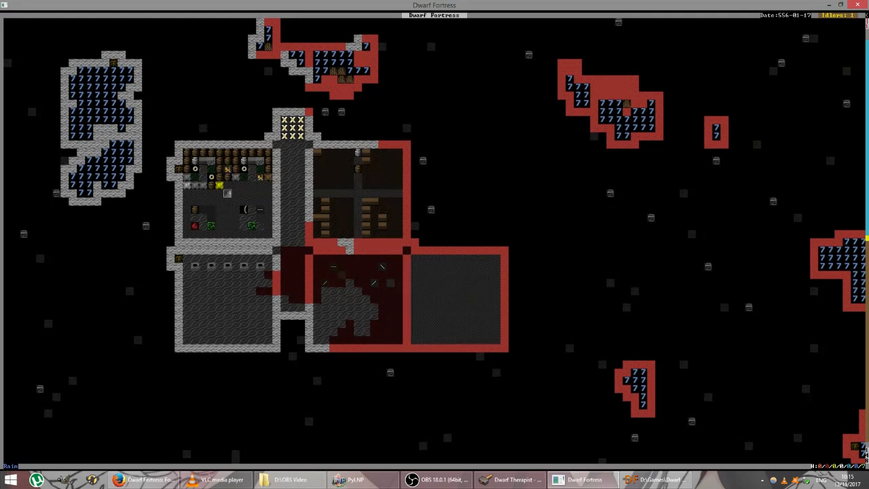
- Move to the cross-shaped corridors level for stockpile marking
{"action": "scroll", "scroll_direction": "down", "scroll_amount": 3}
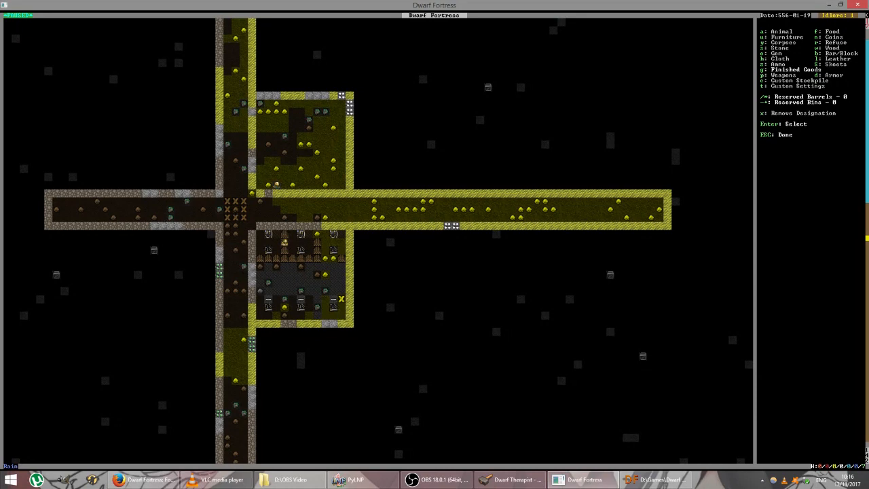
- Place a mason's workshop in the upper side room beside the east tunnel junction
{"action": "scroll", "scroll_direction": "down", "scroll_amount": 3}
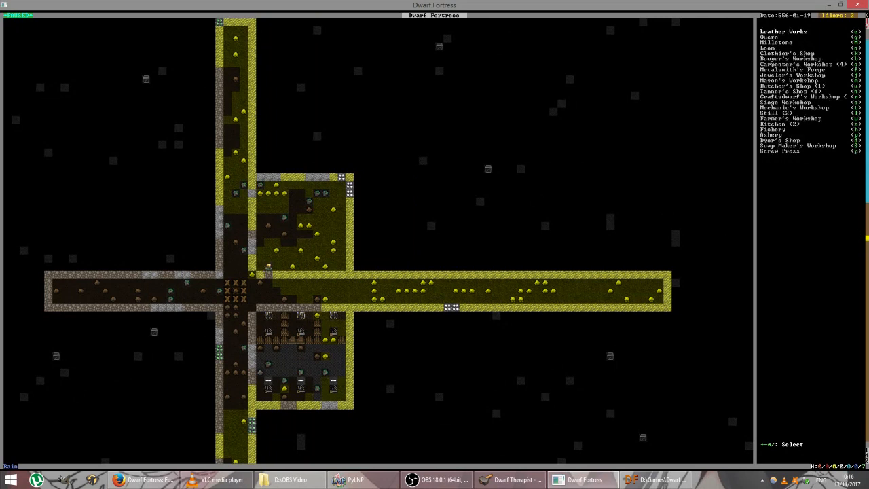
{"action": "left_click", "coordinate": [788, 79]}
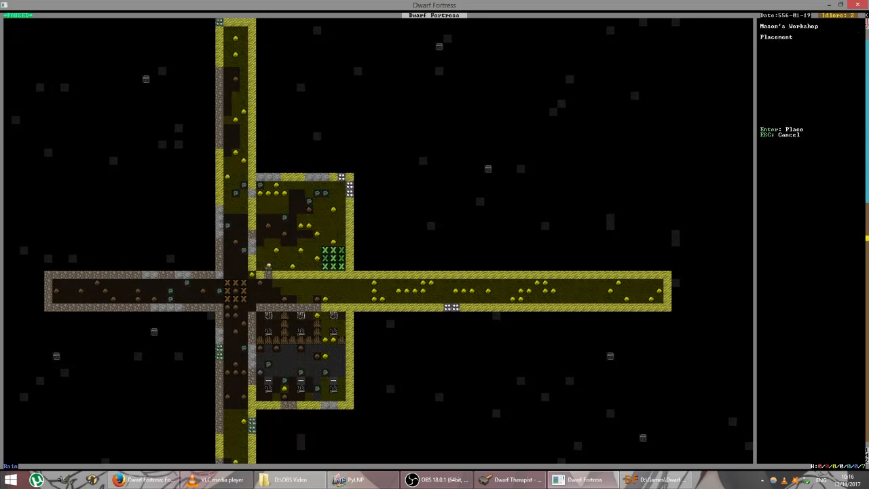
{"action": "key", "text": "Escape"}
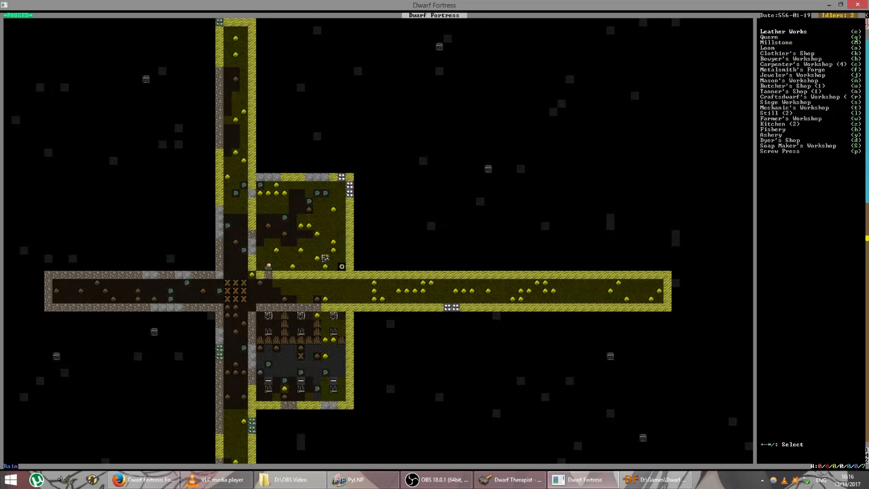
{"action": "left_click", "coordinate": [774, 79]}
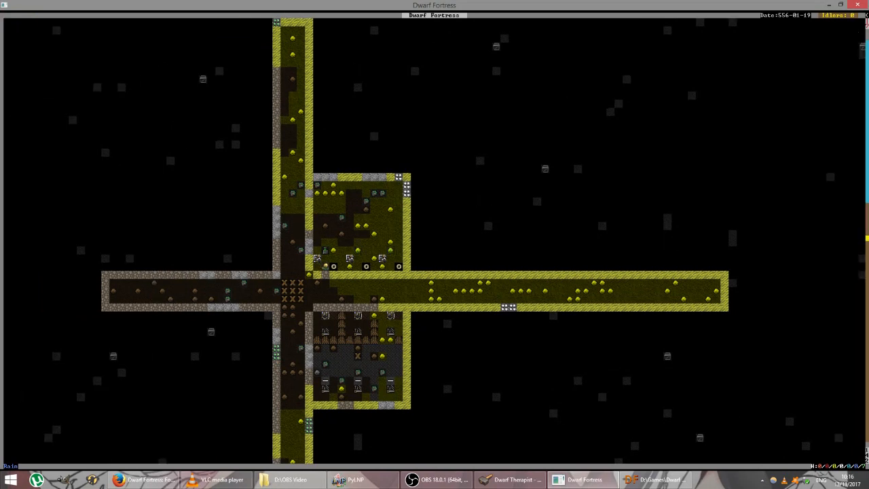
{"action": "key", "text": "b"}
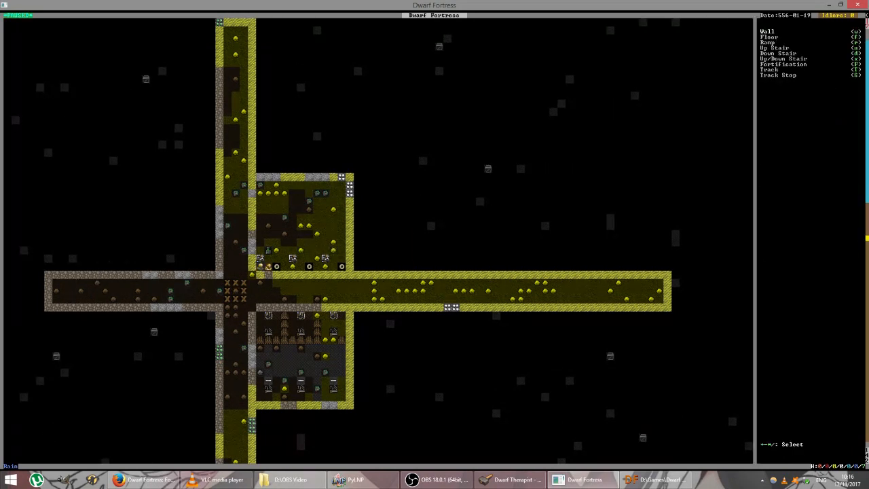
{"action": "key", "text": "x"}
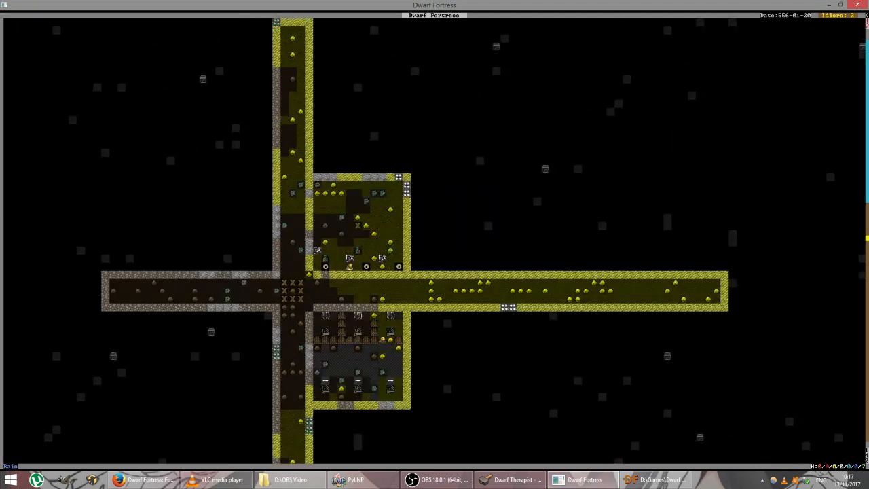
- Designate a square dig area just above the small room for mining
{"action": "key", "text": "d"}
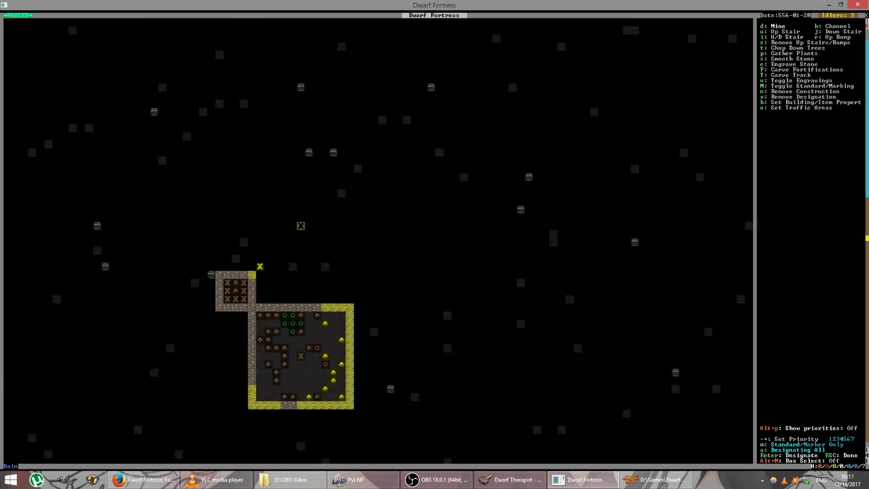
{"action": "left_click_drag", "start_coordinate": [261, 266], "coordinate": [342, 185]}
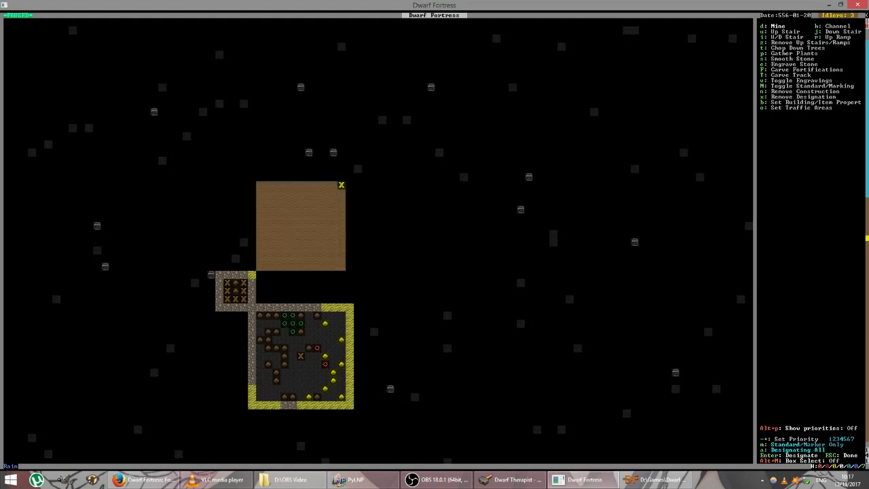
{"action": "mouse_move", "coordinate": [302, 226]}
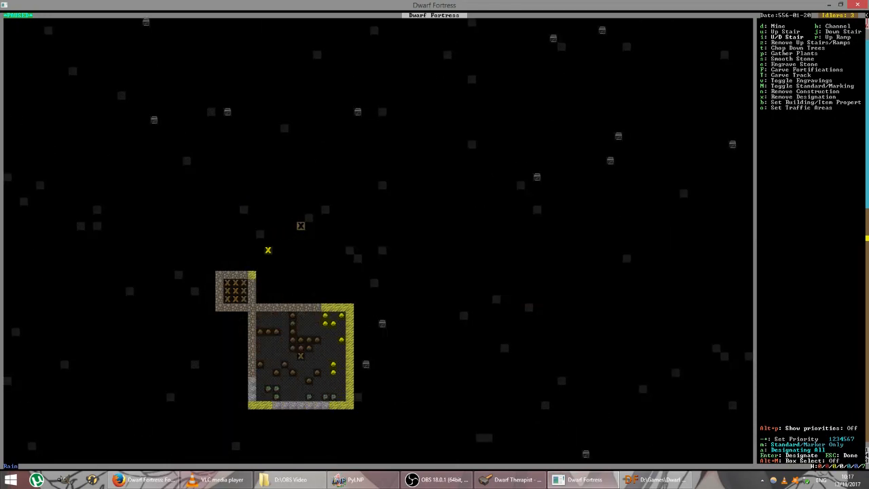
{"action": "mouse_move", "coordinate": [260, 265]}
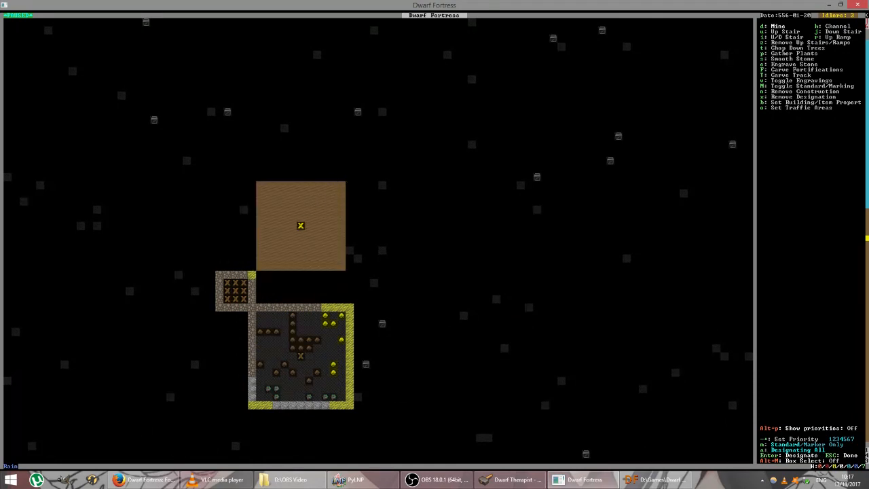
{"action": "key", "text": "Escape"}
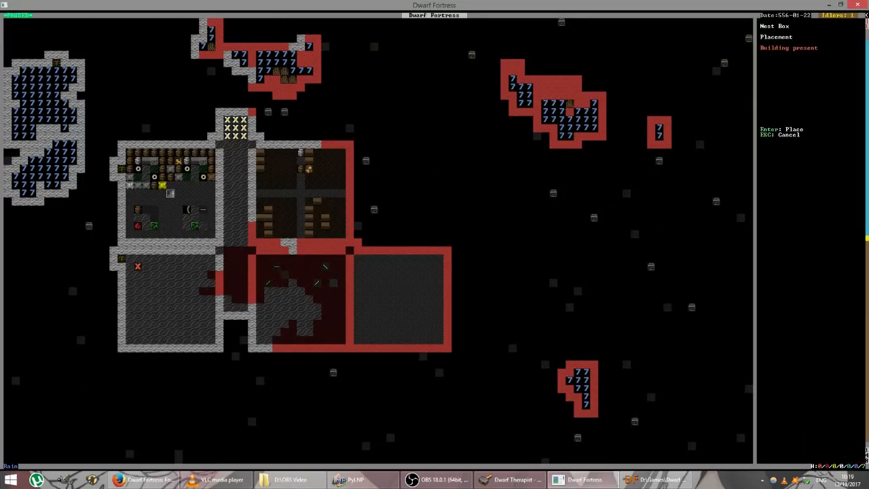
- Place two more stone boxes at the next spots along the room's top wall
{"action": "key", "text": "Enter"}
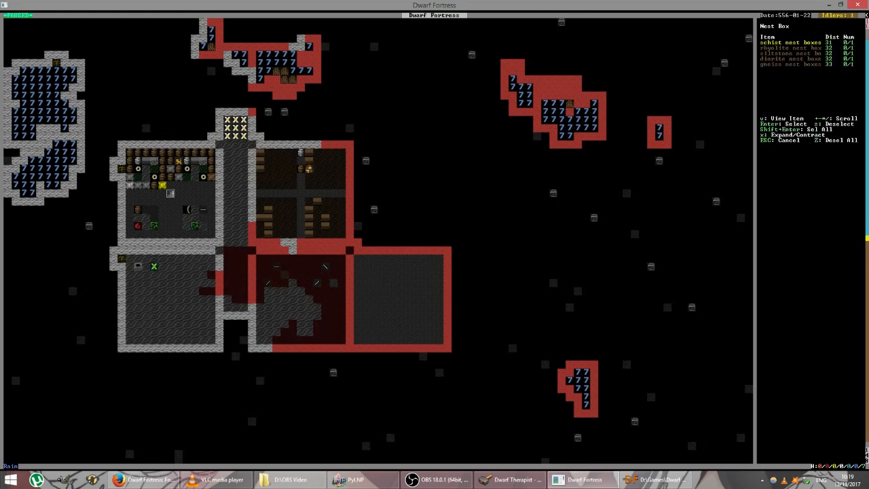
{"action": "key", "text": "Enter"}
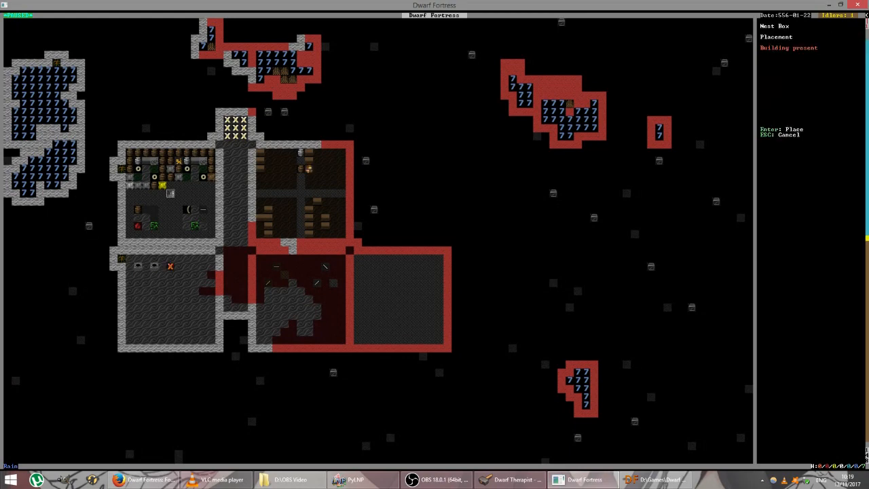
{"action": "key", "text": "Enter"}
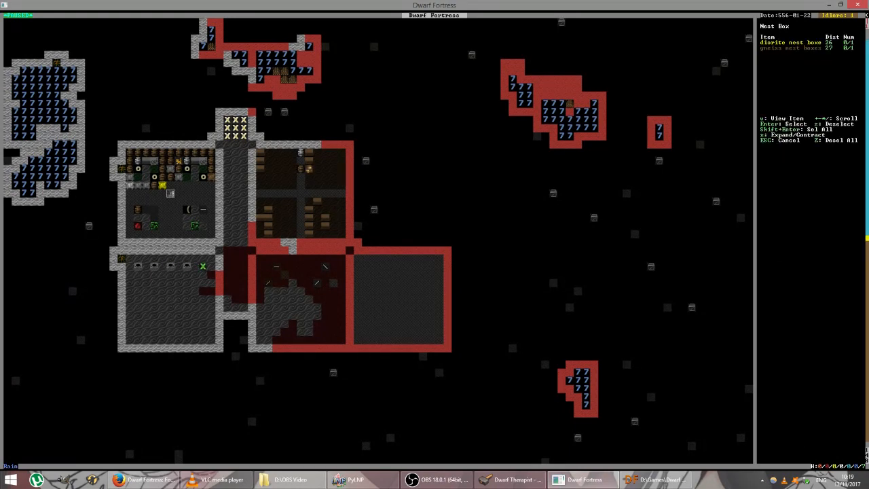
{"action": "key", "text": "Escape"}
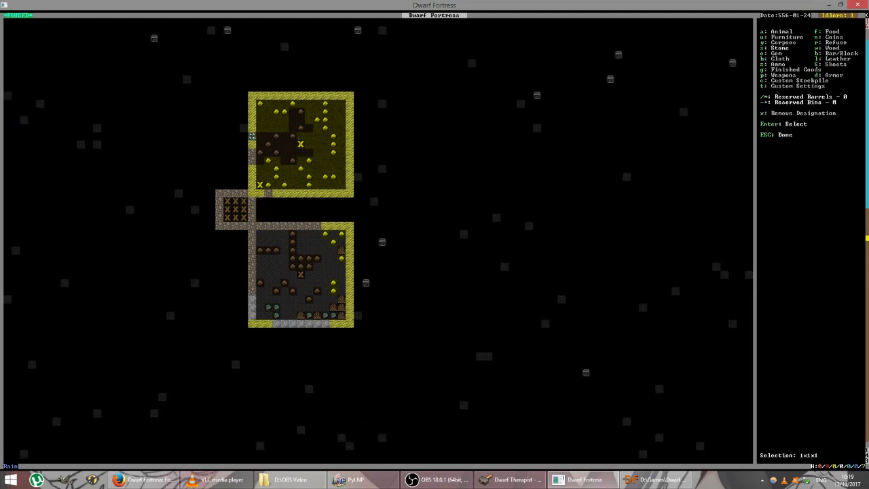
{"action": "mouse_move", "coordinate": [424, 103]}
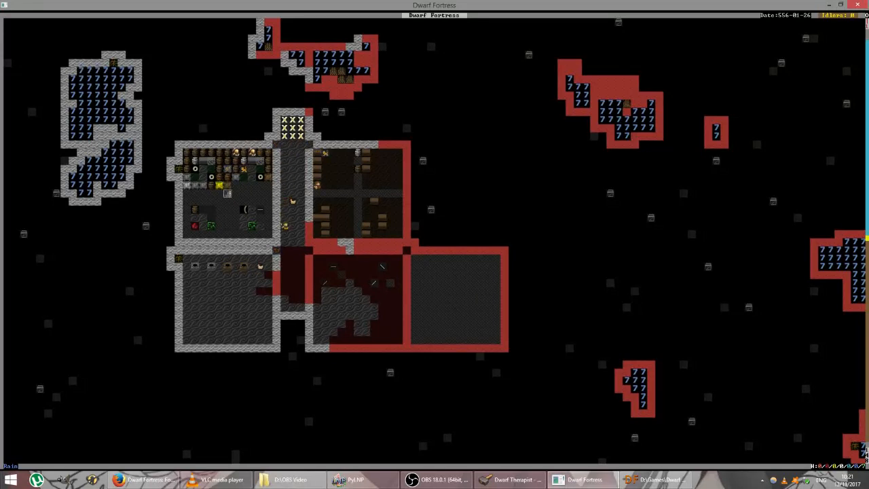
- Enable Tanning and Butchery for the Farmer, commit the change and return to the game
{"action": "left_click", "coordinate": [510, 480]}
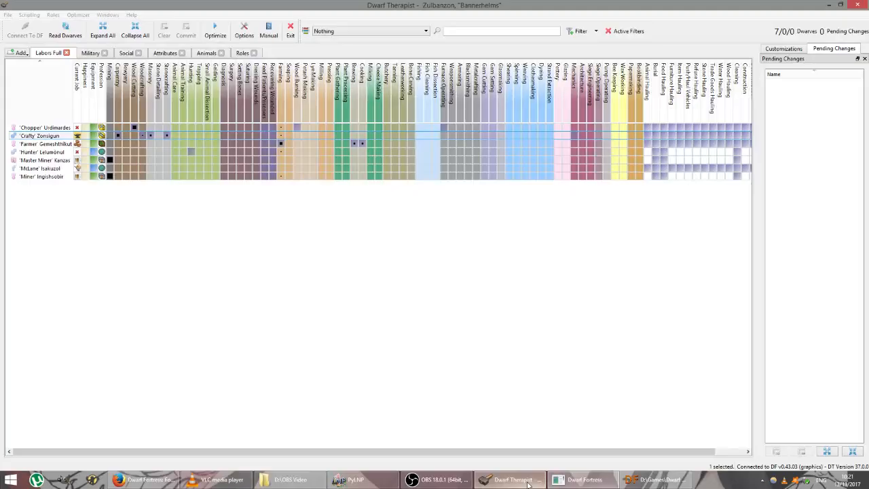
{"action": "left_click", "coordinate": [38, 136]}
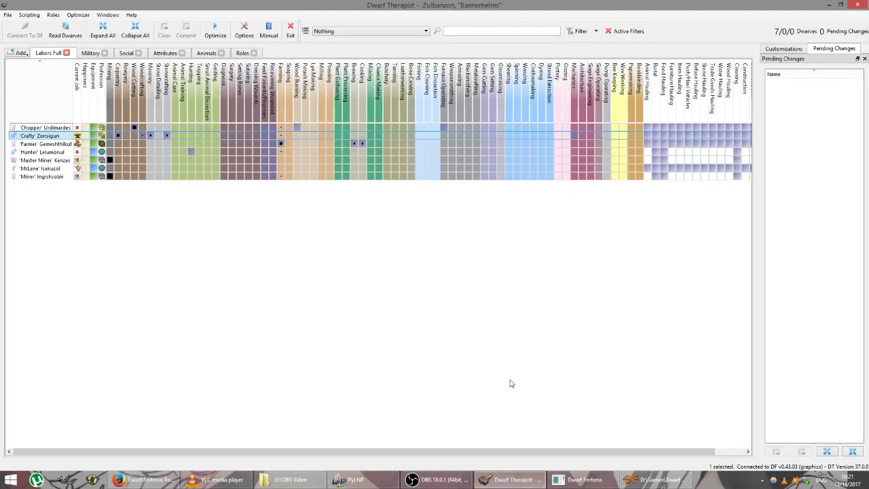
{"action": "mouse_move", "coordinate": [515, 361]}
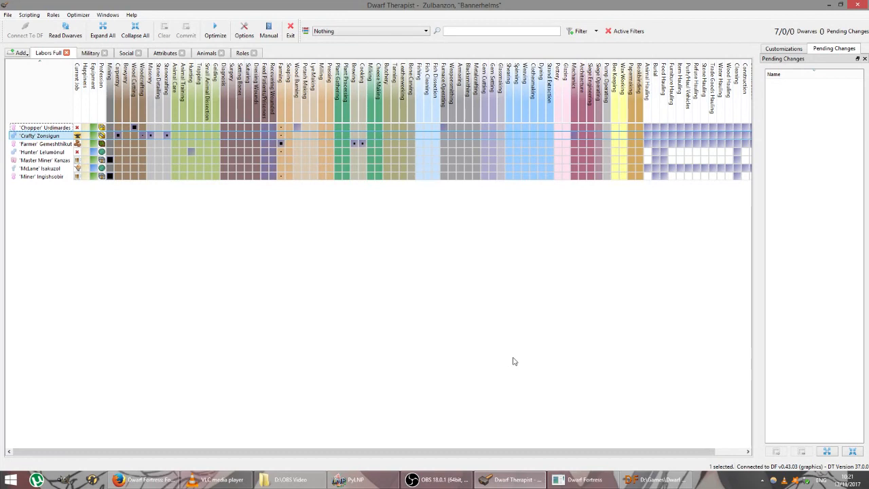
{"action": "mouse_move", "coordinate": [454, 256]}
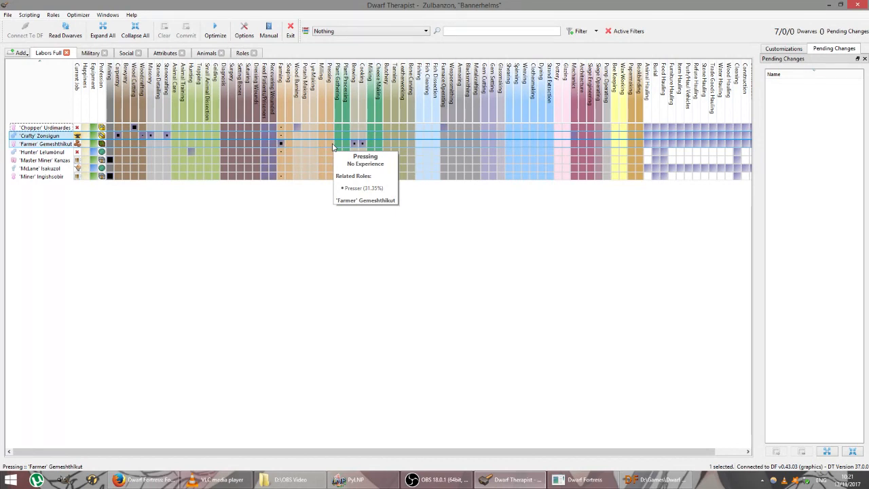
{"action": "left_click", "coordinate": [387, 144]}
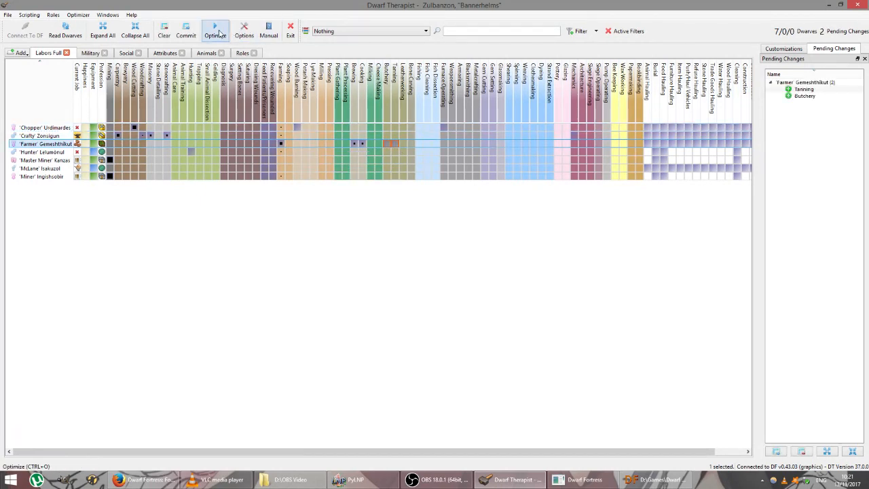
{"action": "left_click", "coordinate": [184, 30]}
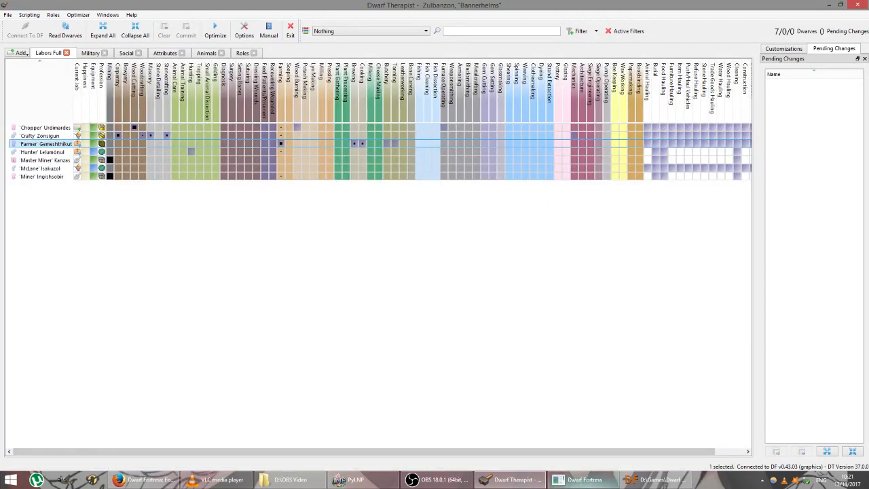
{"action": "left_click", "coordinate": [582, 479]}
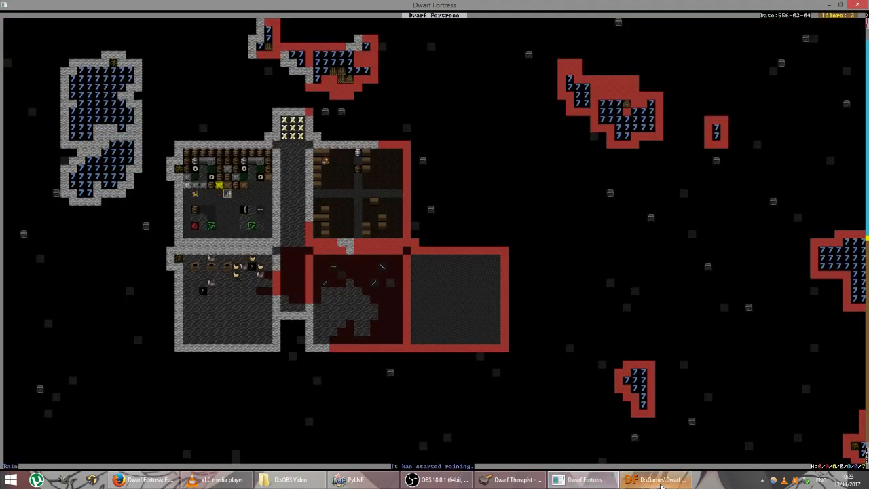
{"action": "mouse_move", "coordinate": [658, 480]}
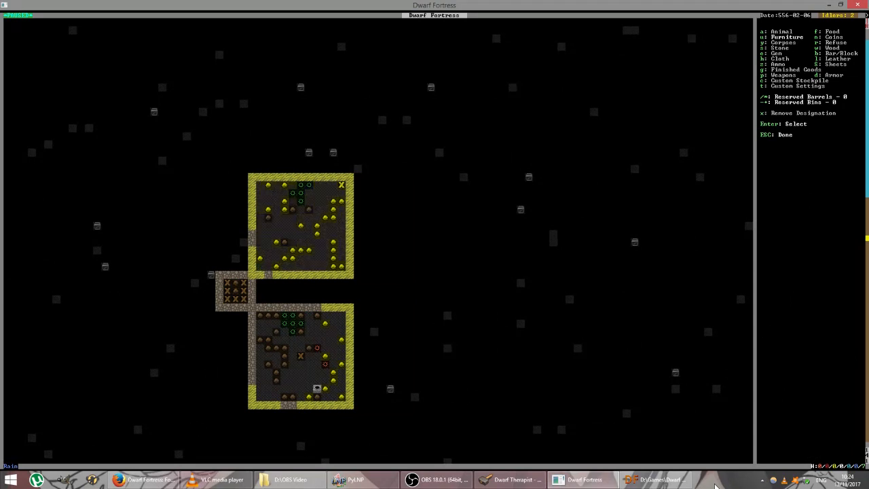
- Exit stockpile placement and move the view to the cross-shaped corridors
{"action": "key", "text": "Escape"}
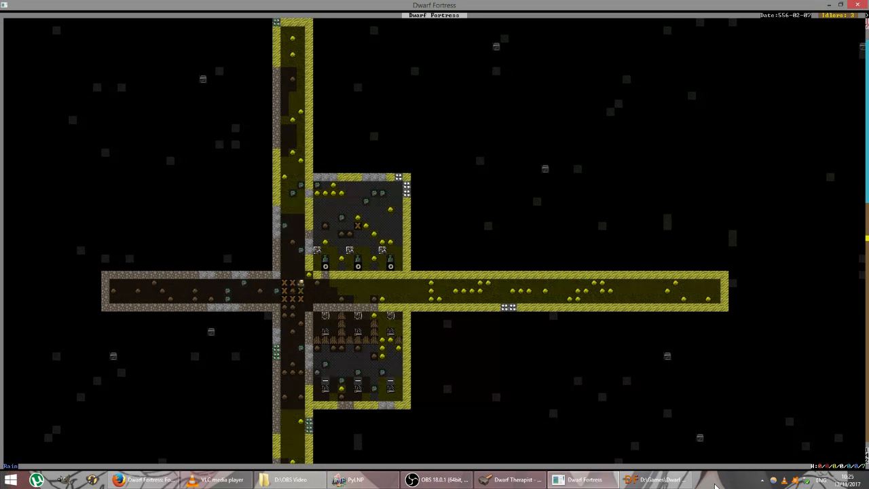
- Designate two rectangular dig areas north and south of the eastern corridor
{"action": "key", "text": "d"}
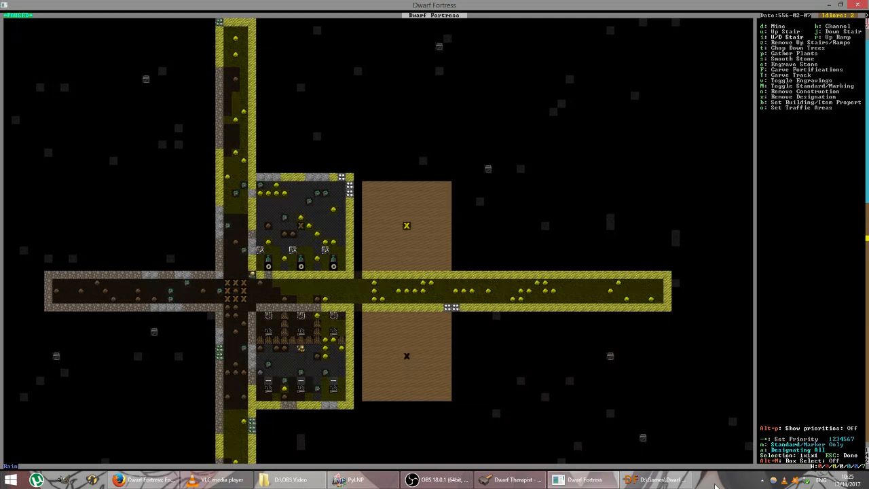
{"action": "key", "text": "Down"}
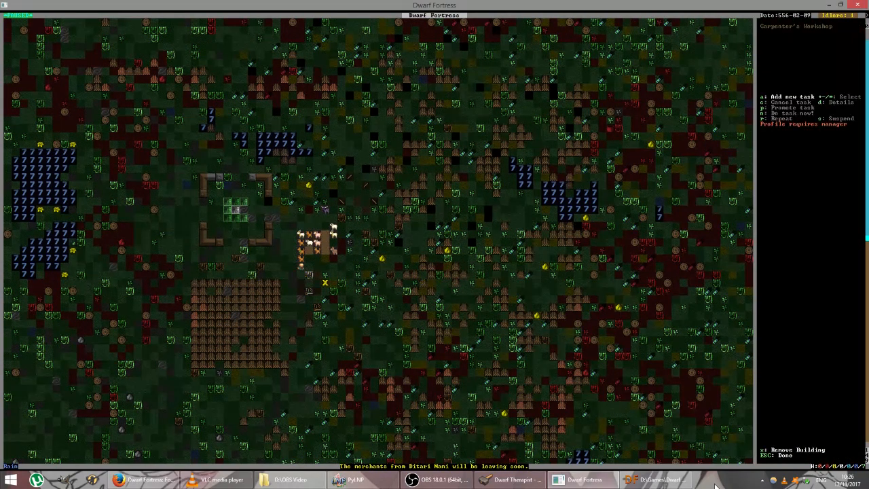
{"action": "key", "text": "x"}
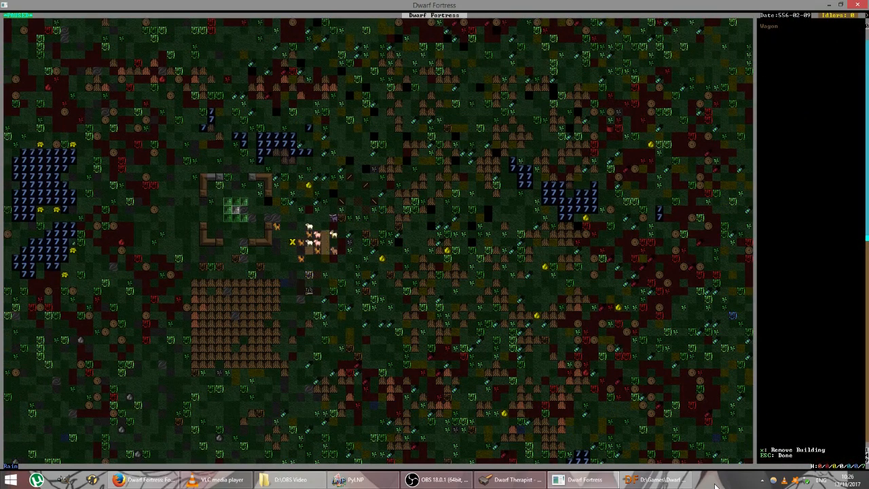
{"action": "key", "text": "x"}
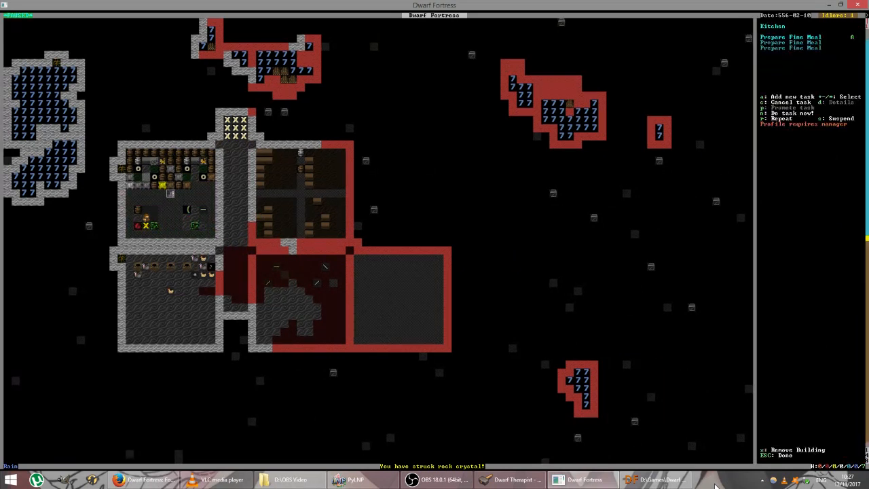
- Queue Prepare Fine Meal at the kitchen and Extract From Plants at the still
{"action": "key", "text": "a"}
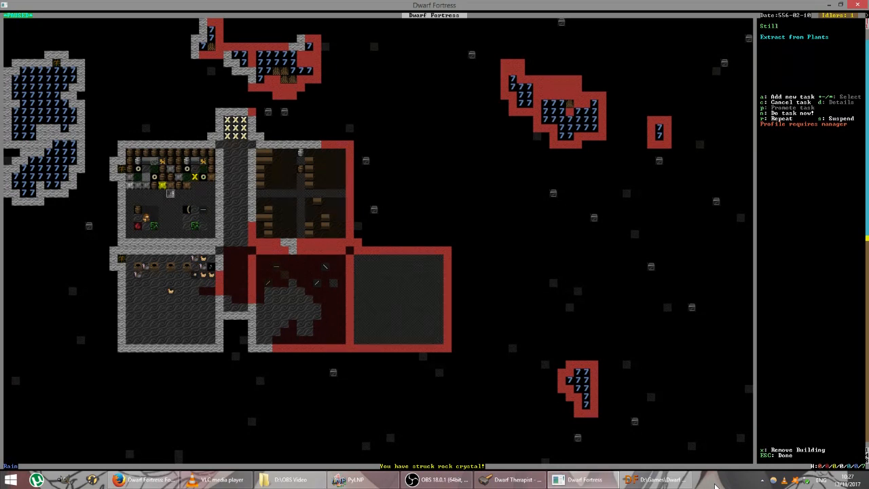
{"action": "key", "text": "a"}
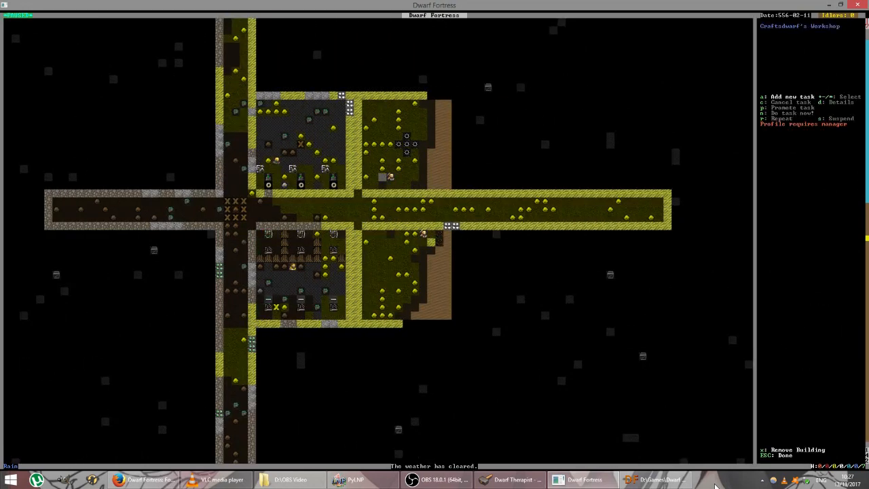
{"action": "key", "text": "a"}
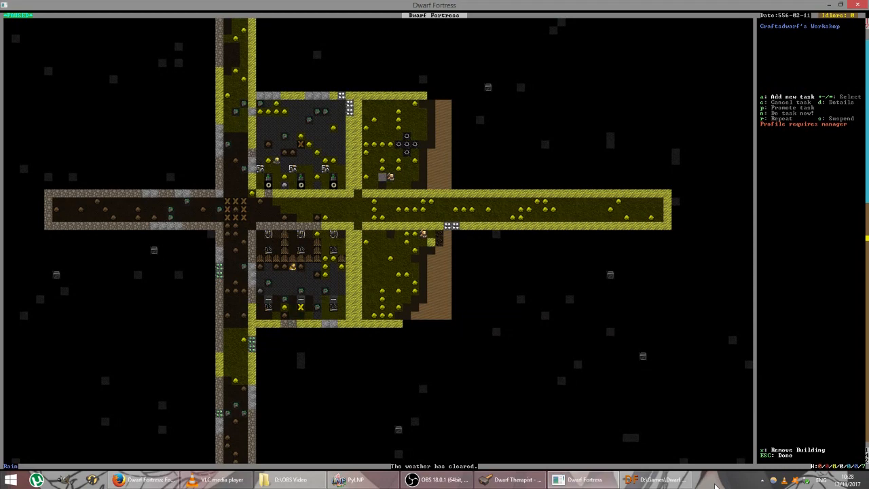
- Replace the rock crafts order with five rock nest box jobs at the craftsdwarf's workshop
{"action": "key", "text": "a"}
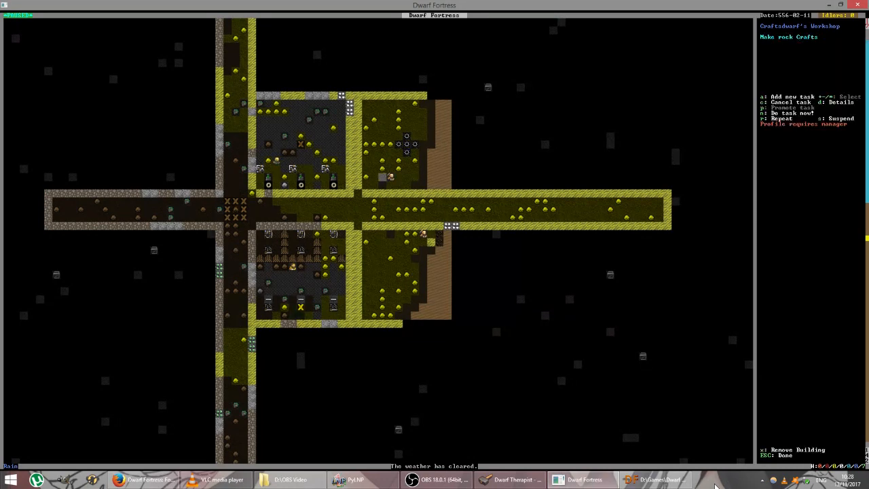
{"action": "key", "text": "a"}
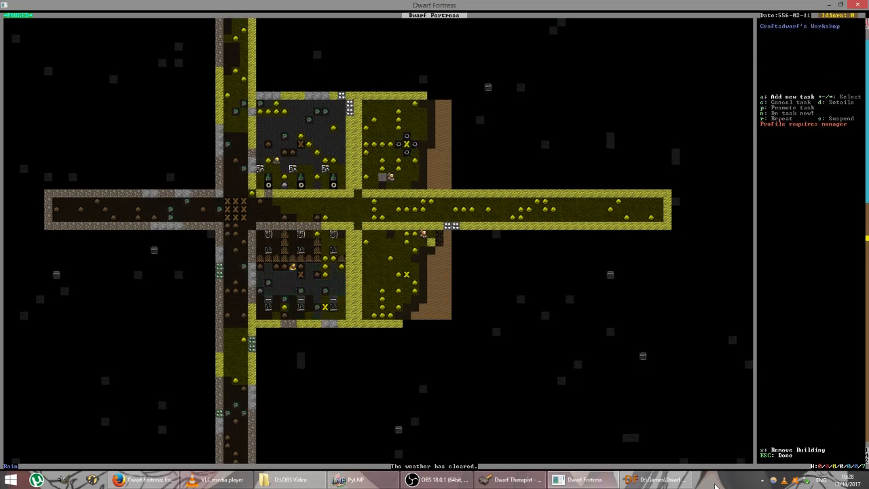
{"action": "key", "text": "a"}
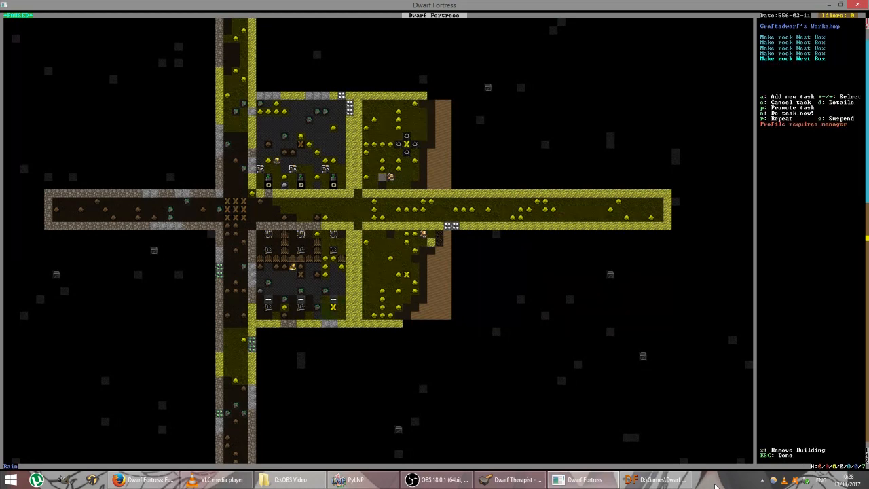
{"action": "key", "text": "a"}
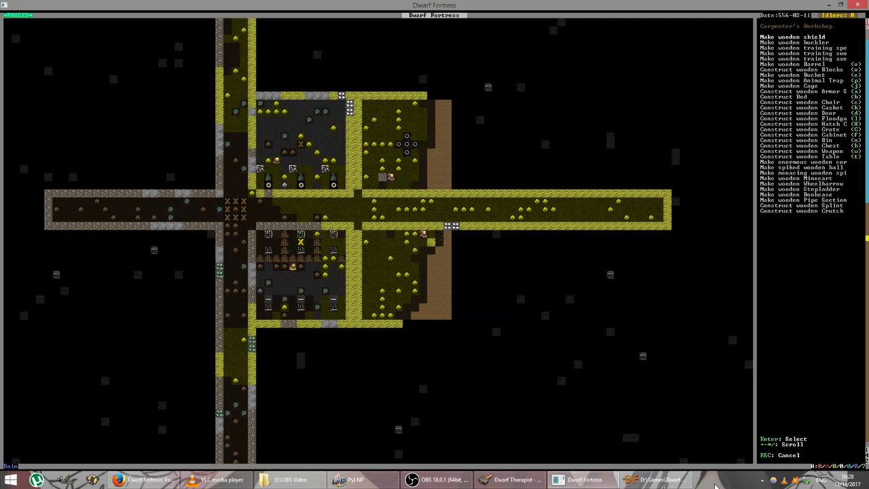
- Queue several wooden barrels and wooden bins at the carpenter's workshop
{"action": "key", "text": "Enter"}
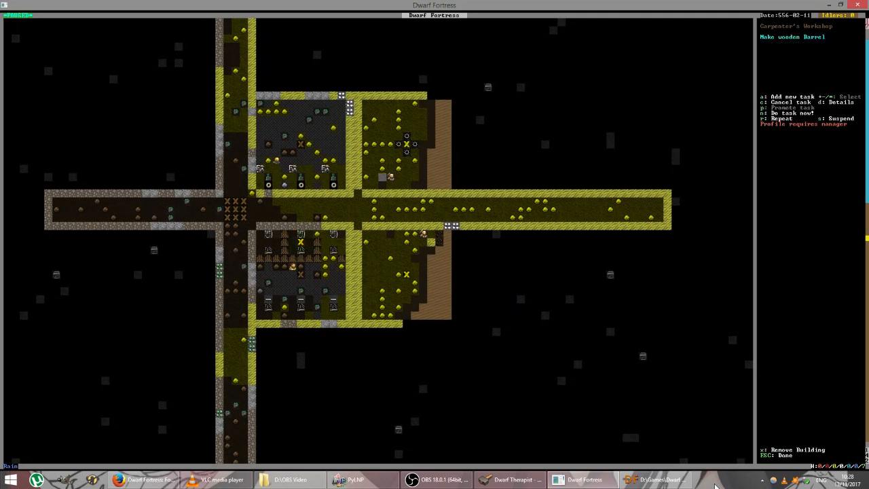
{"action": "key", "text": "a"}
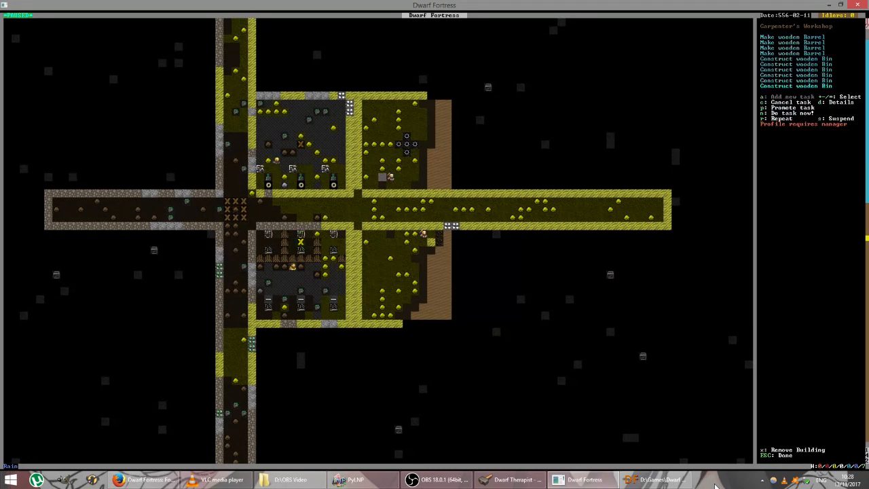
{"action": "key", "text": "a"}
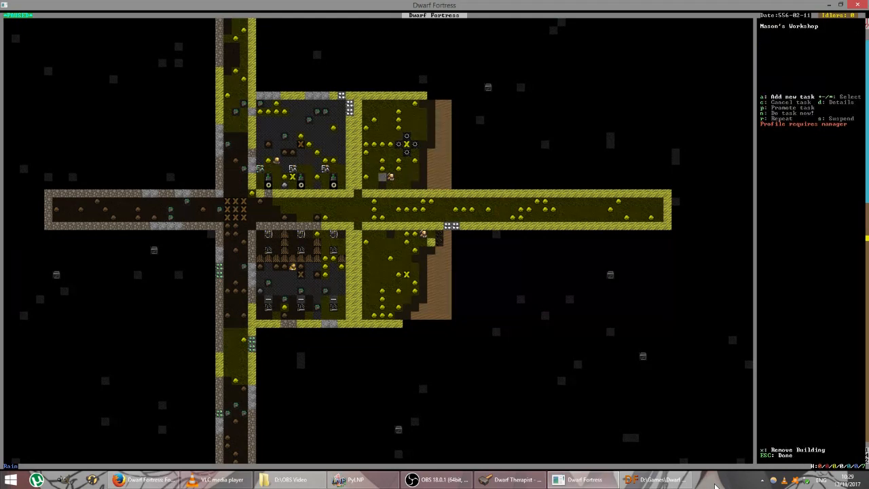
- View the mason's workshop and its empty job queue
{"action": "key", "text": "a"}
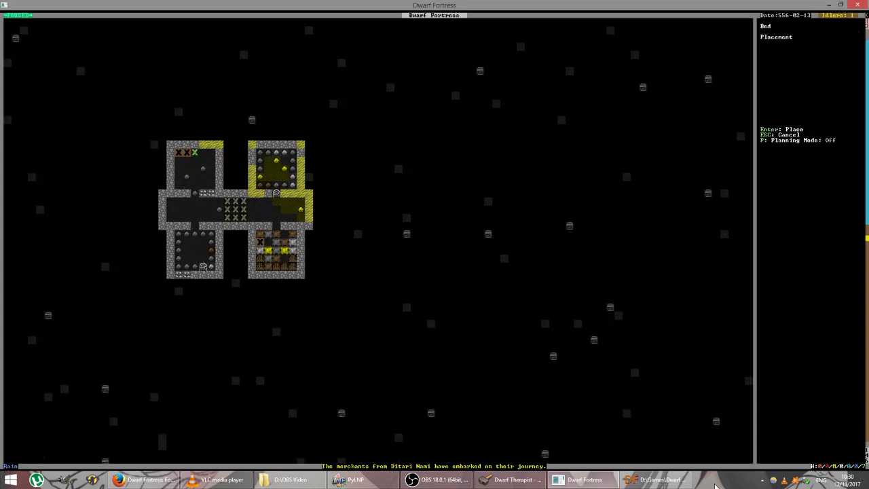
- Place a bed in each of two small stone rooms on the bedroom level
{"action": "key", "text": "Escape"}
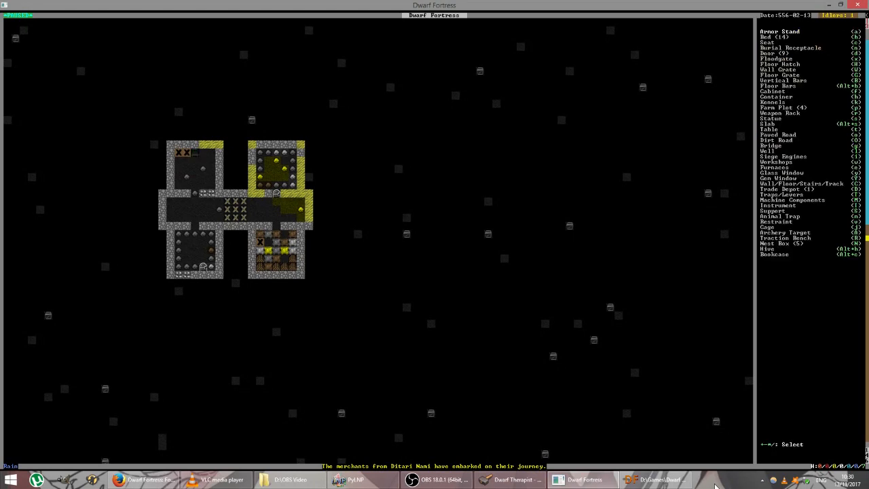
{"action": "left_click", "coordinate": [765, 37]}
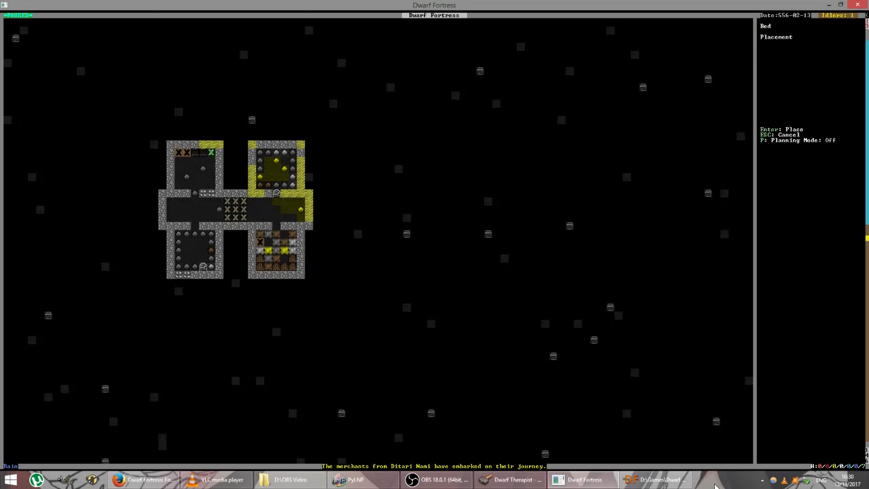
{"action": "key", "text": "Escape"}
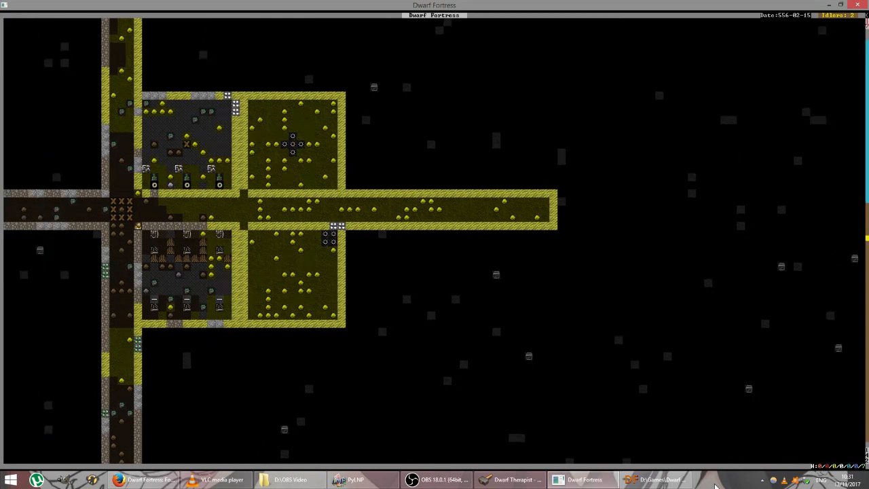
{"action": "key", "text": "d"}
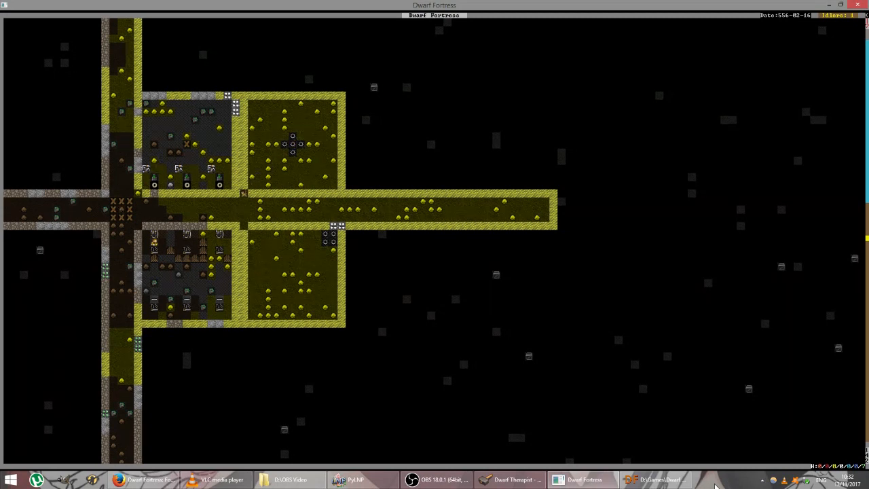
- Position and place a jeweler's workshop in the room north of the long corridor
{"action": "key", "text": "b"}
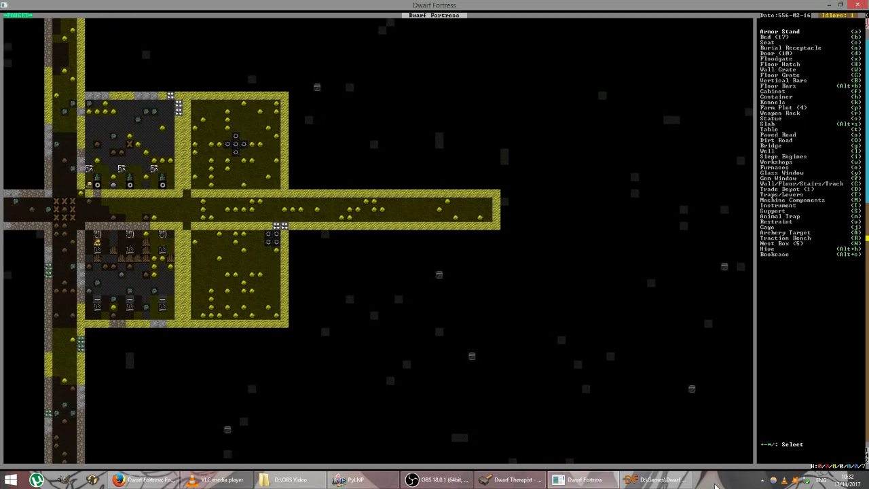
{"action": "key", "text": "w"}
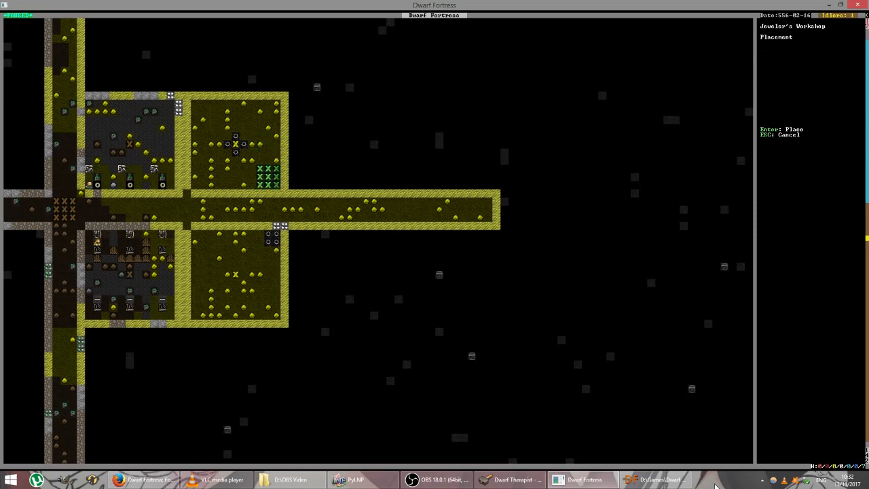
{"action": "key", "text": "Escape"}
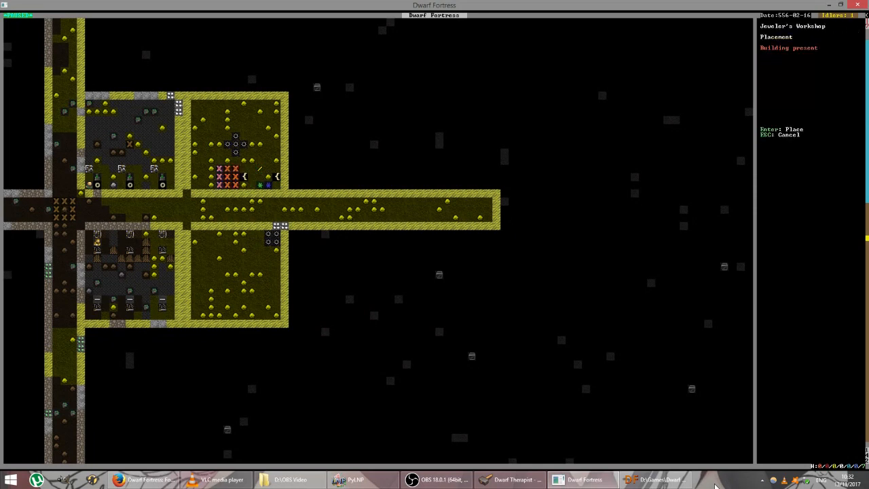
{"action": "key", "text": "Escape"}
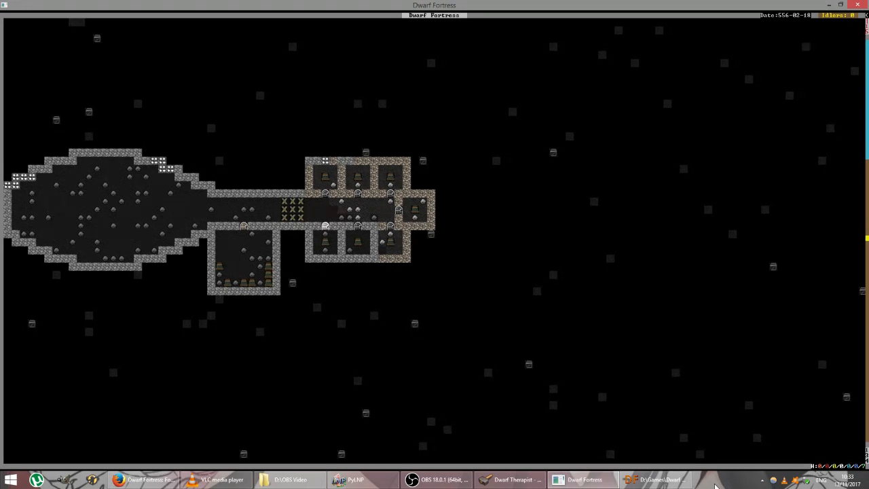
- Move to the level with the large oval hall and the row of small rooms
{"action": "key", "text": "b"}
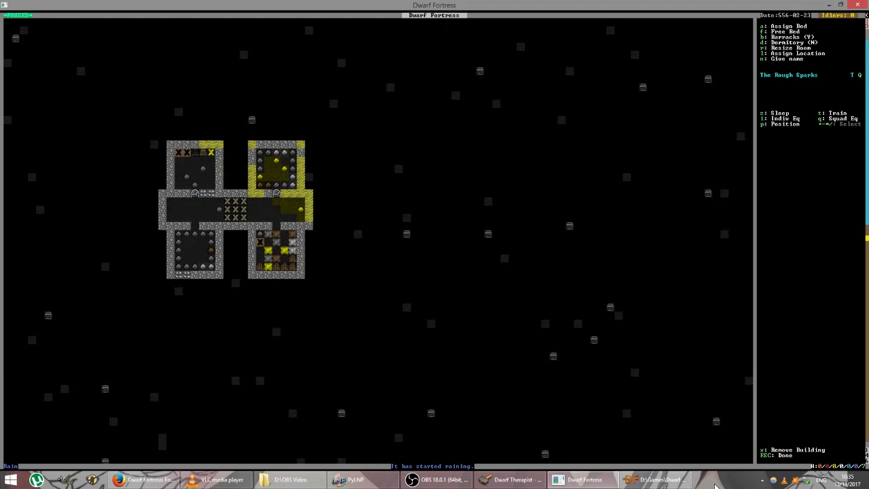
- Leave the barracks squad-assignment settings and return to the fortress map
{"action": "key", "text": "Escape"}
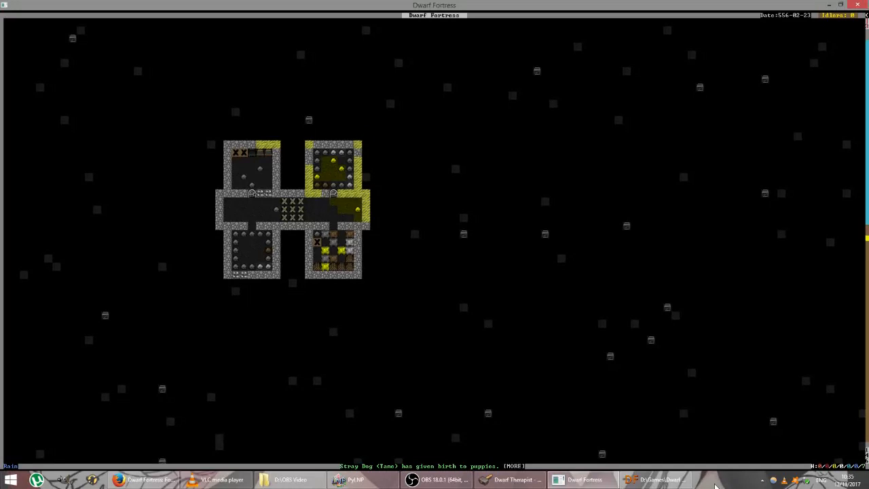